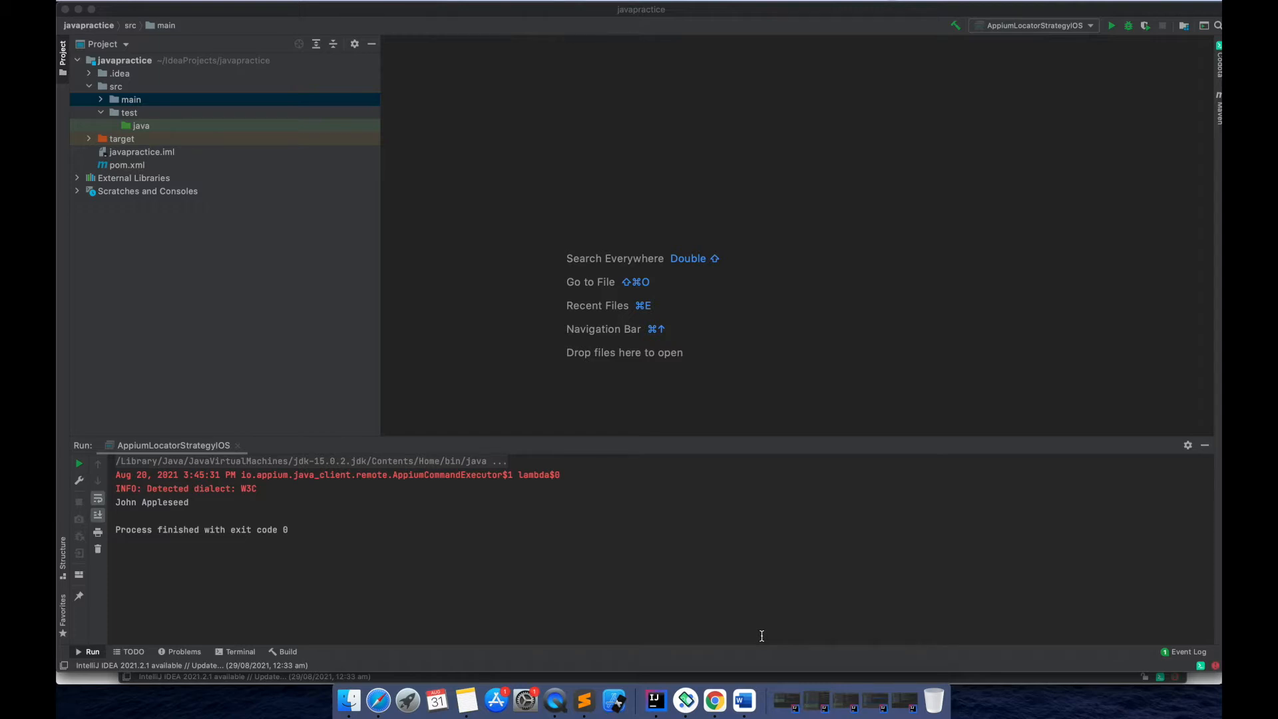
mouse_move(709, 557)
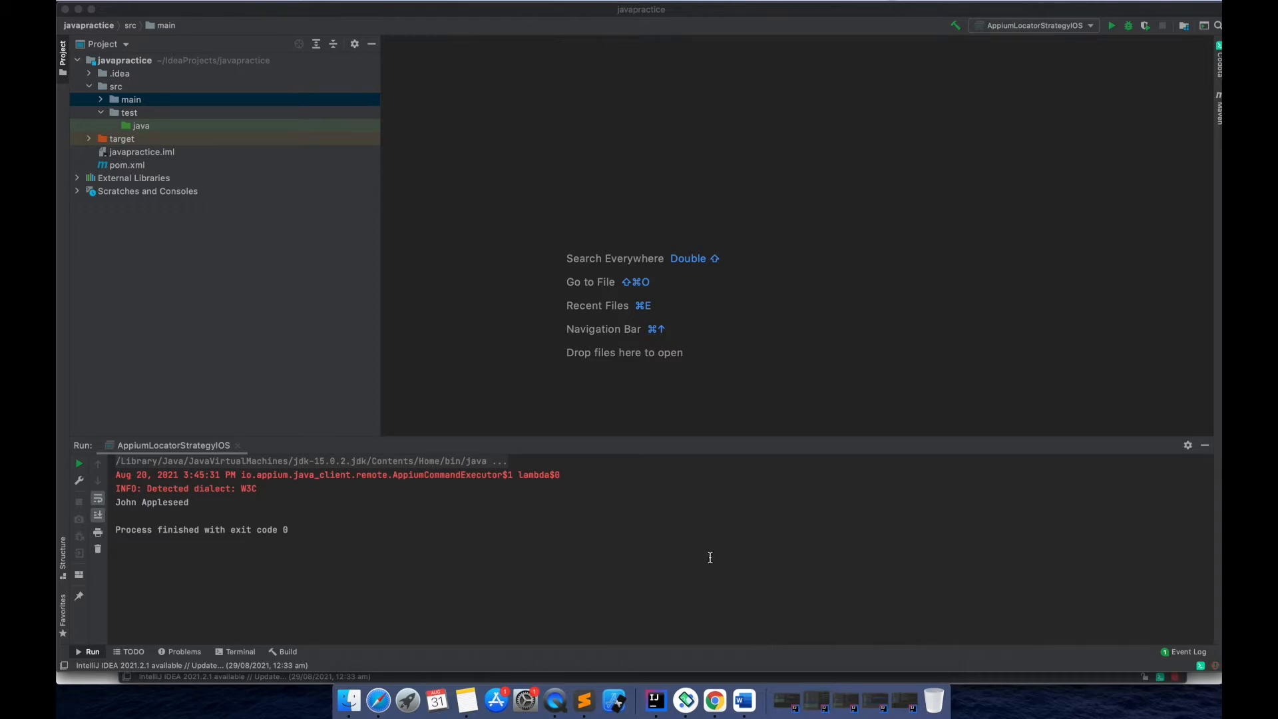
Start a new Maven project and keep JDK 15 as the project SDK
left_click(130, 98)
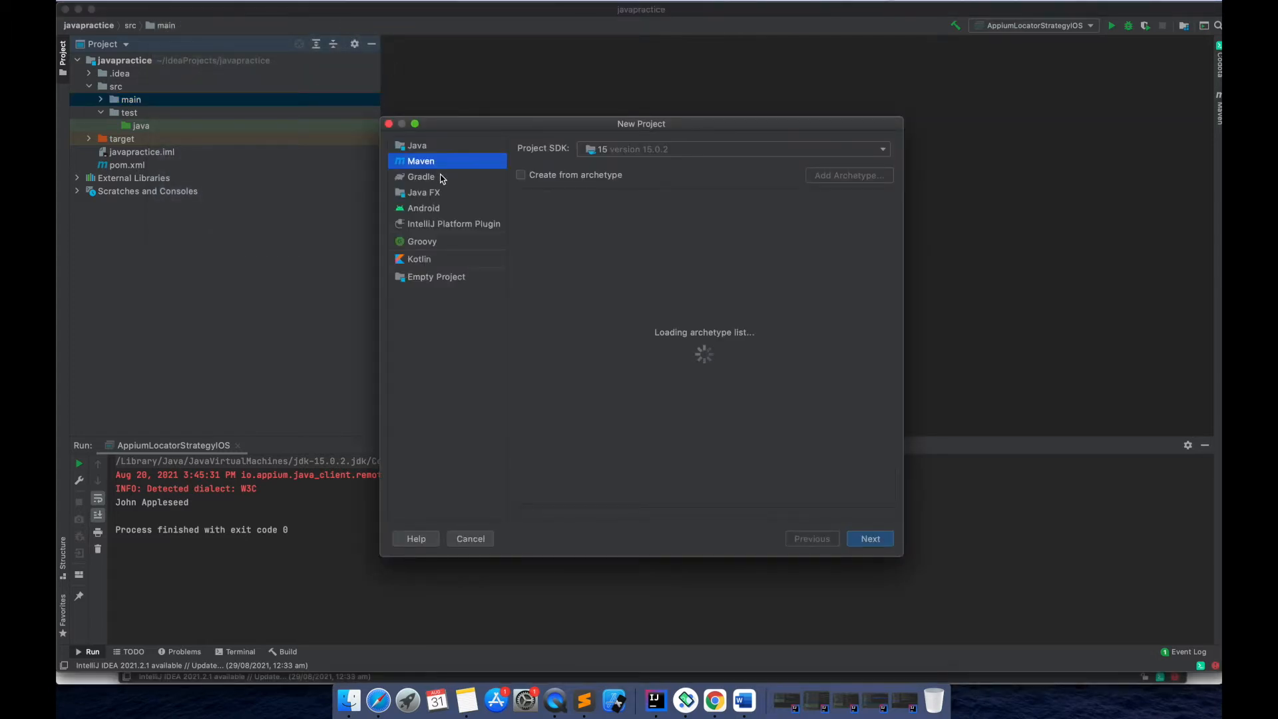
mouse_move(751, 182)
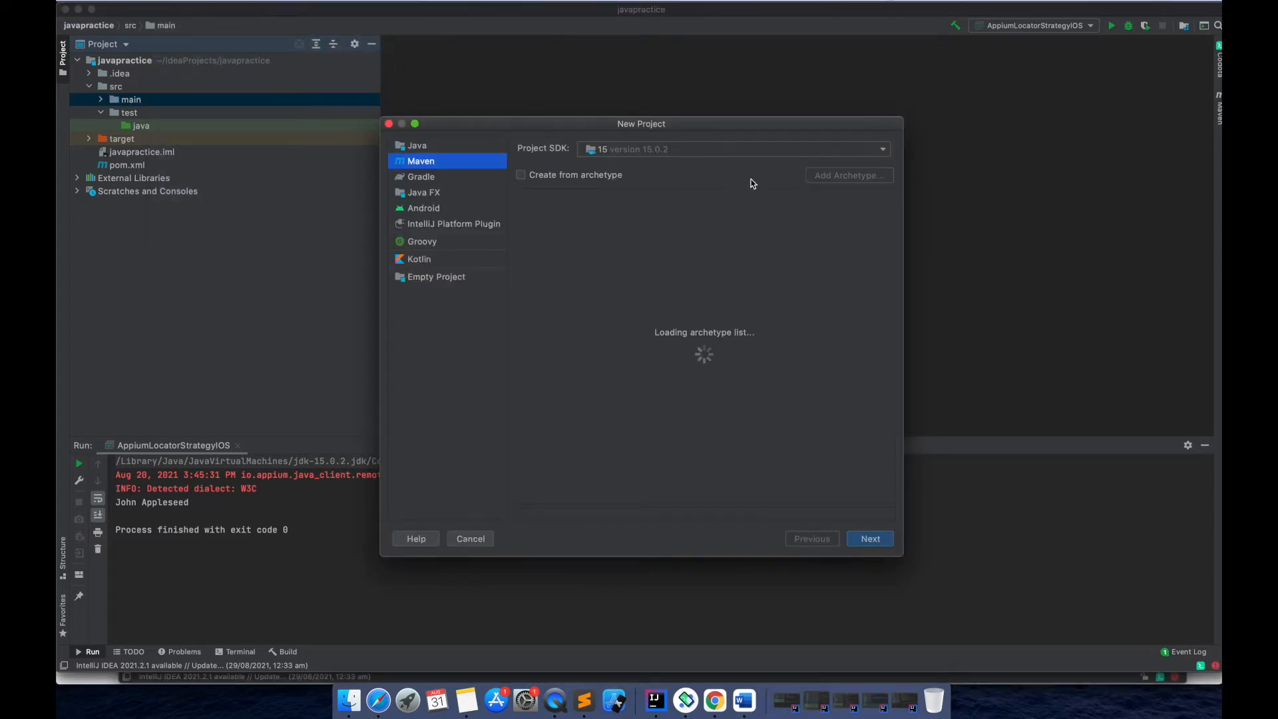
mouse_move(592, 232)
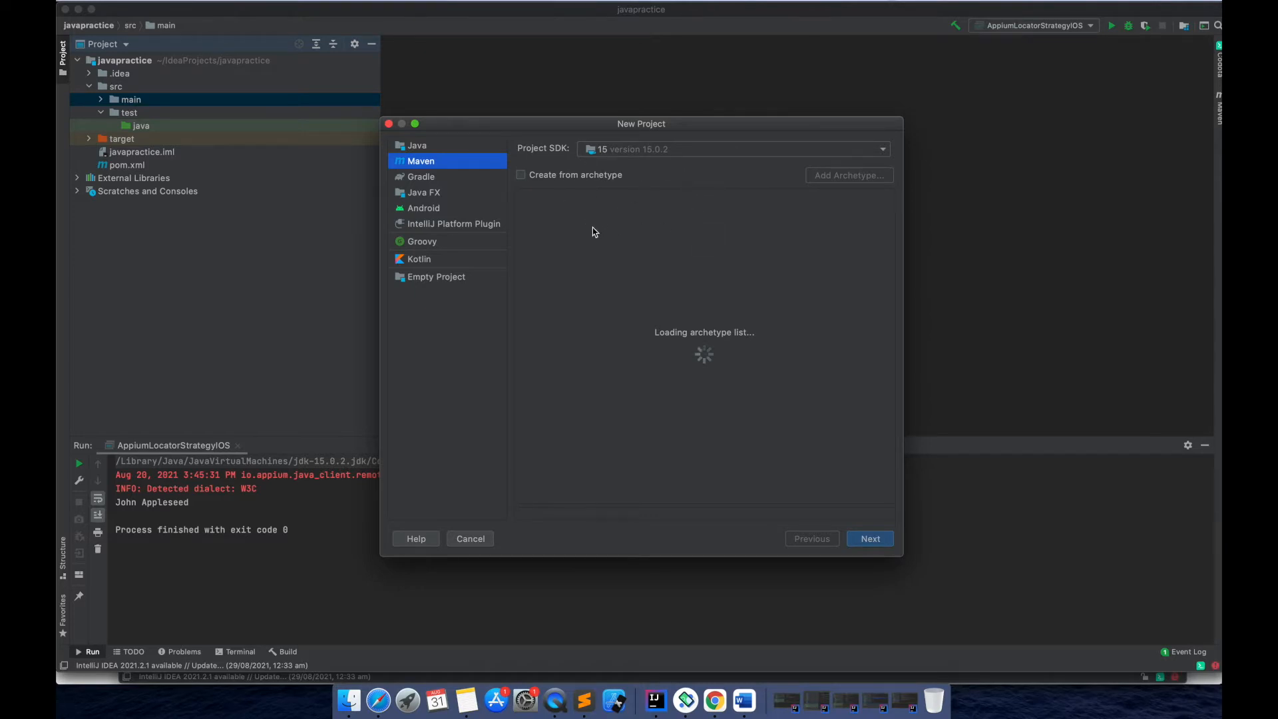
mouse_move(613, 244)
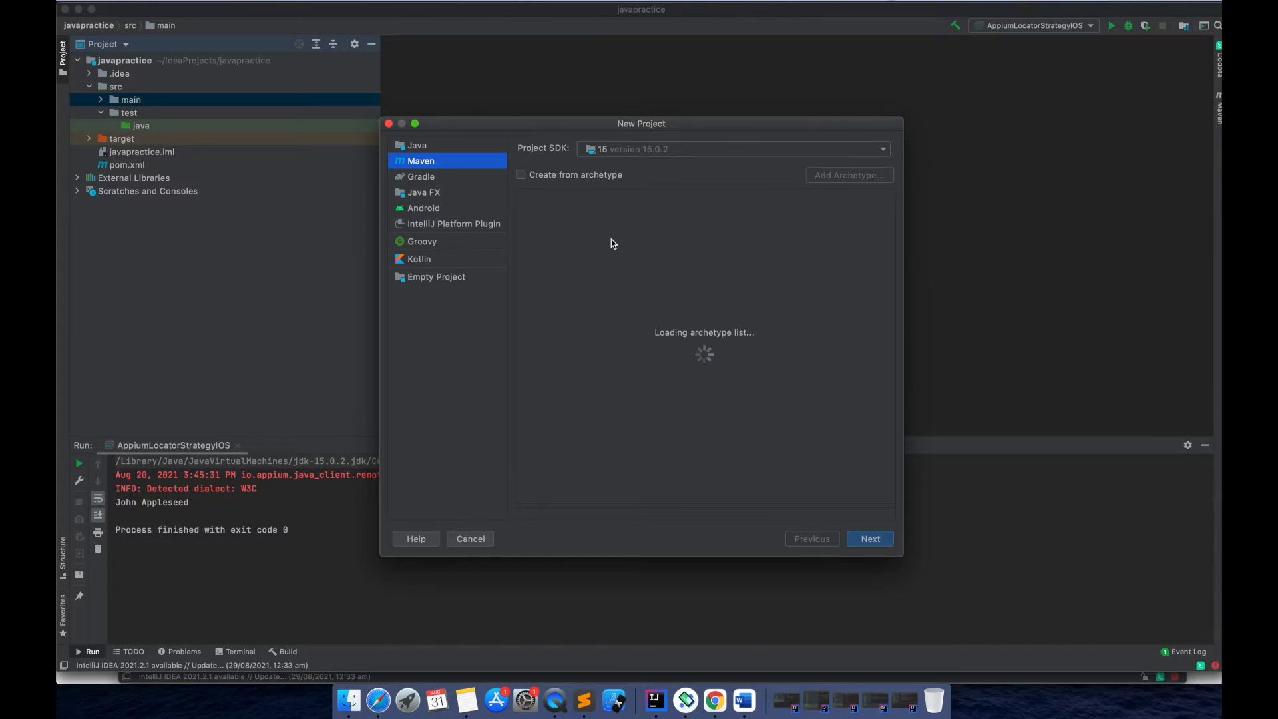
mouse_move(859, 523)
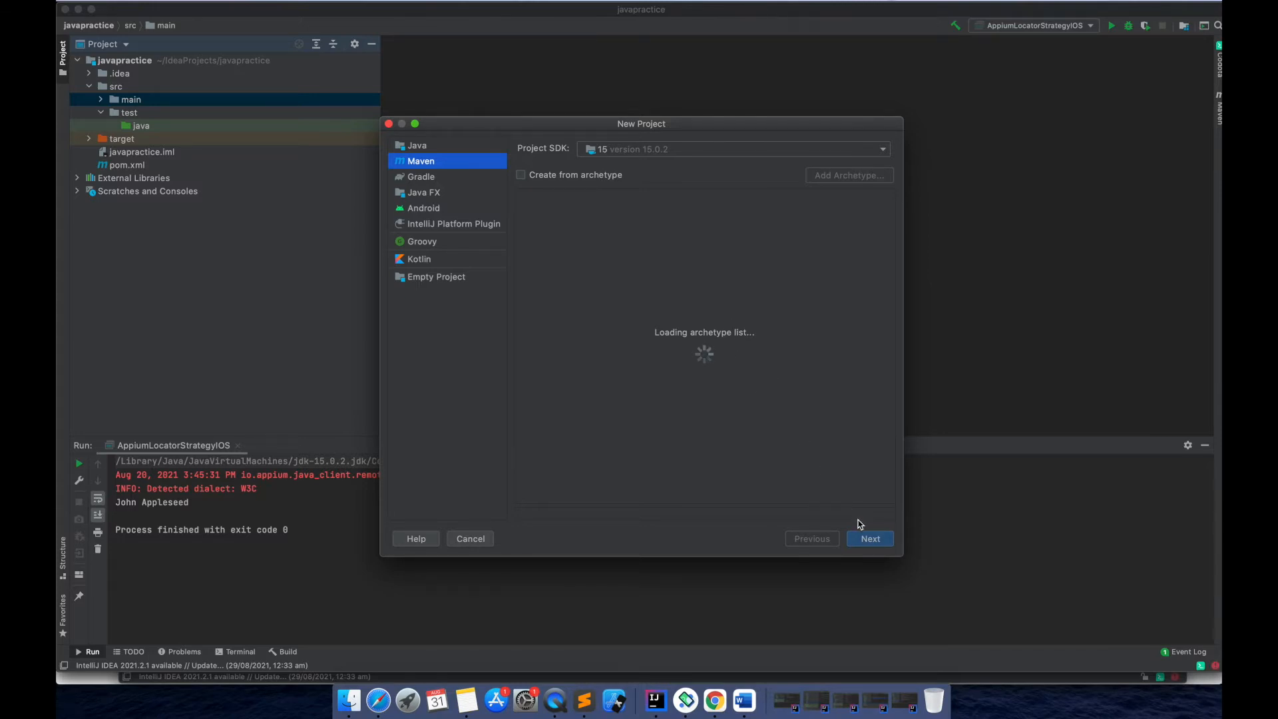
mouse_move(784, 129)
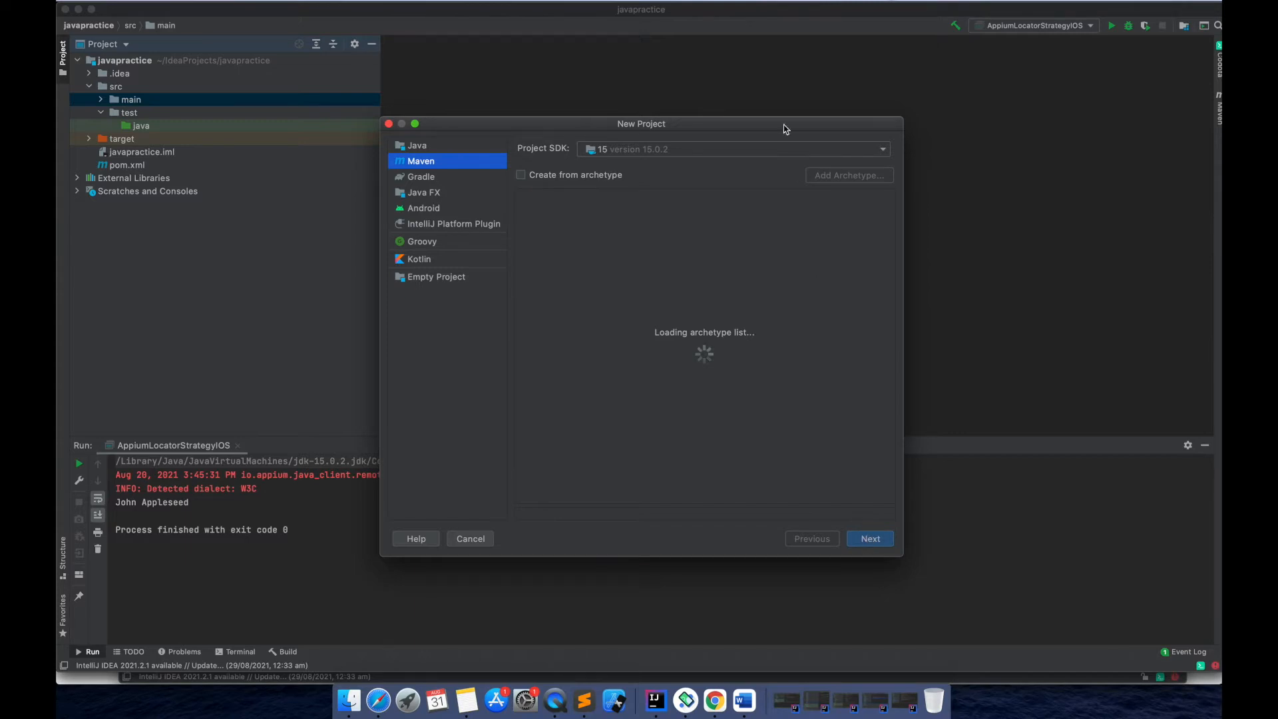
left_click(881, 148)
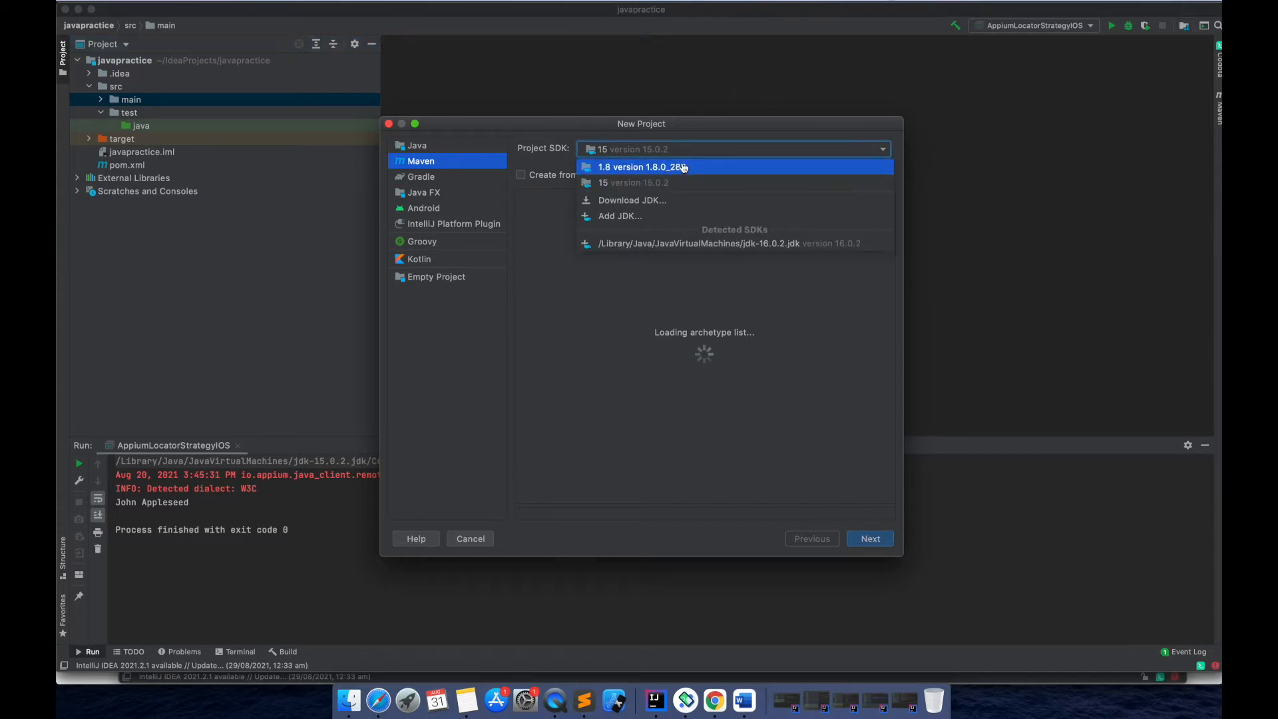
mouse_move(650, 235)
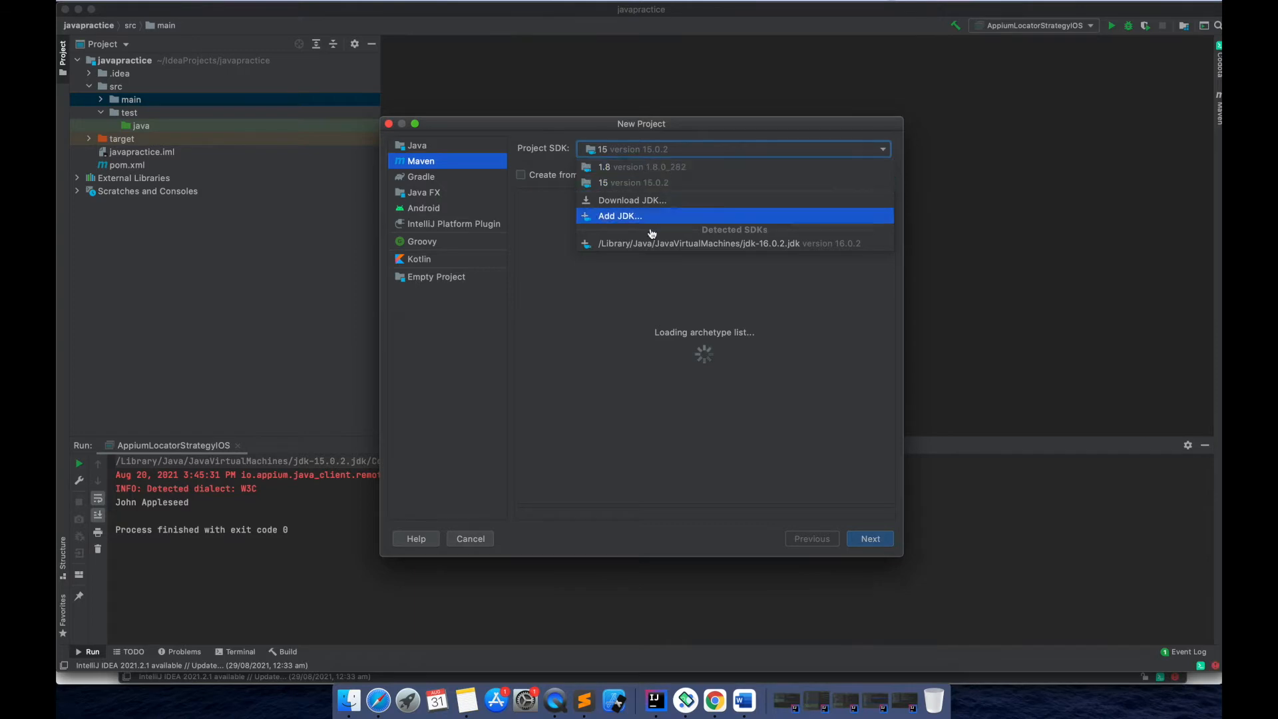
left_click(636, 182)
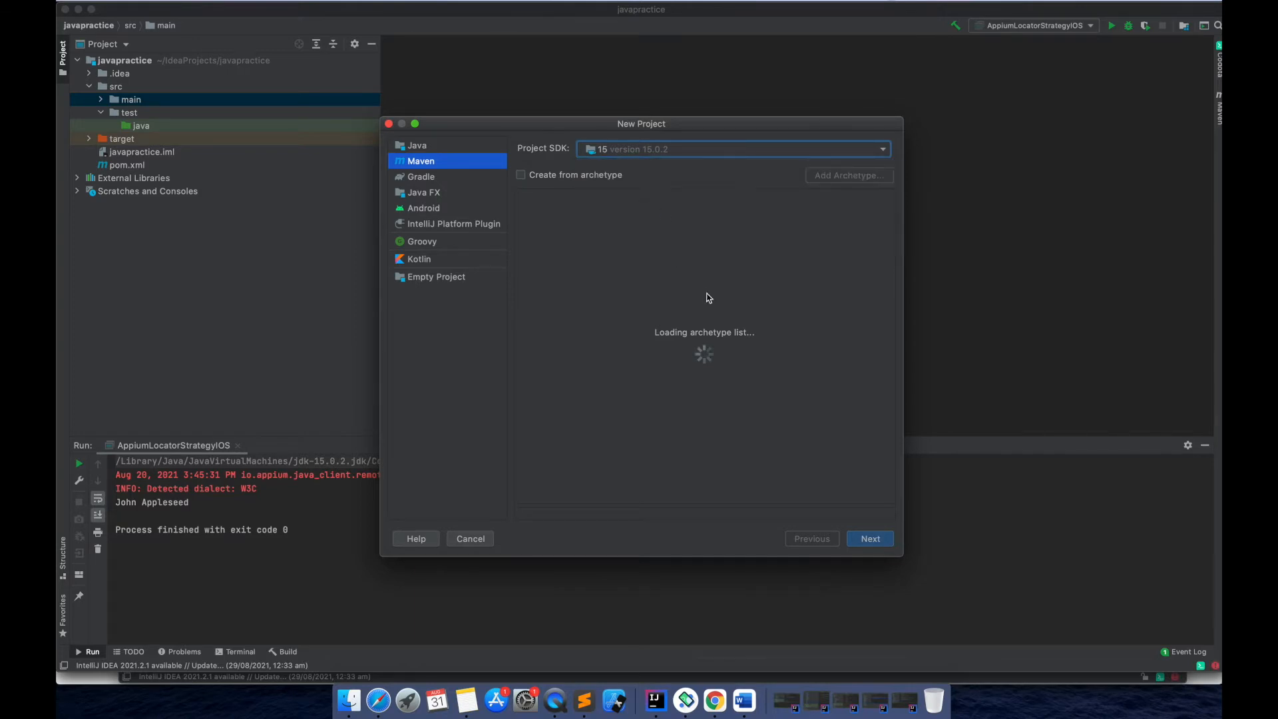
Name the new Maven project TestNGTuitorial
left_click(870, 538)
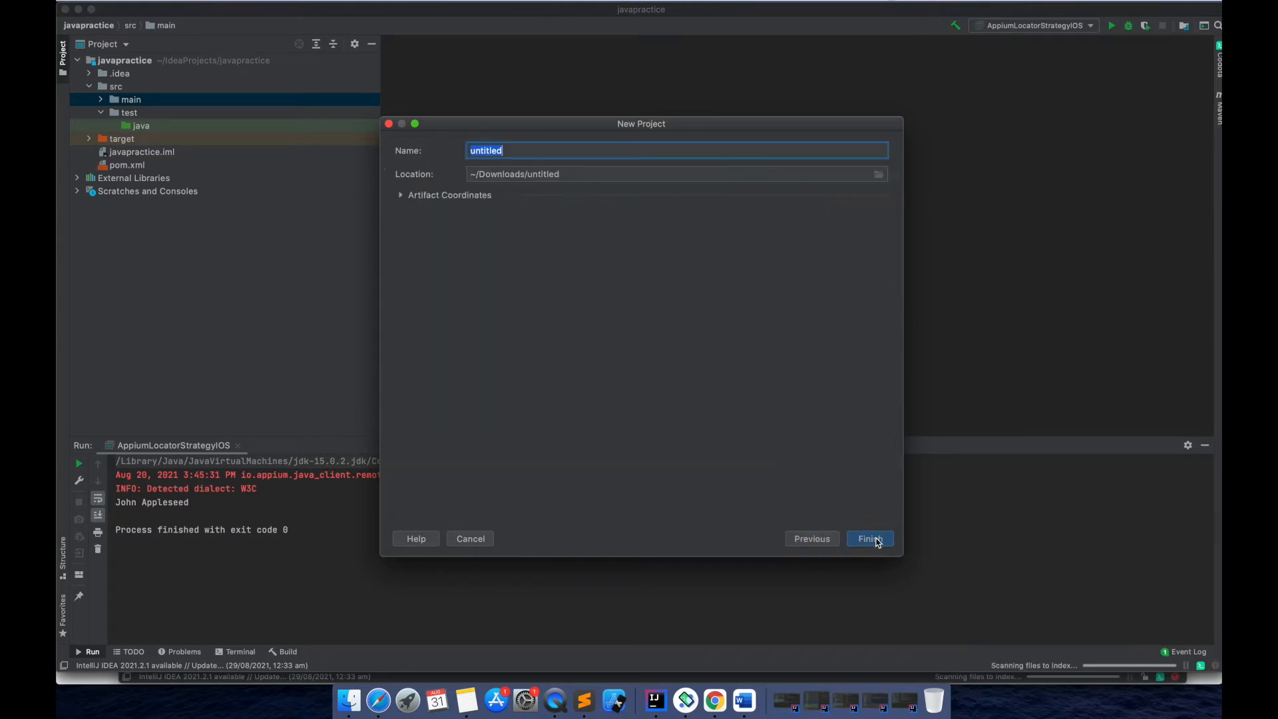
mouse_move(788, 406)
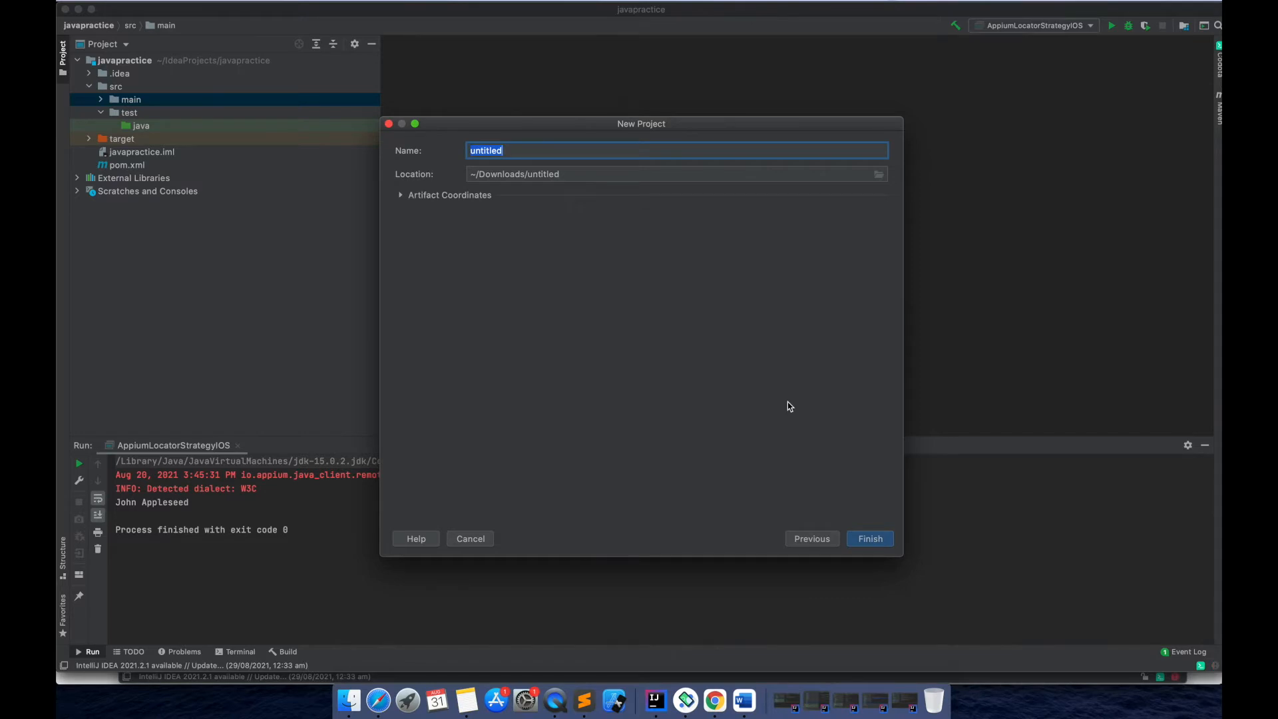
mouse_move(631, 229)
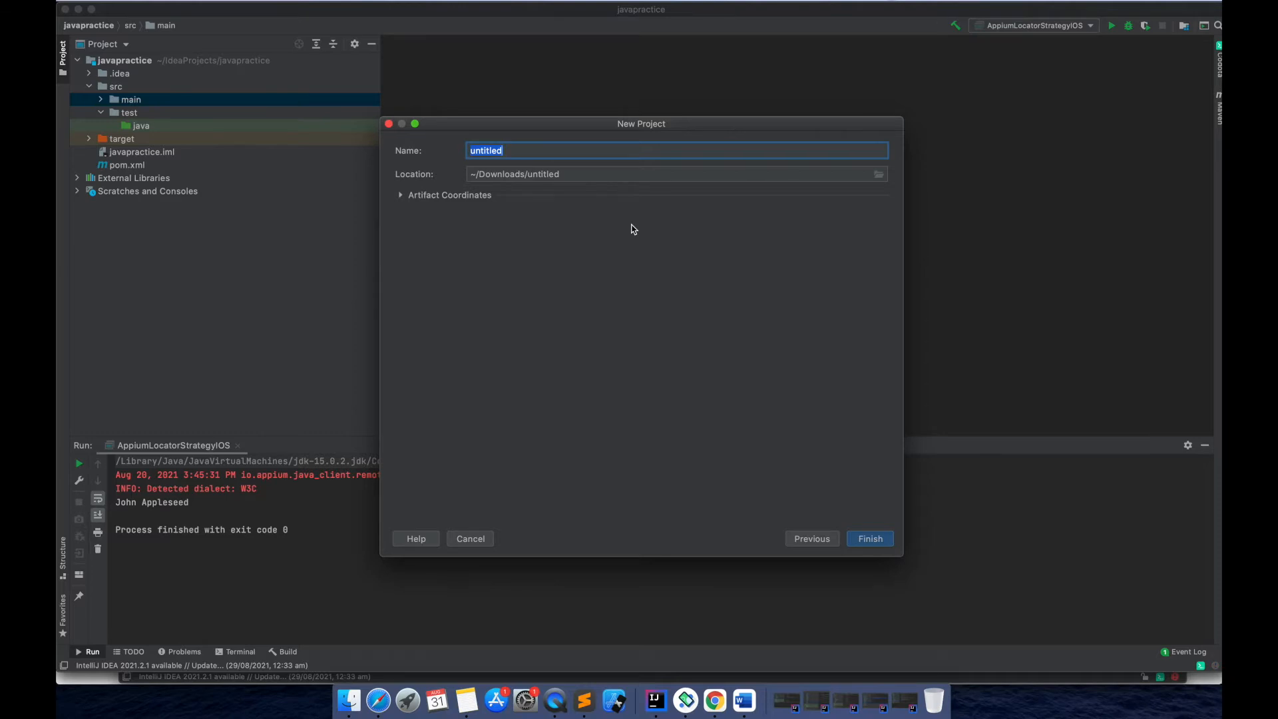
type("Test")
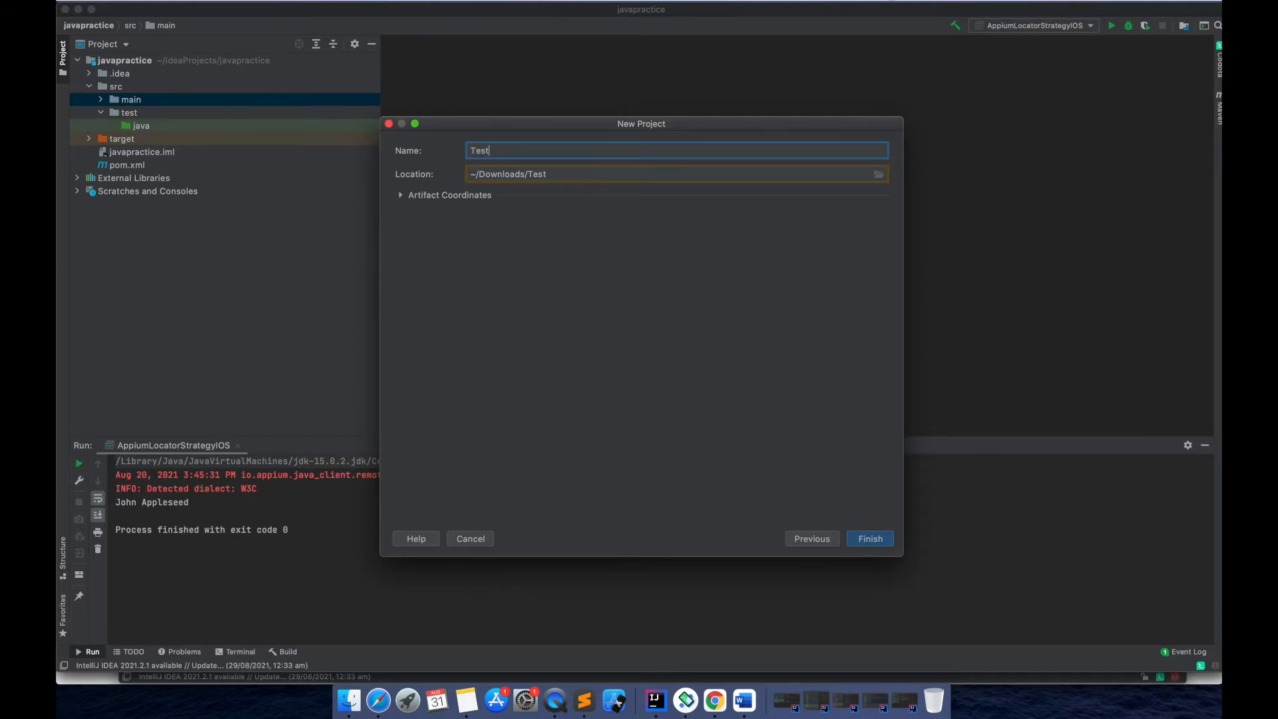
type("NGT")
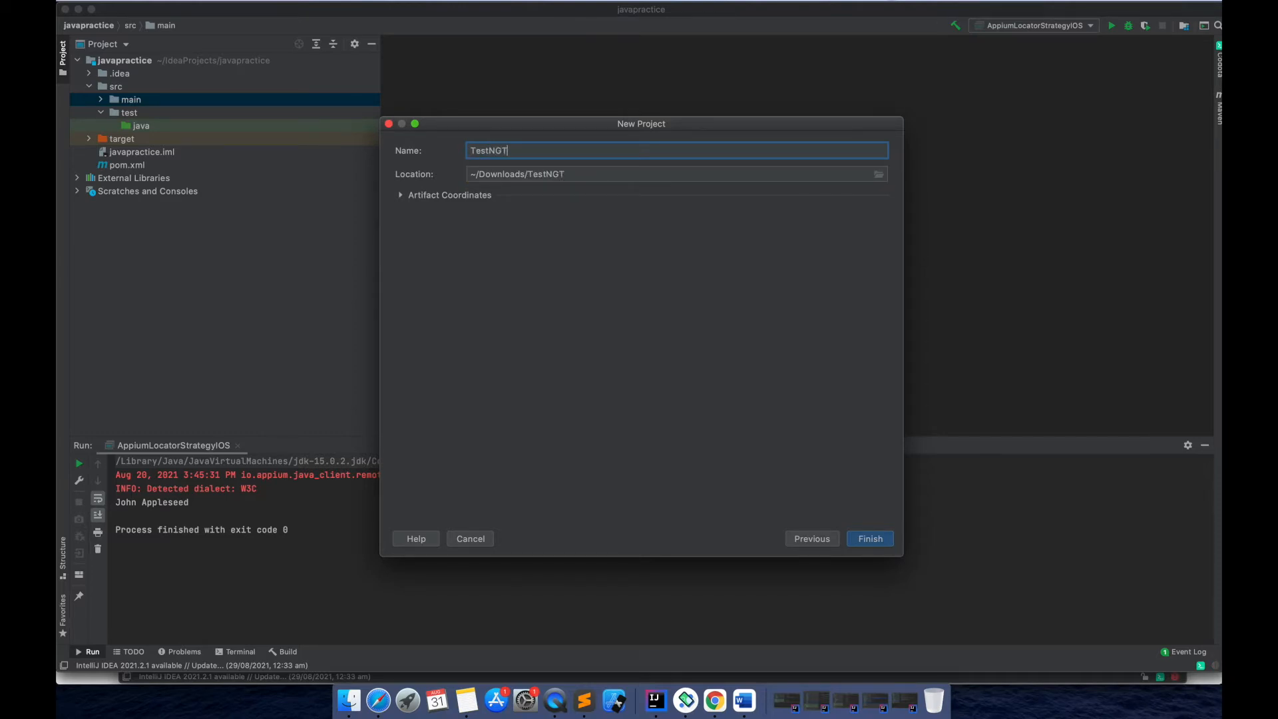
type("uitoria;")
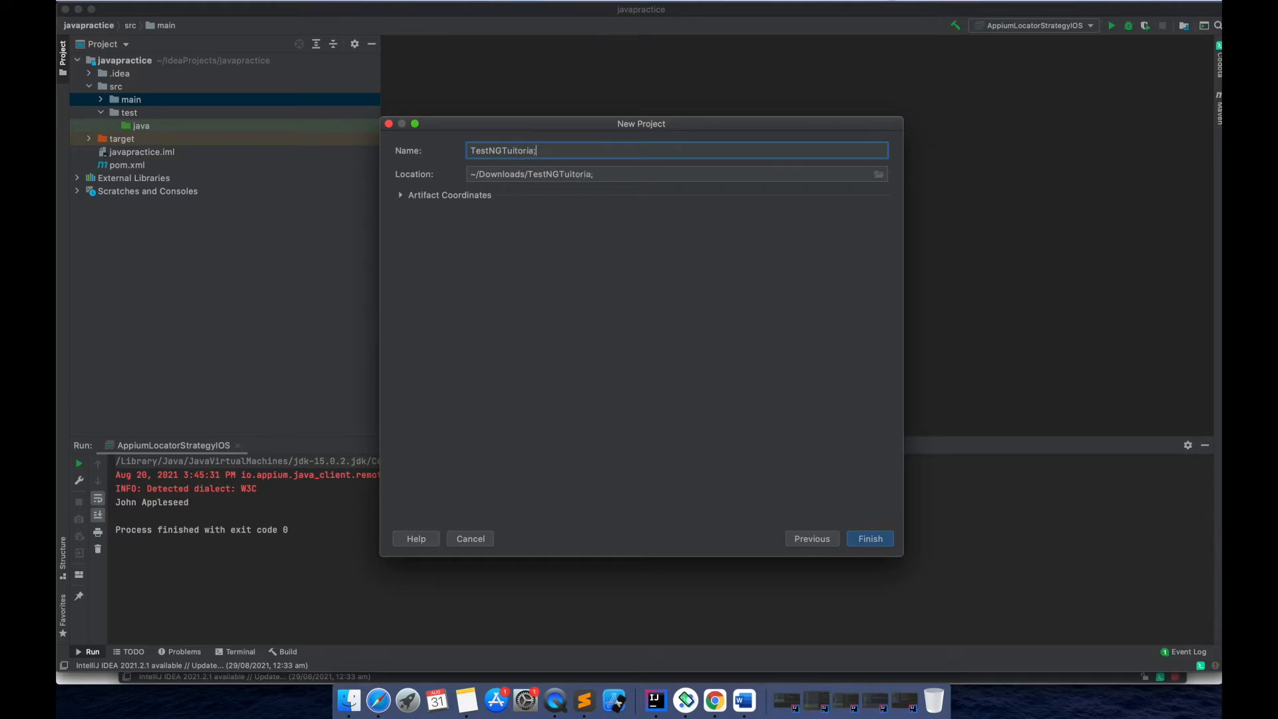
key("BackSpace")
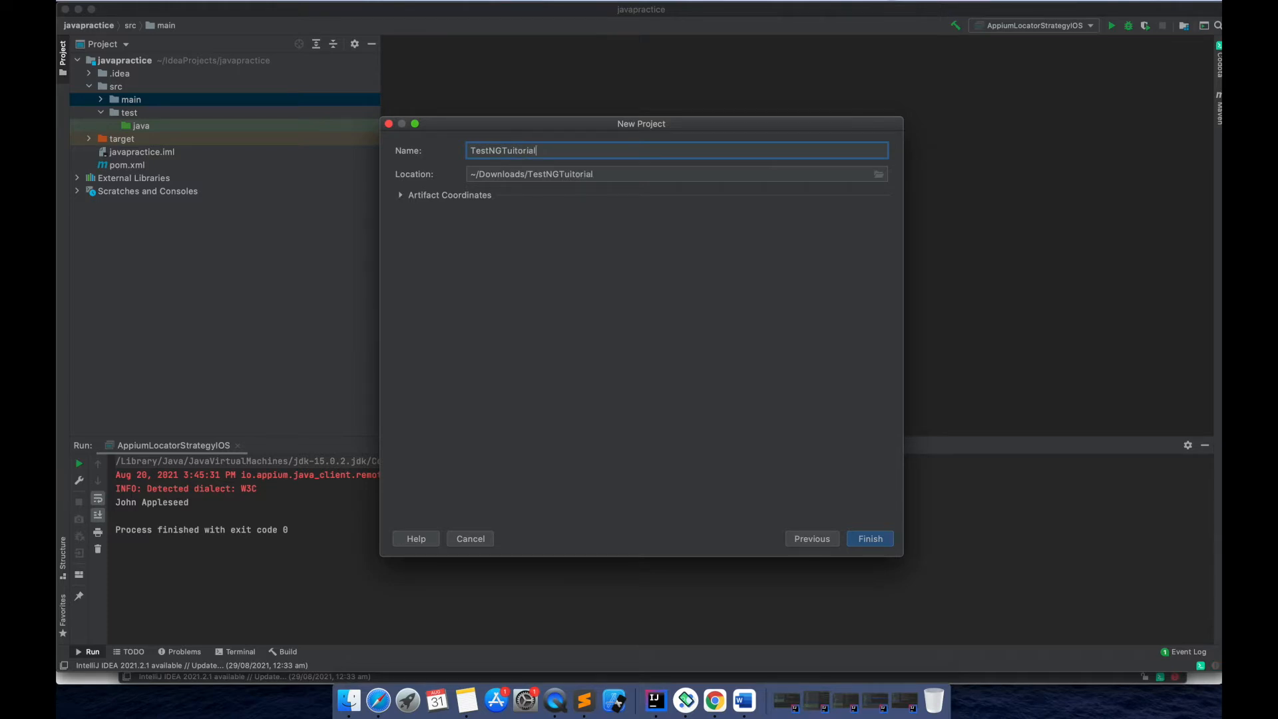
mouse_move(663, 290)
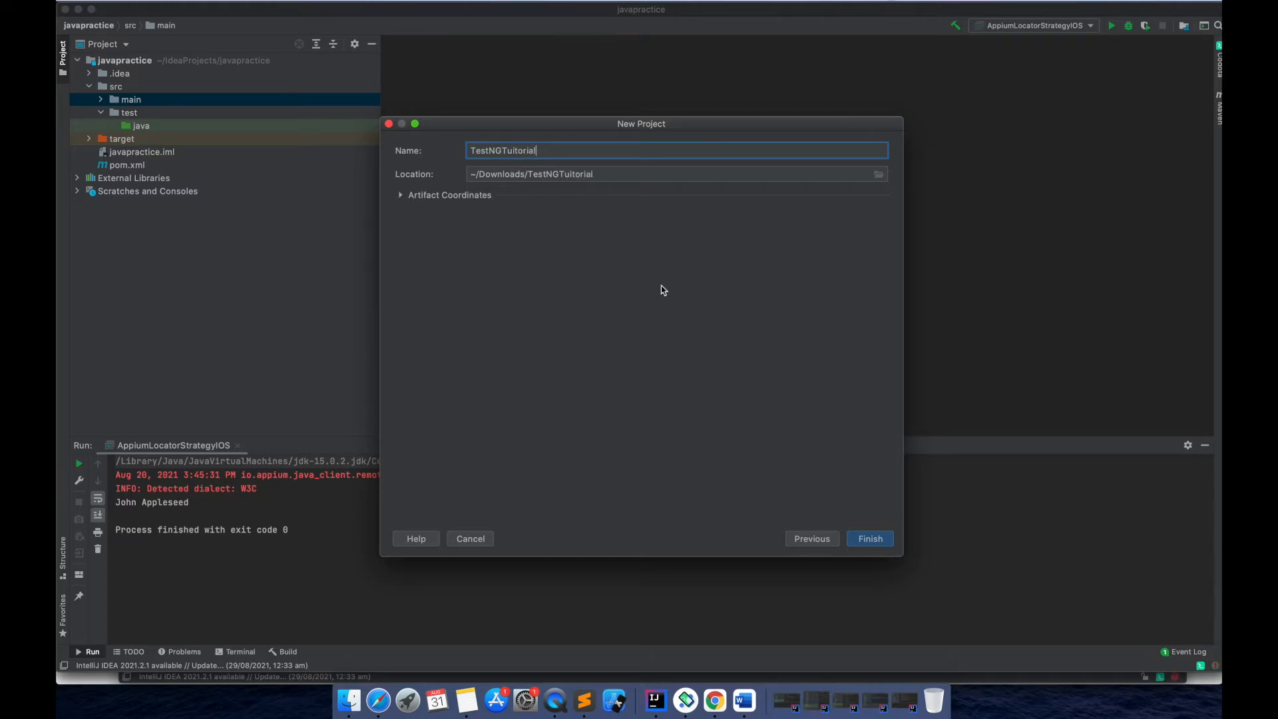
Set the artifact GroupId to org.testNg under Artifact Coordinates
left_click(449, 194)
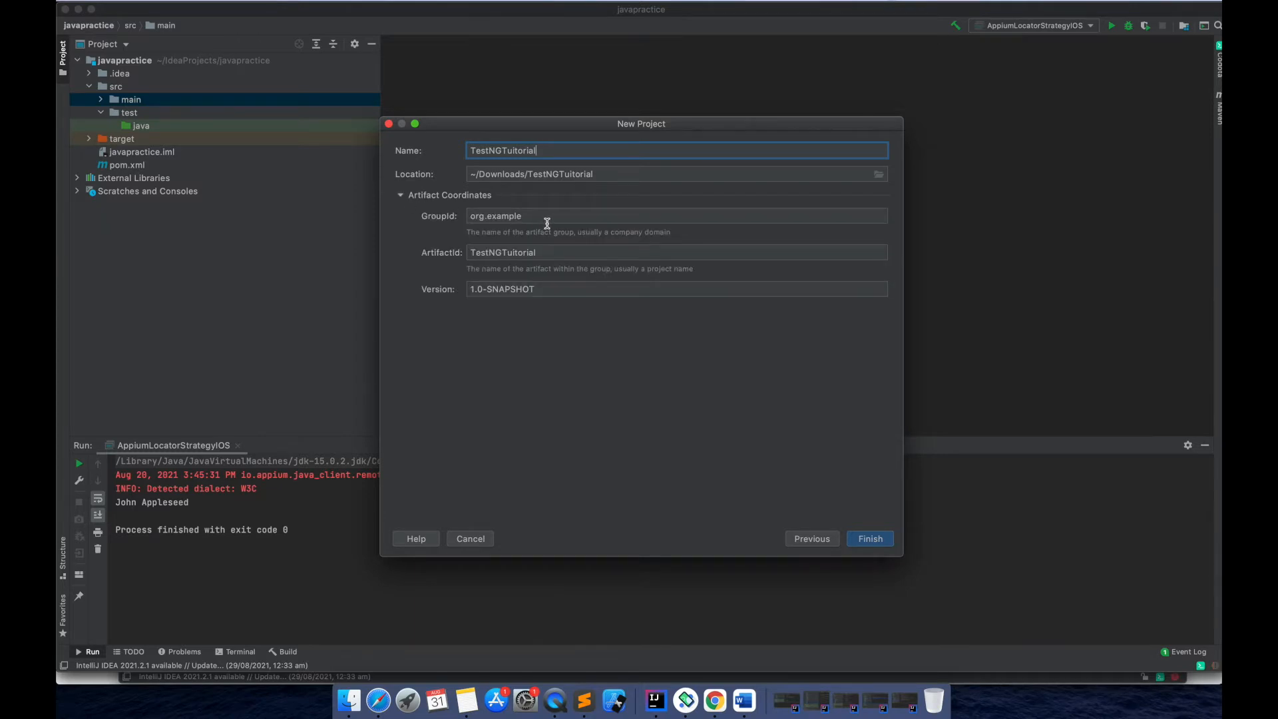
left_click(545, 215)
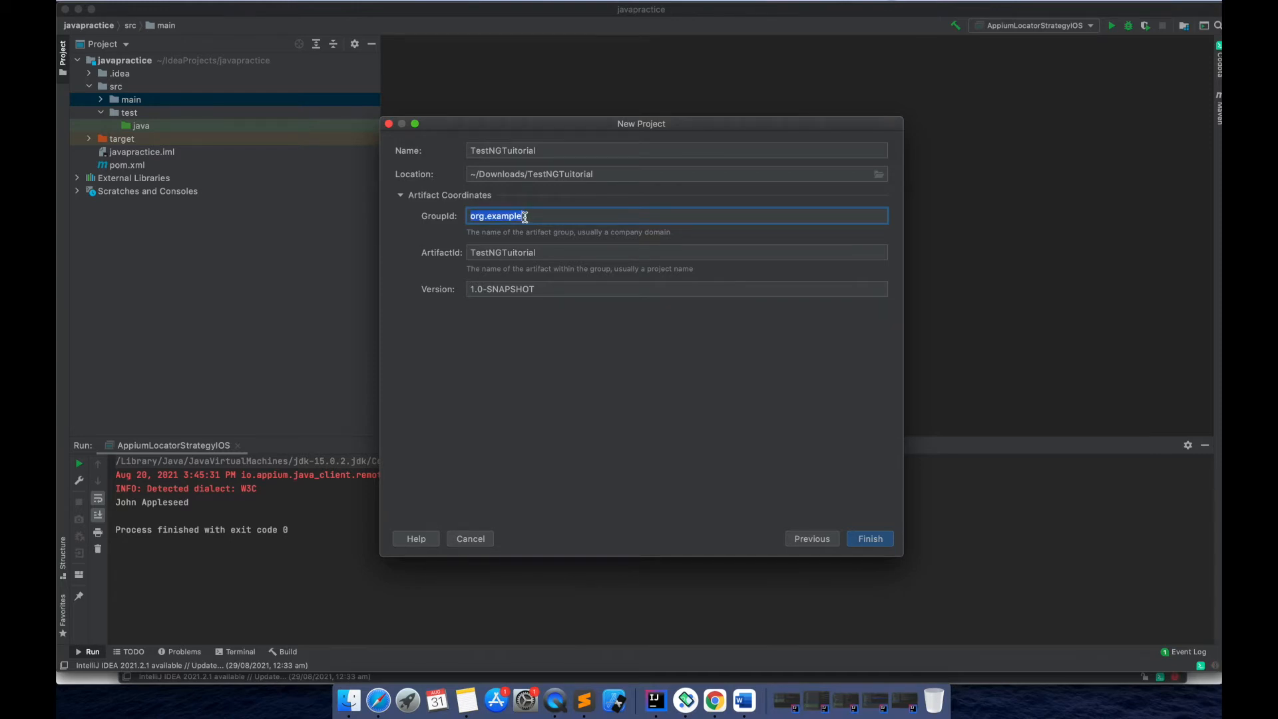
type("org.")
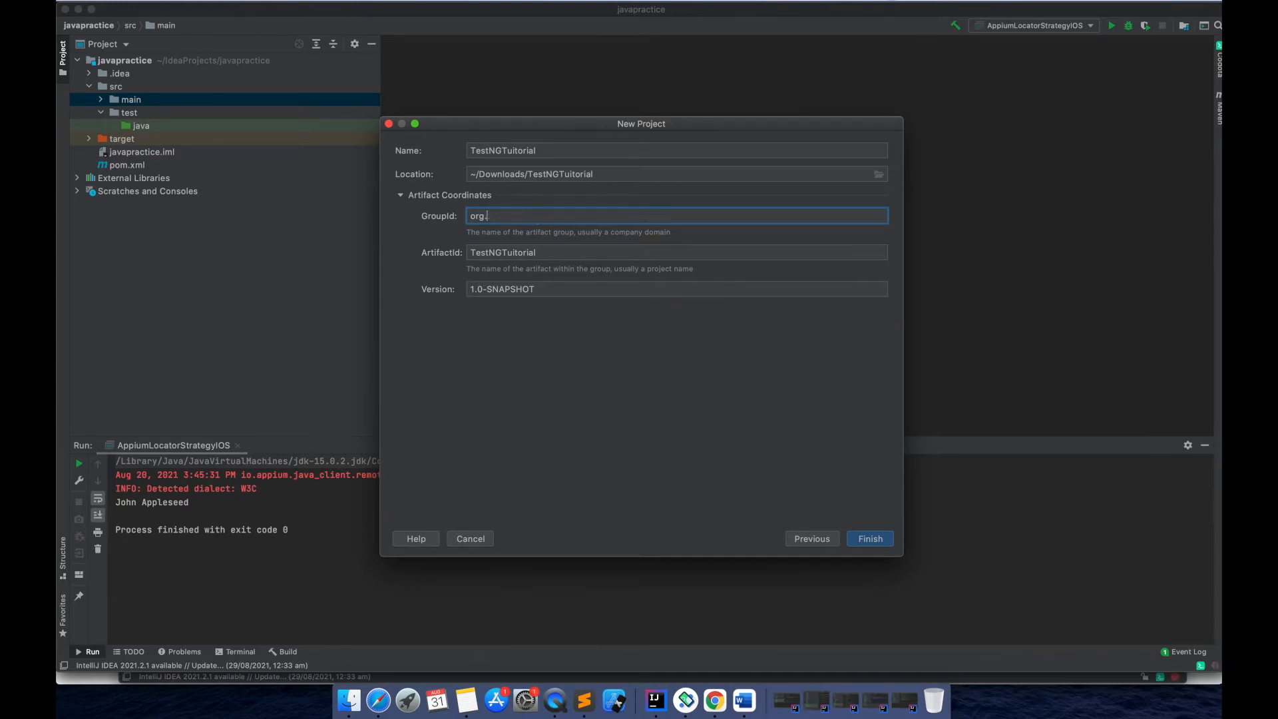
type("test")
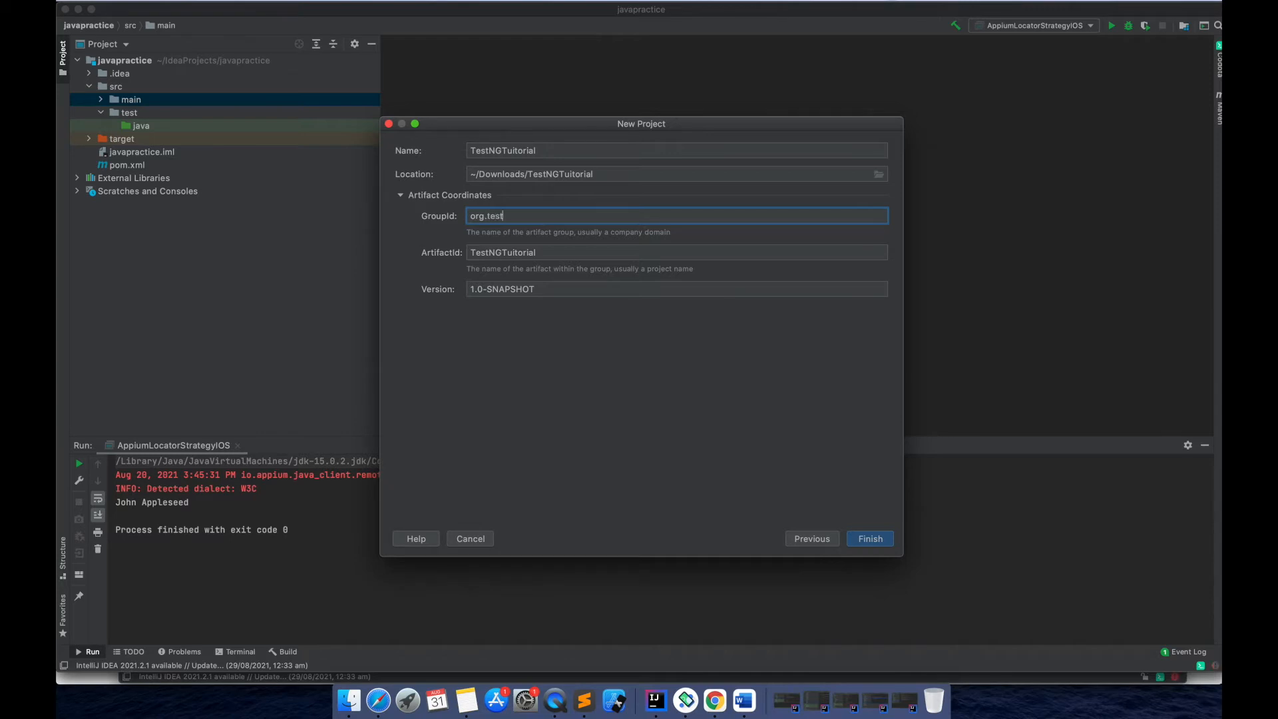
type("Ng")
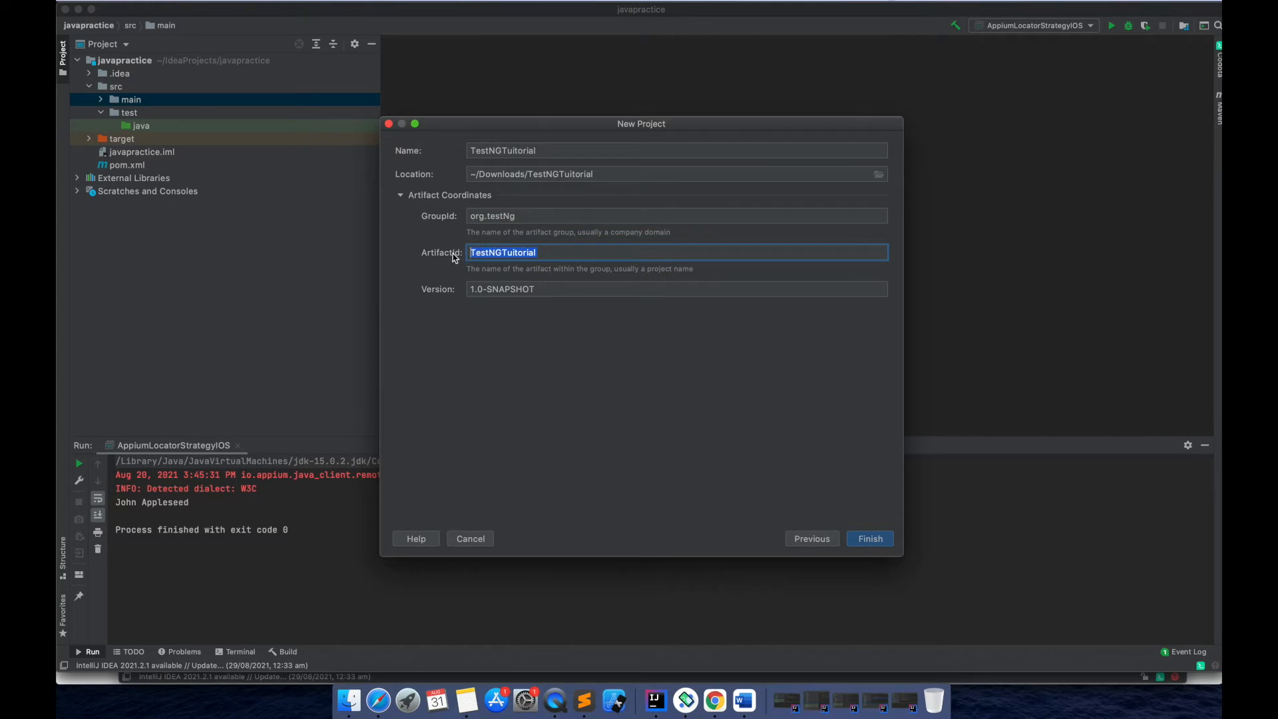
mouse_move(836, 432)
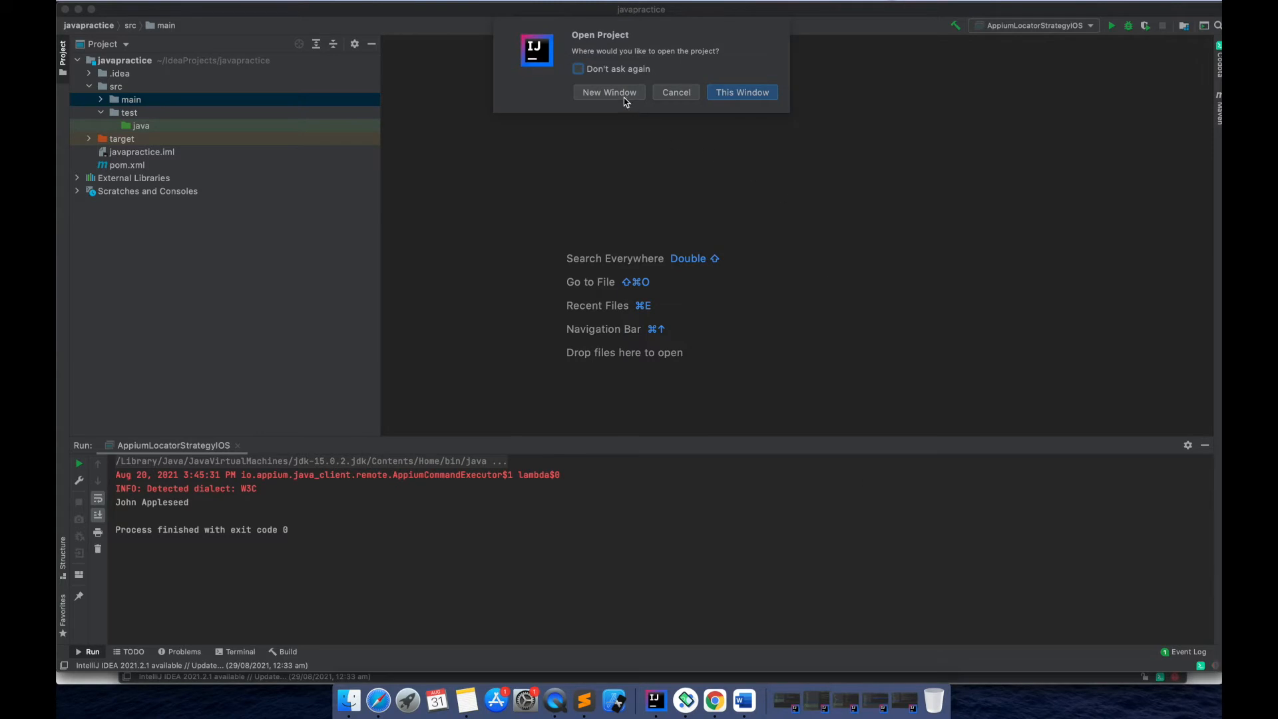
Open TestNGTuitorial in a new window and expand src to show main and test
left_click(741, 91)
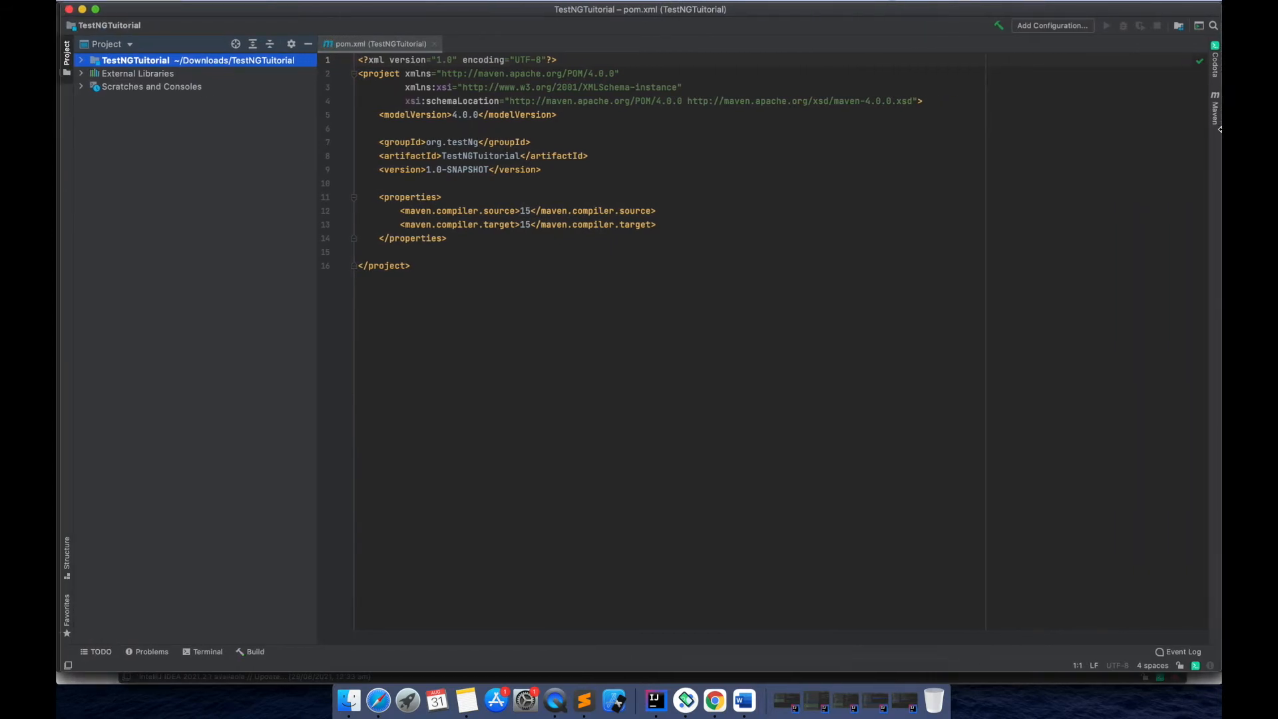
left_click(80, 59)
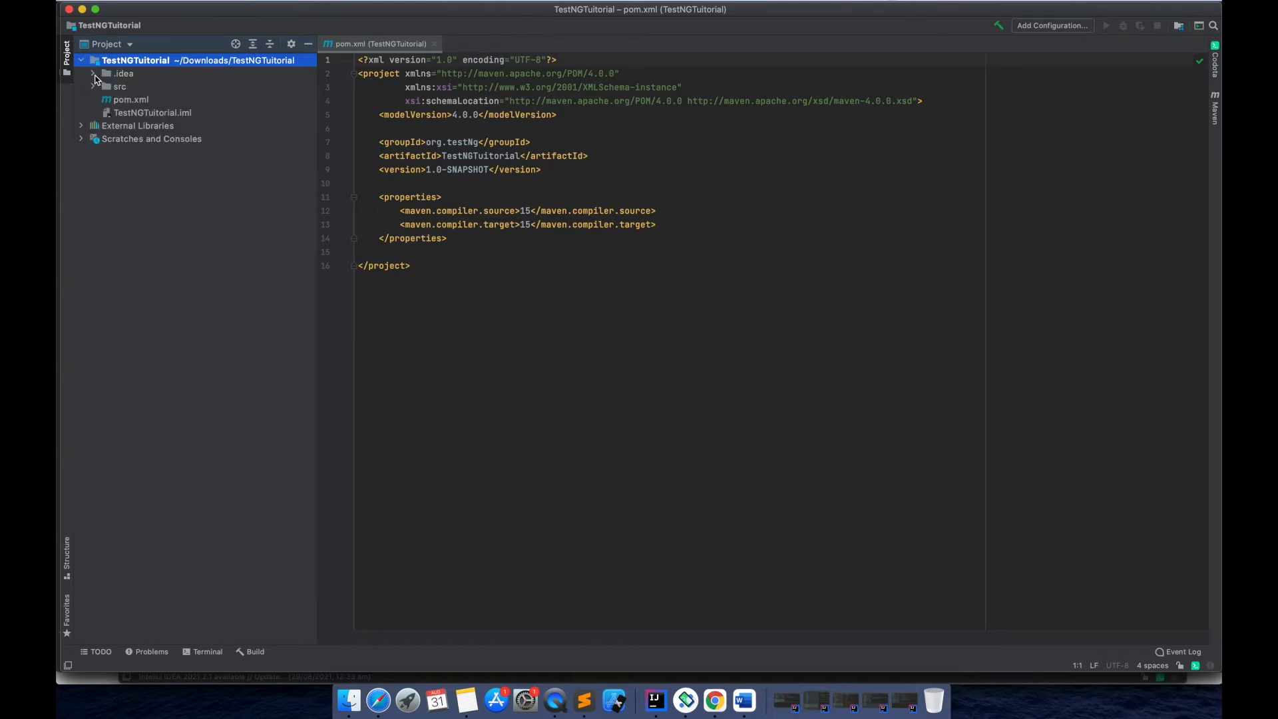
left_click(119, 87)
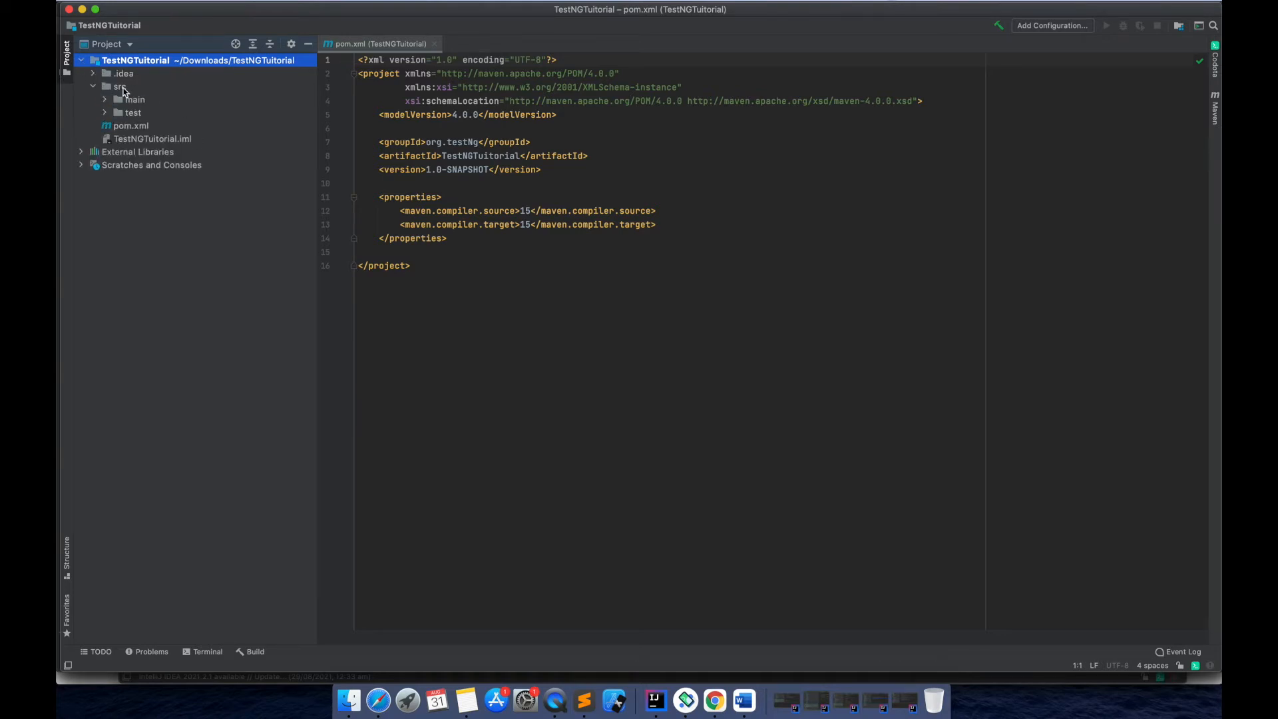
left_click(119, 86)
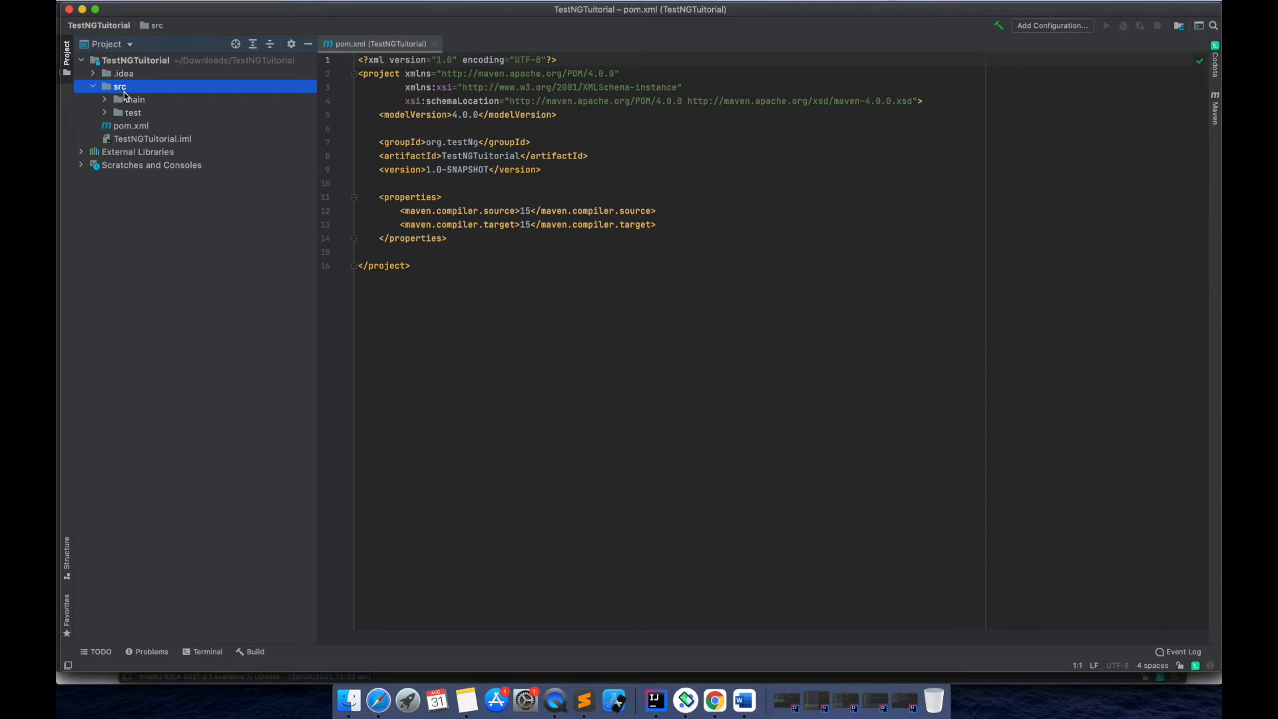
mouse_move(120, 98)
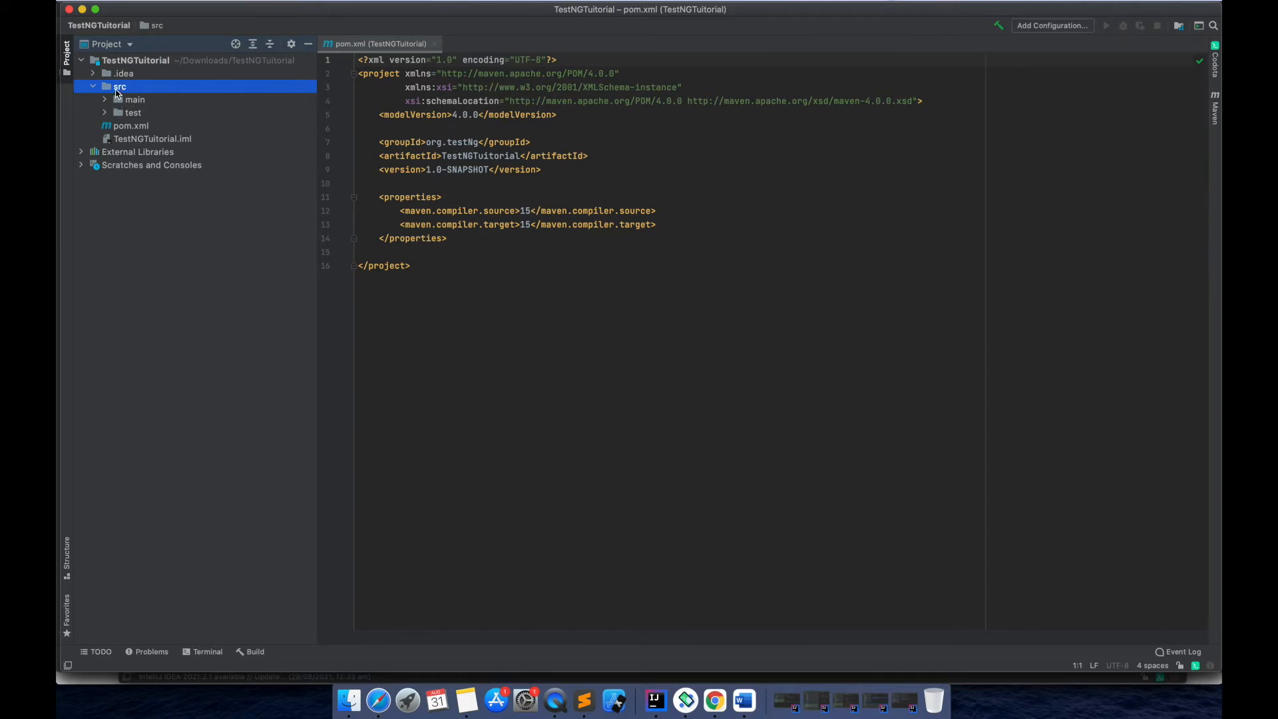
mouse_move(120, 99)
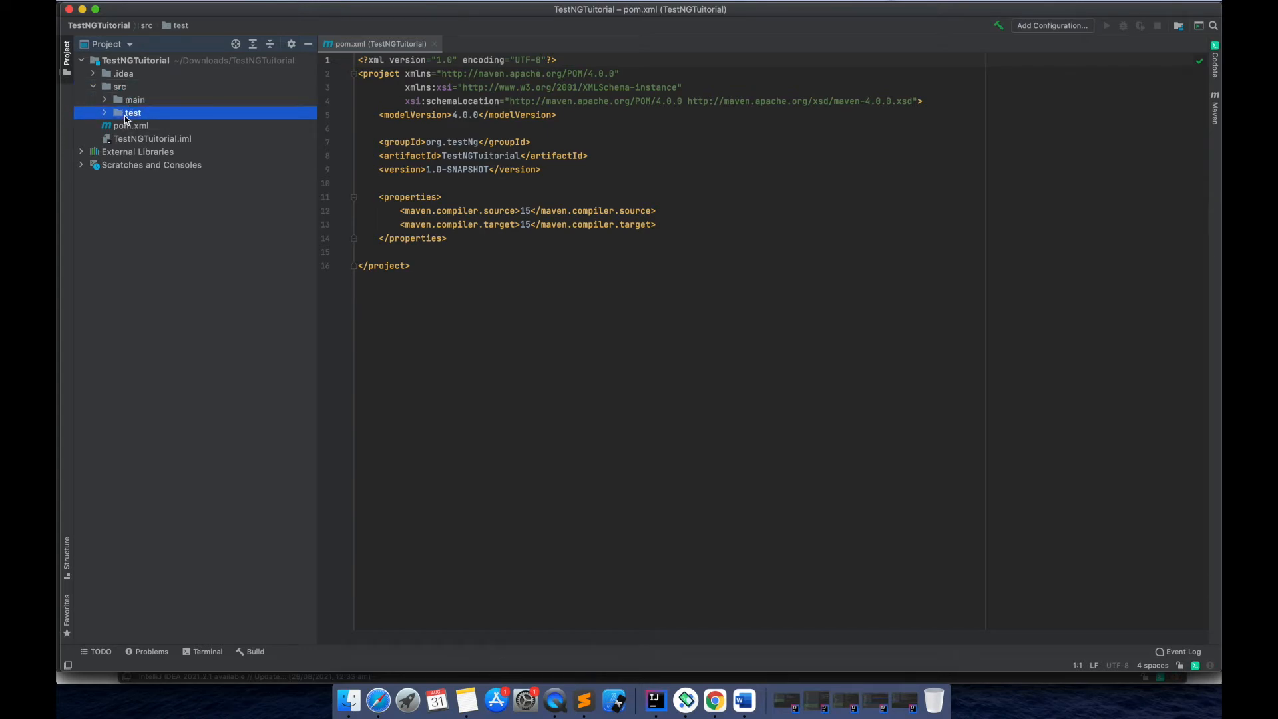
mouse_move(128, 126)
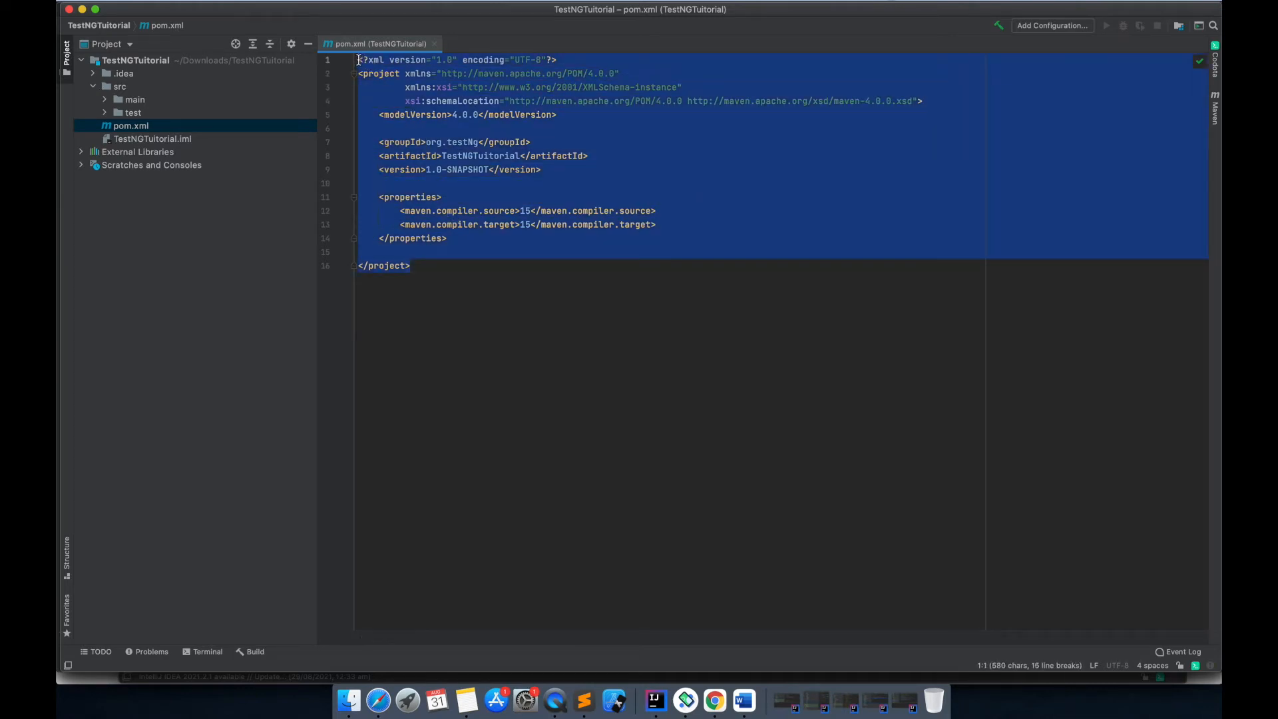
mouse_move(560, 239)
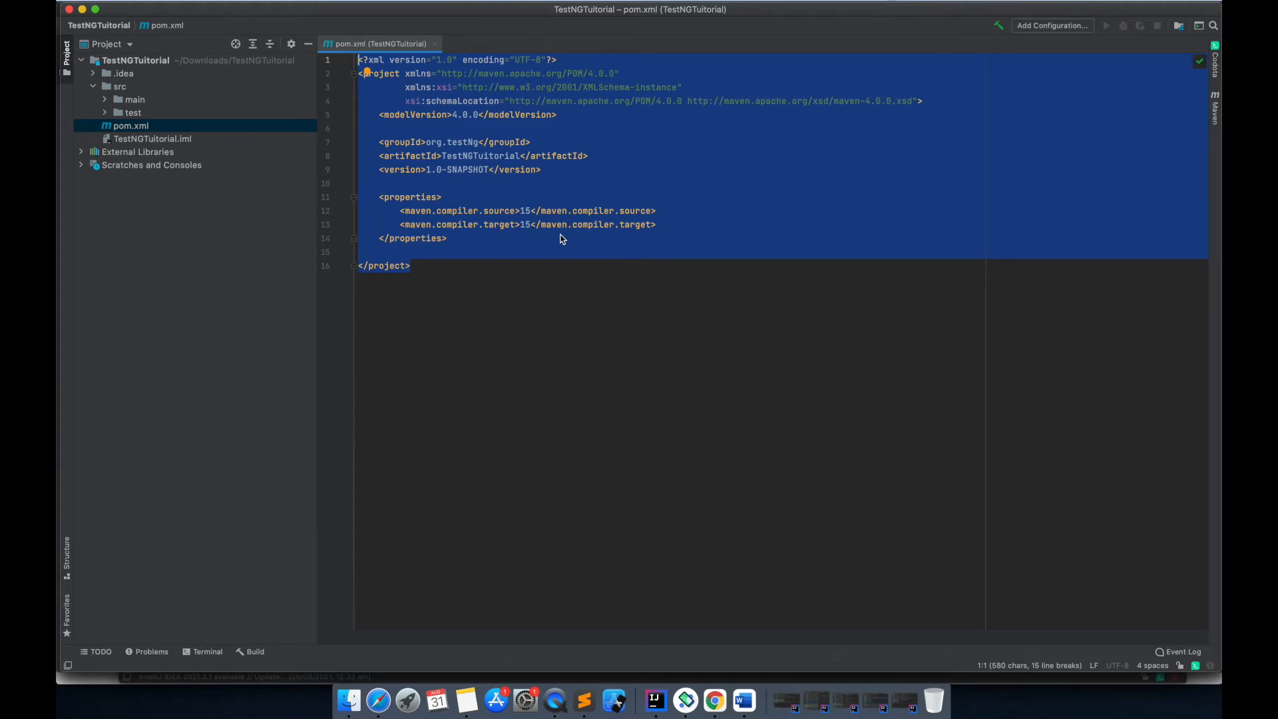
mouse_move(494, 317)
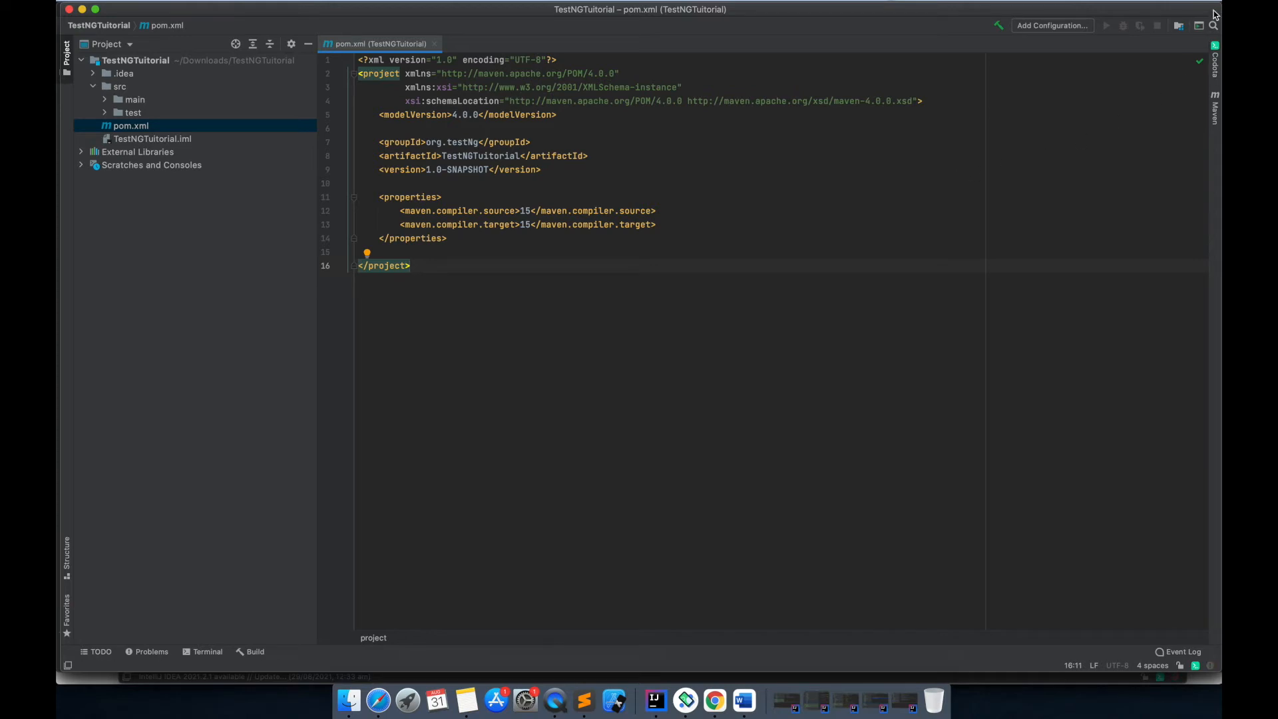
Launch Firefox and search Google for 'testng dependency for maven project'
key("cmd+space")
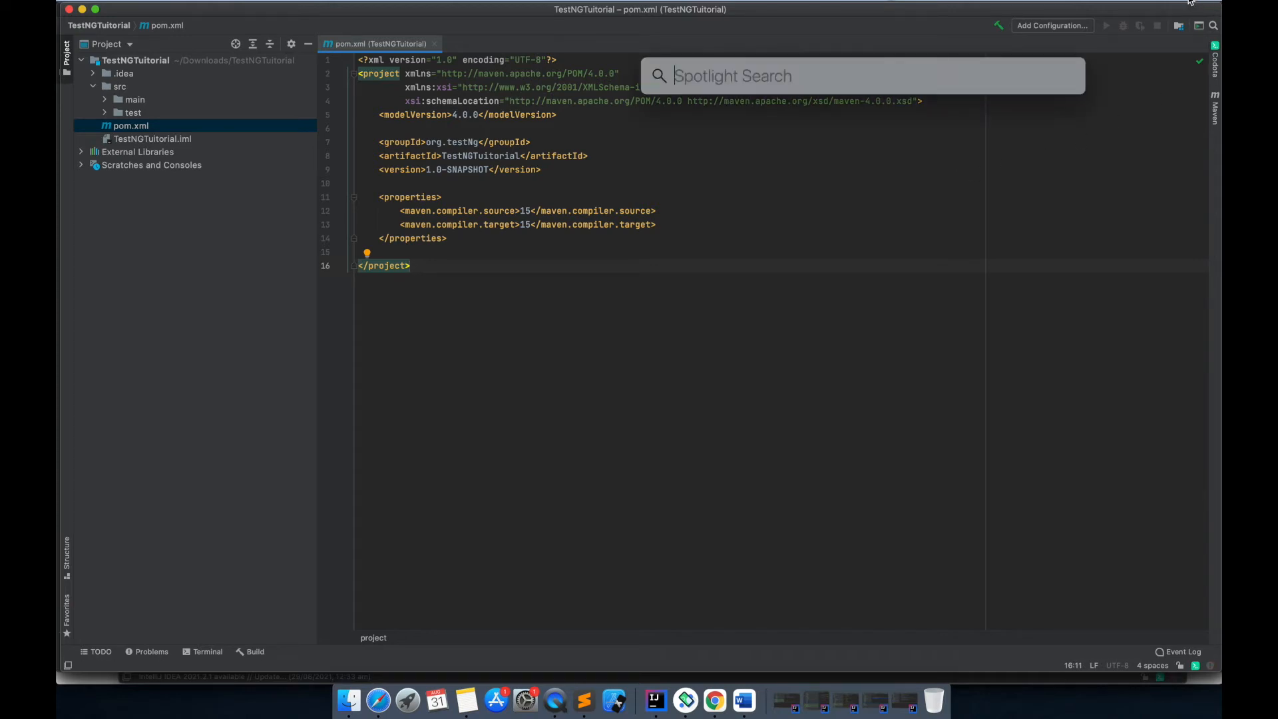
key("Escape")
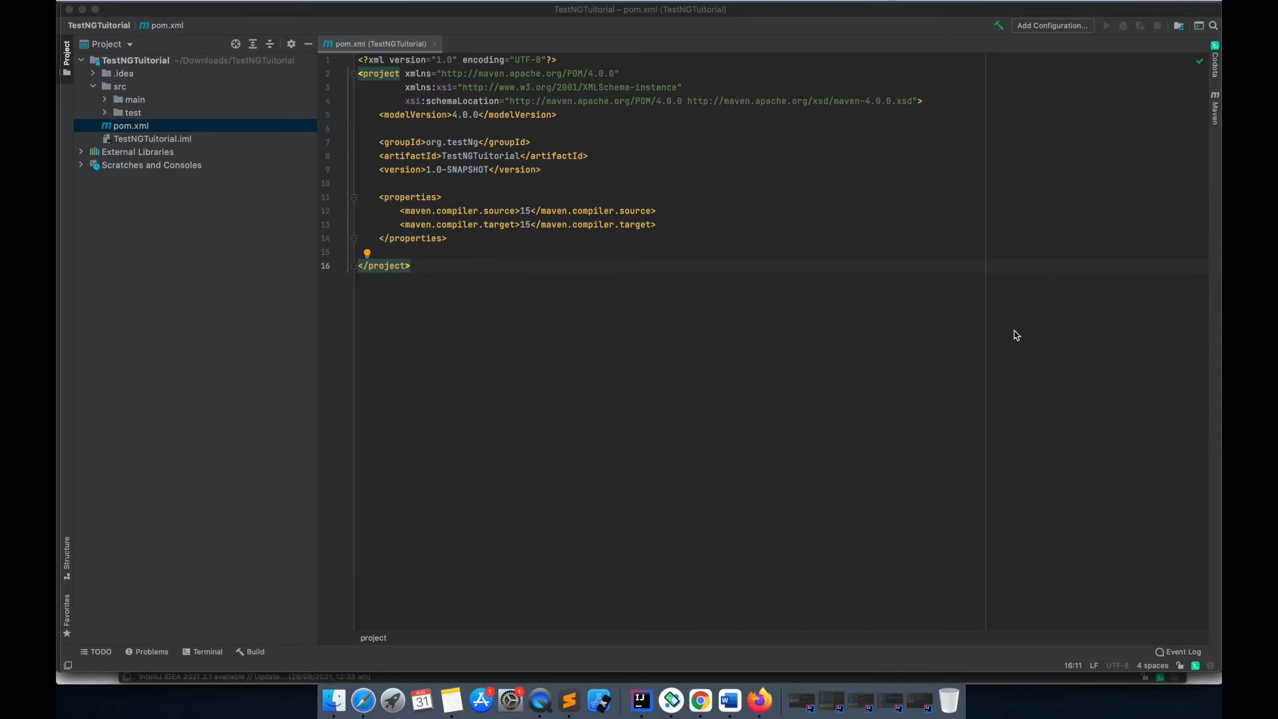
left_click(758, 700)
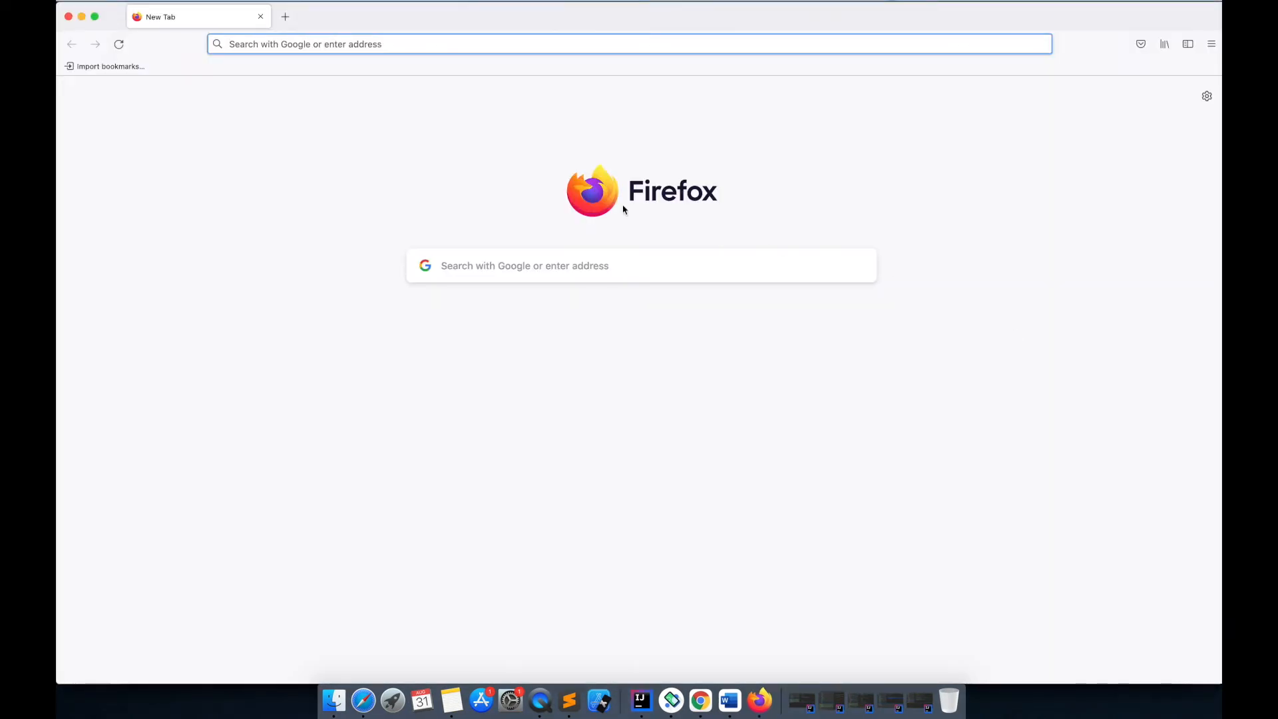
mouse_move(511, 176)
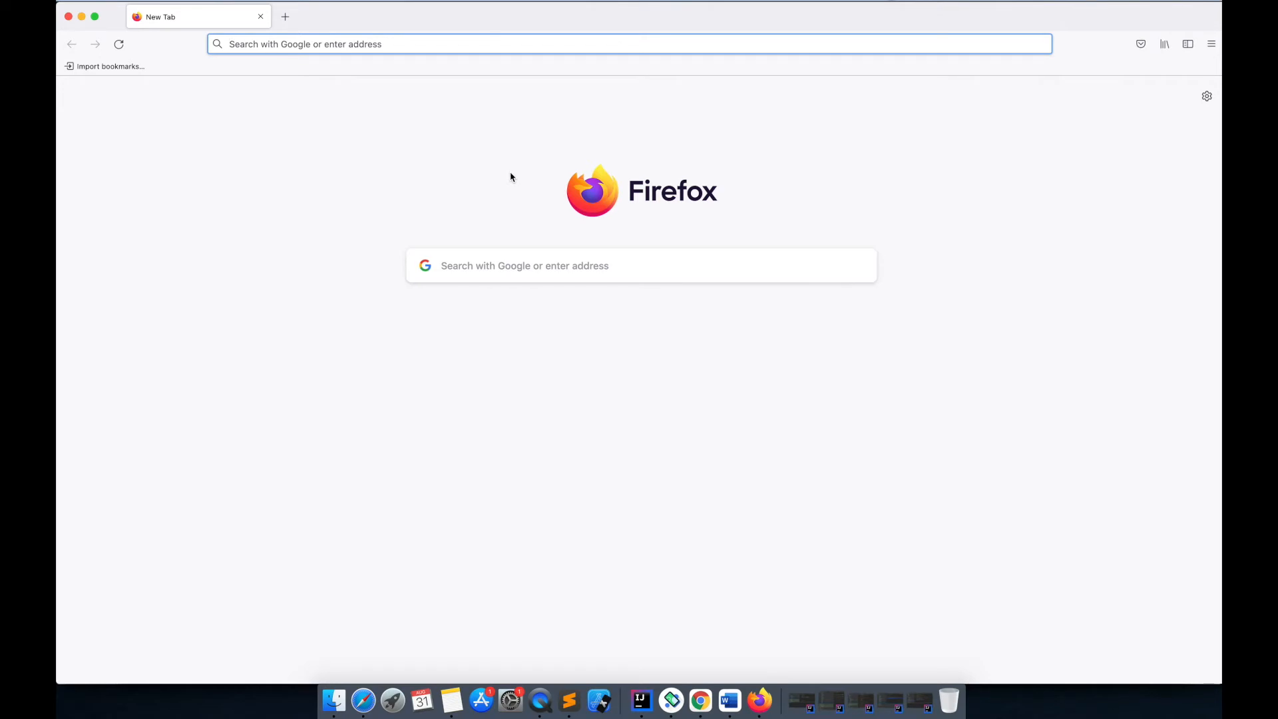
type("testng depe")
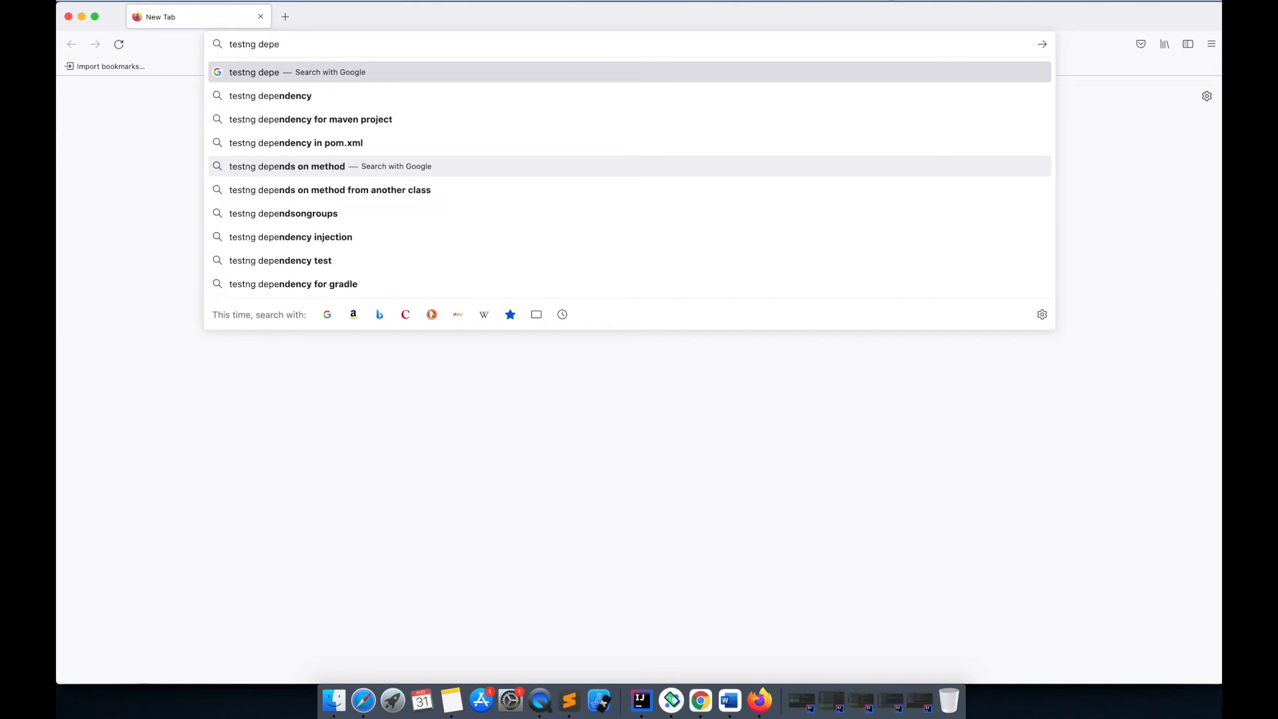
left_click(309, 119)
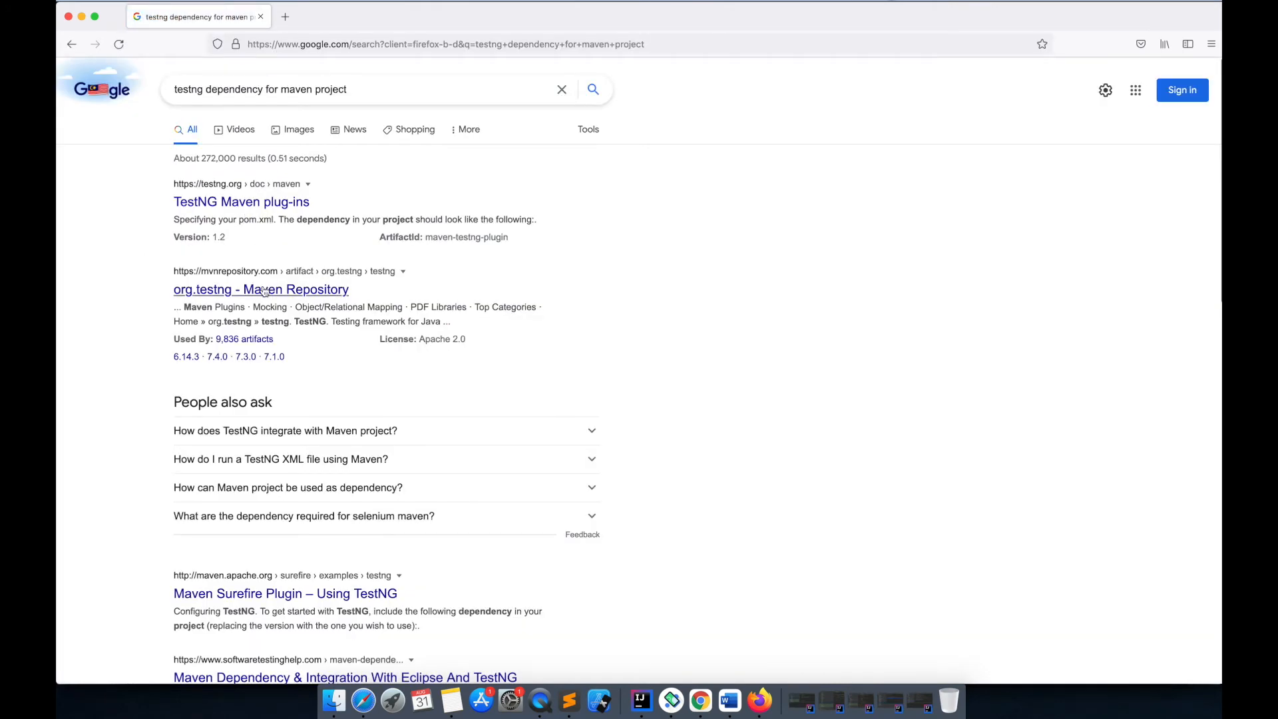
Copy the TestNG 7.4.0 Maven dependency from MVN Repository and return to pom.xml
left_click(261, 289)
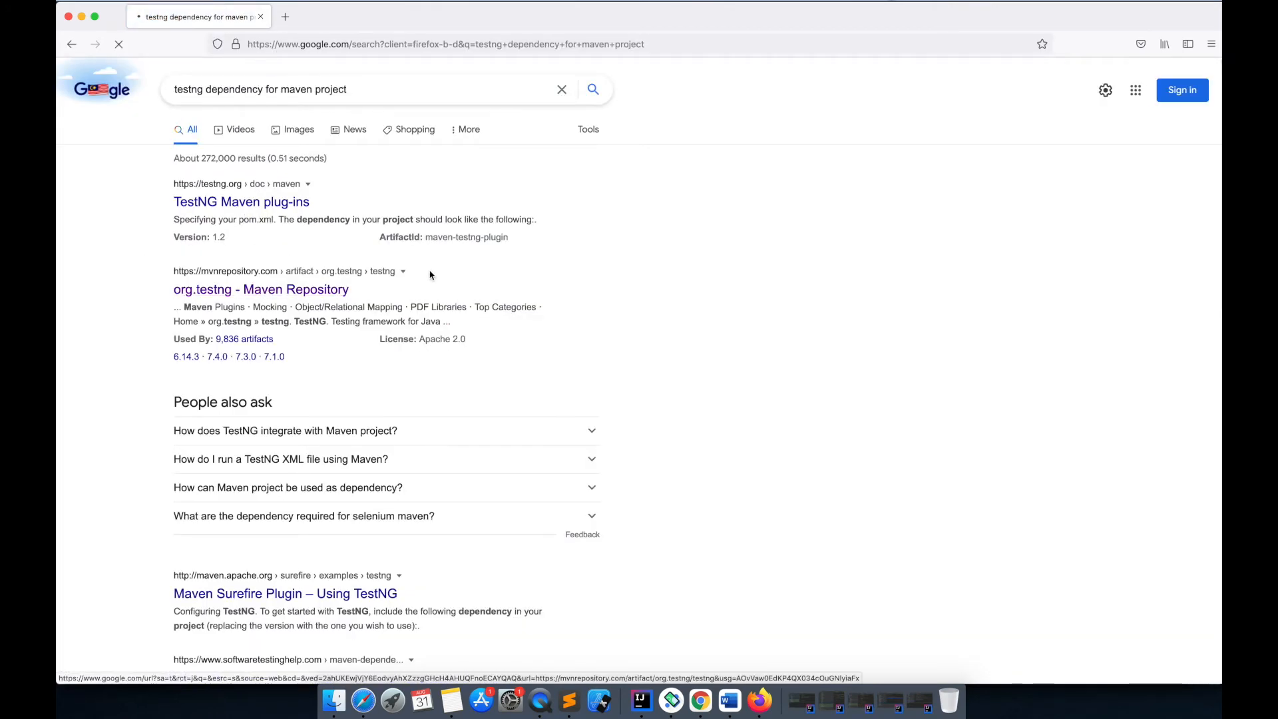
left_click(260, 290)
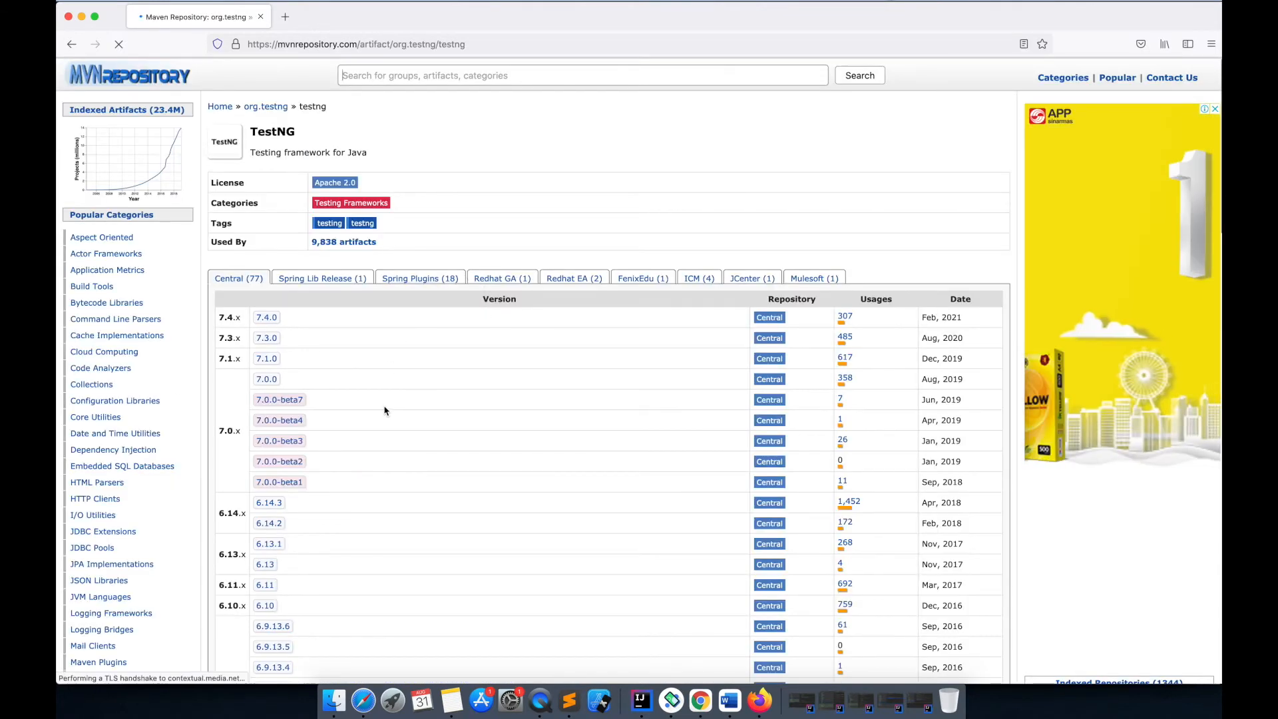
scroll("down", 3)
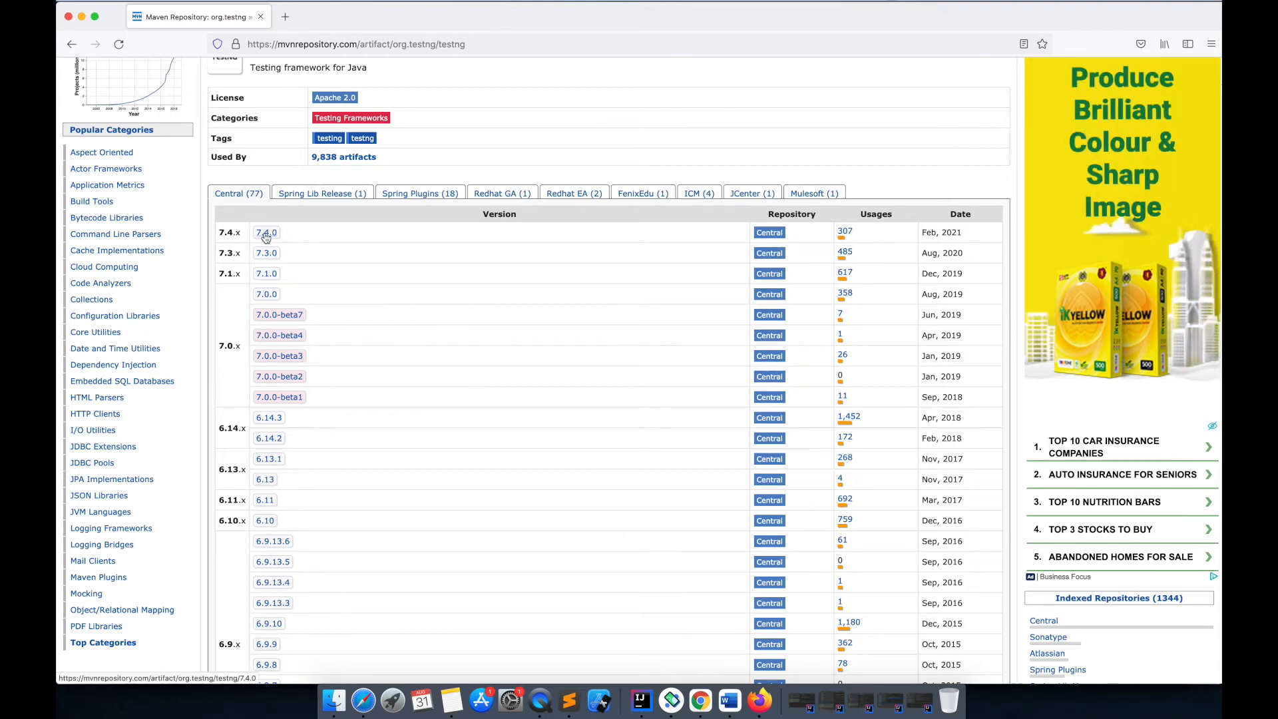
left_click(266, 232)
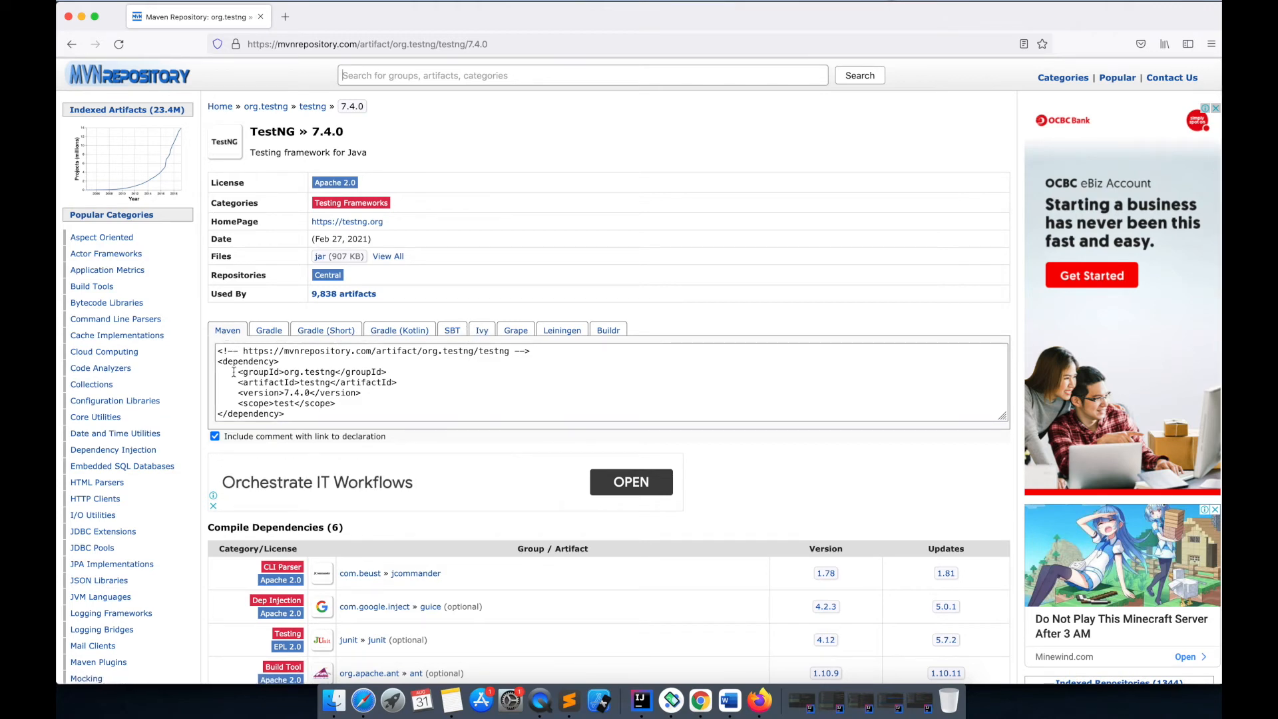
left_click(570, 378)
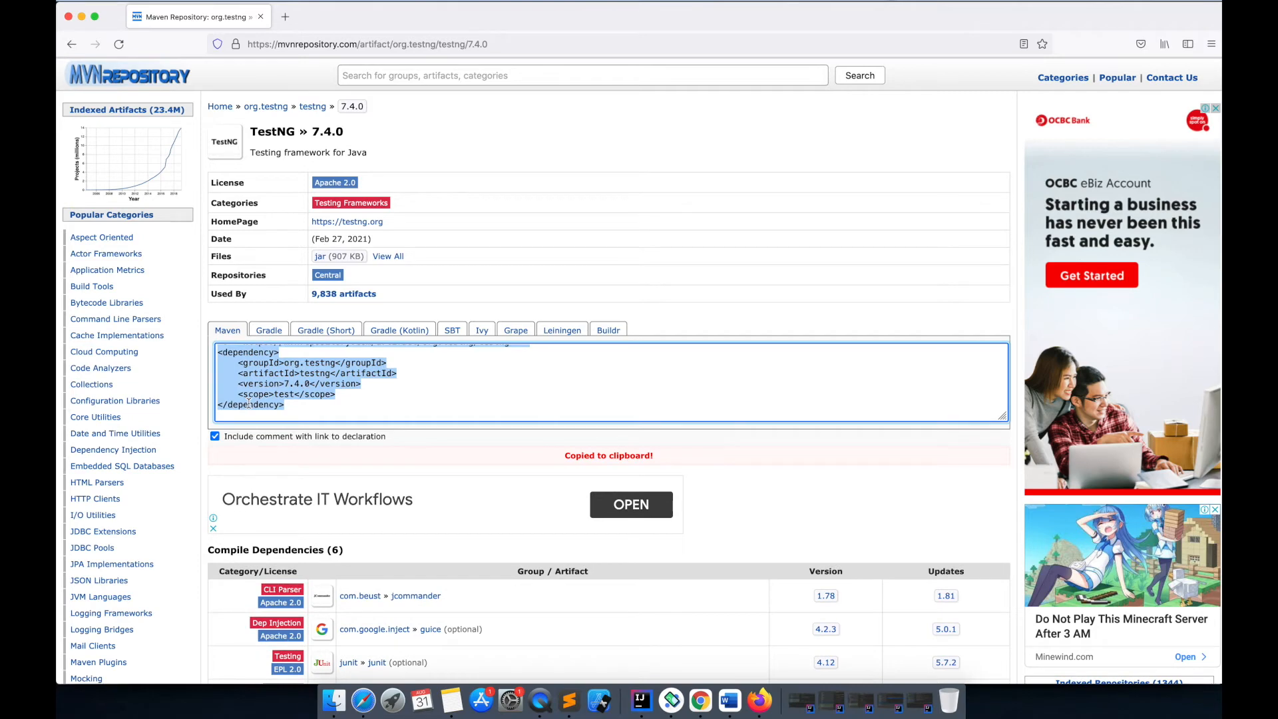
left_click(214, 436)
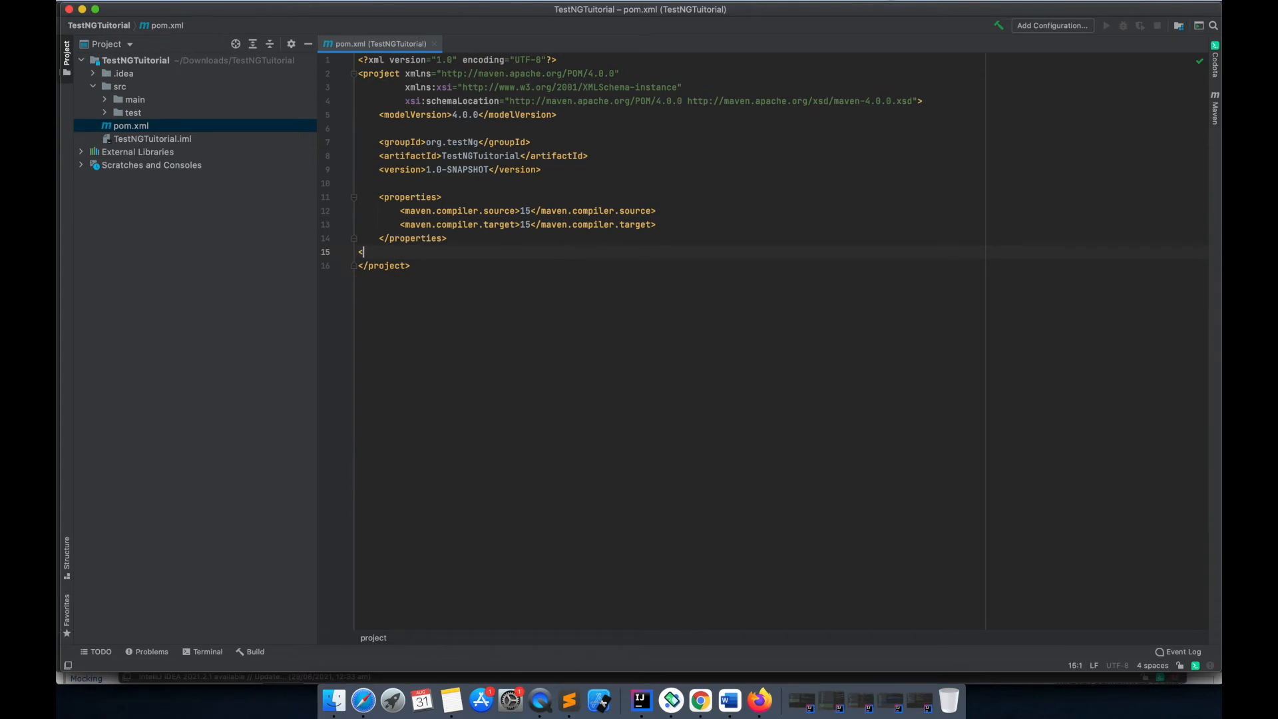
Add a dependencies block with the TestNG 7.4.0 dependency and remove its test scope line
type("</dependencies>")
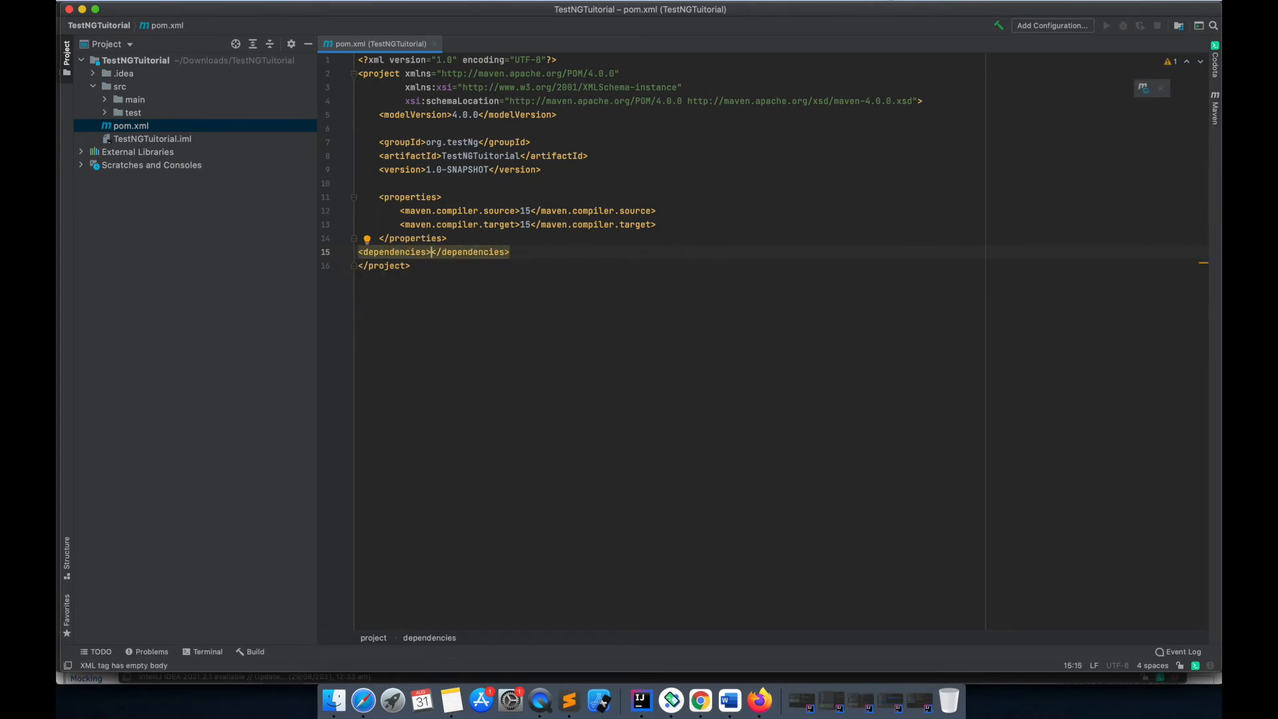
key("Return")
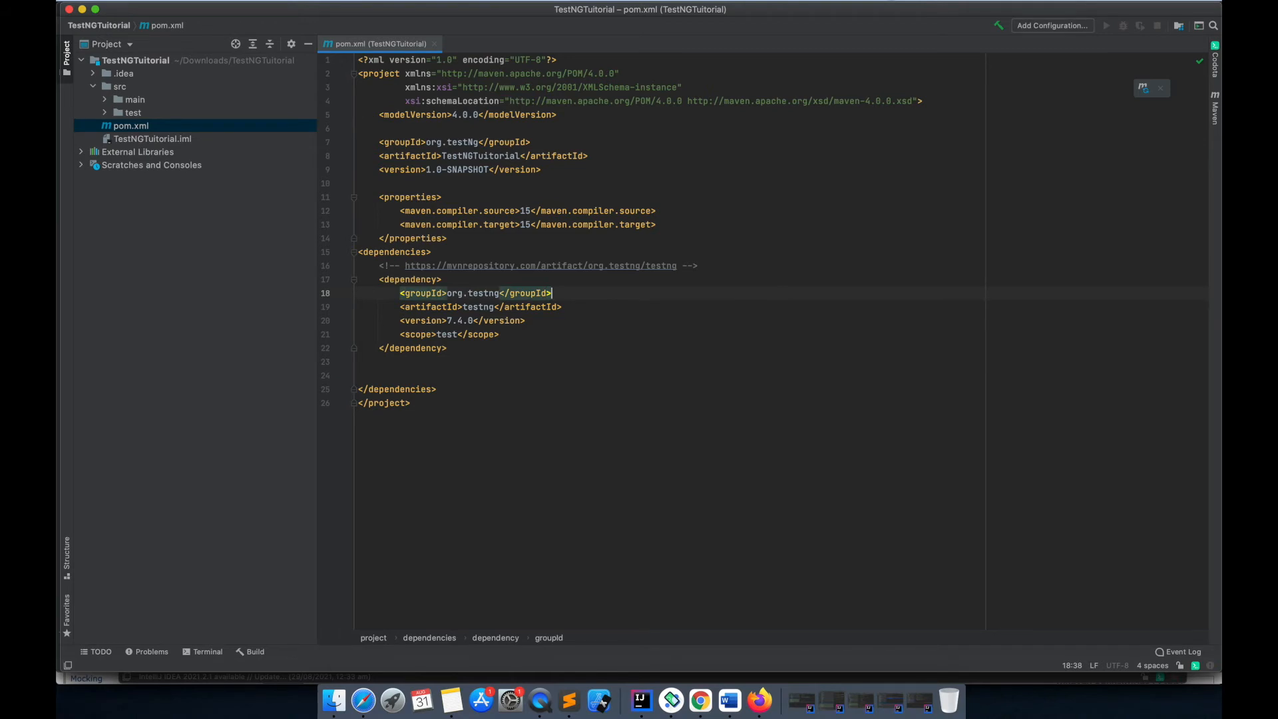
mouse_move(528, 339)
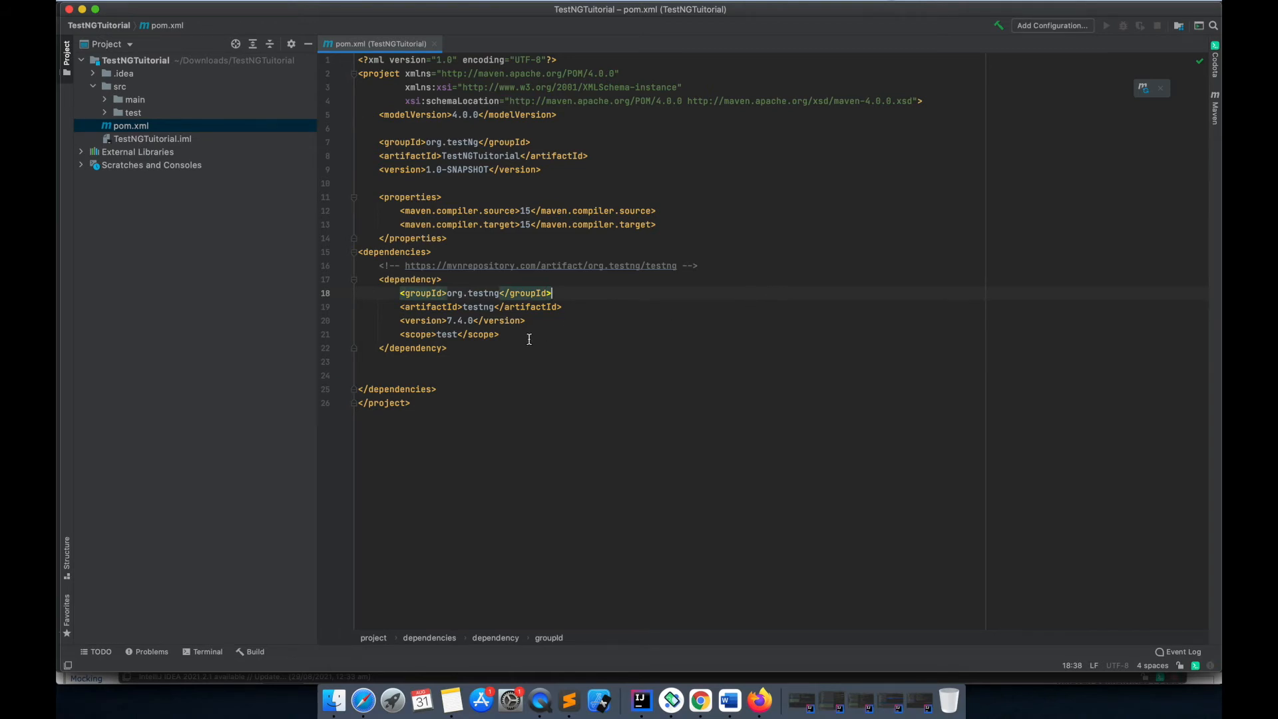
left_click(400, 334)
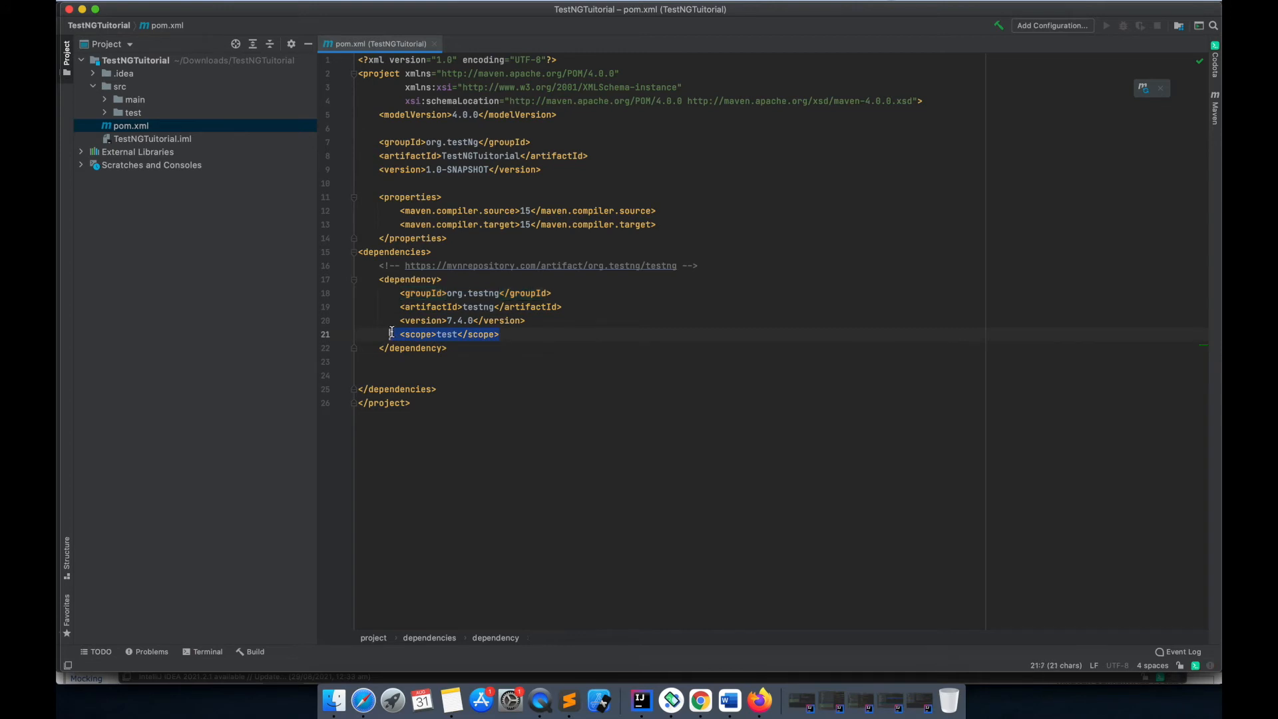
left_click(500, 334)
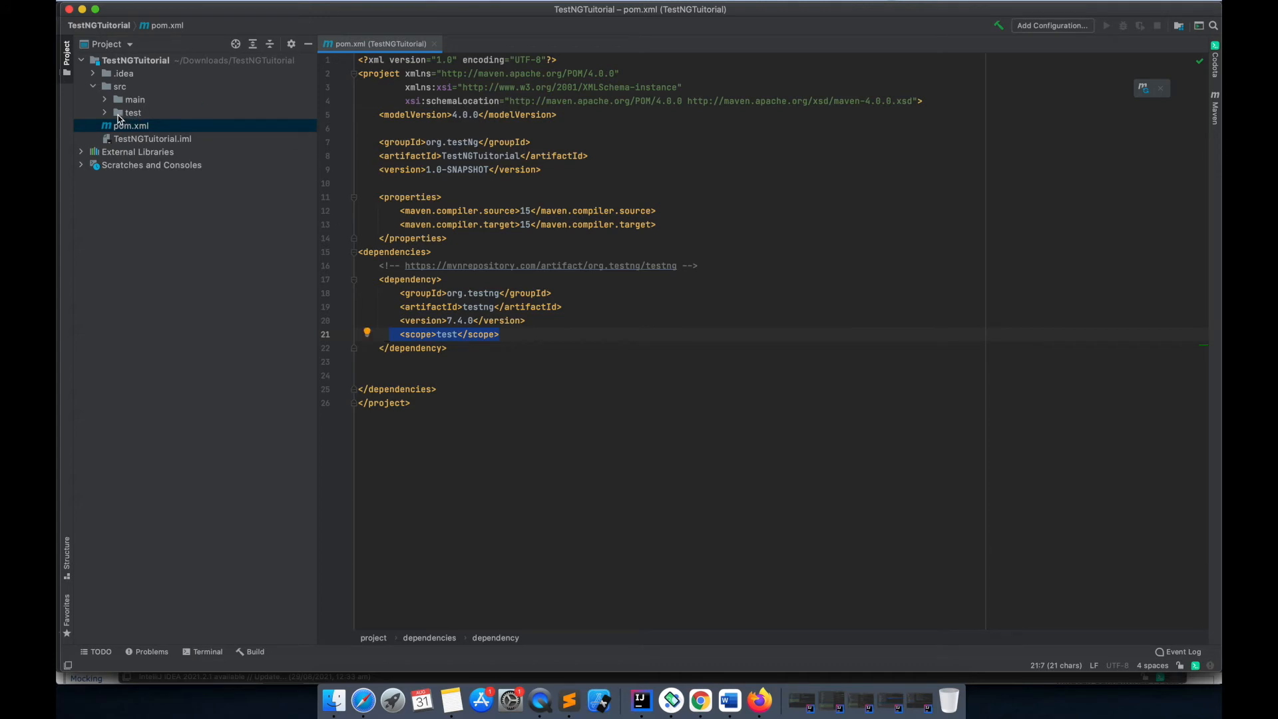
mouse_move(129, 119)
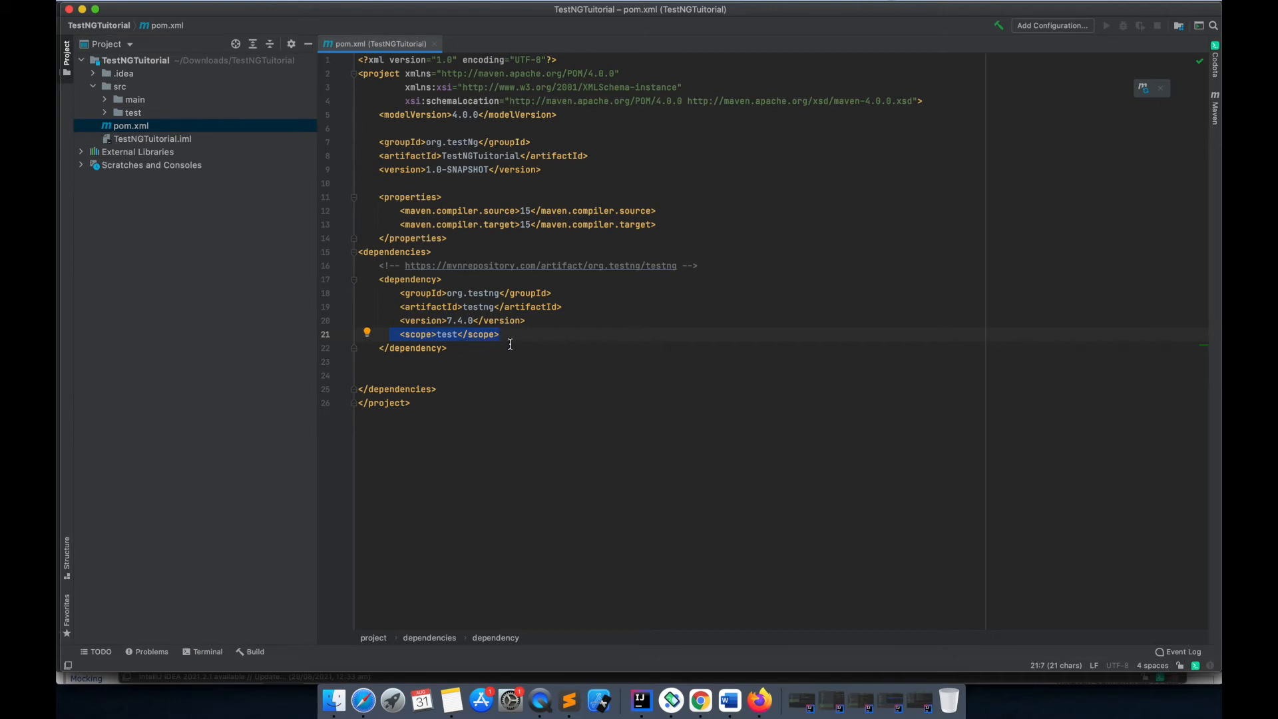
left_click(467, 334)
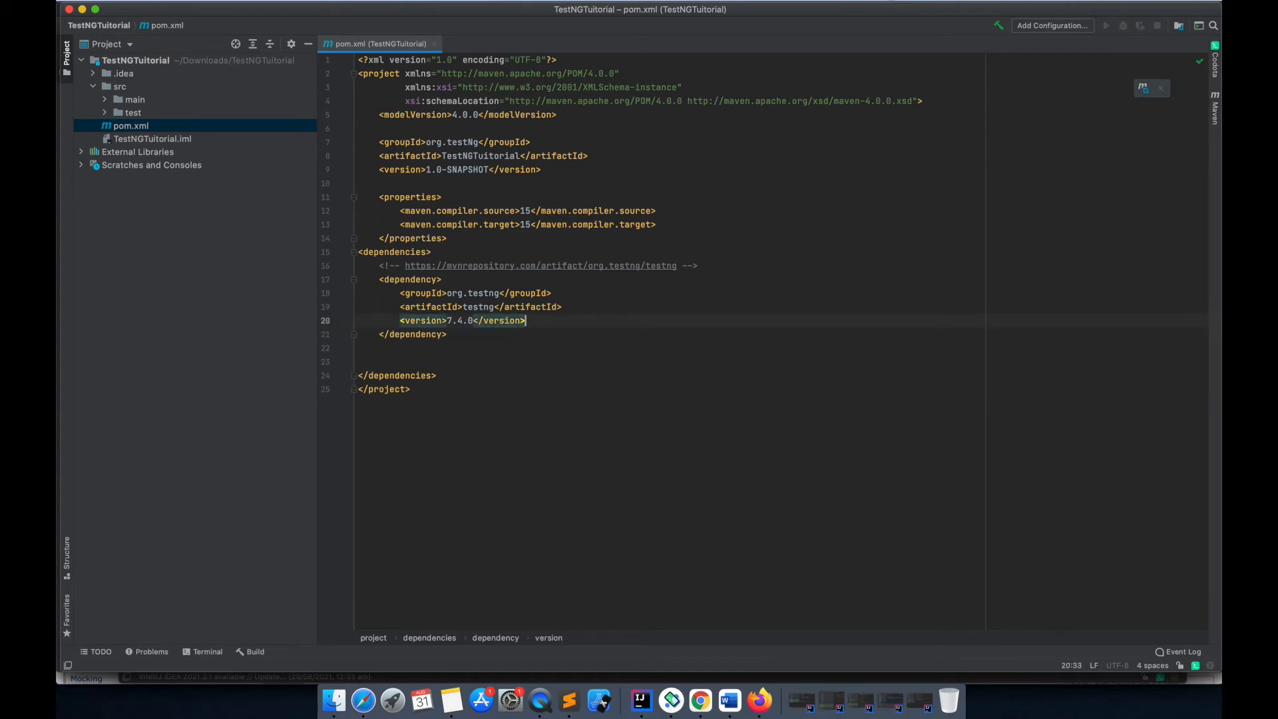
mouse_move(727, 700)
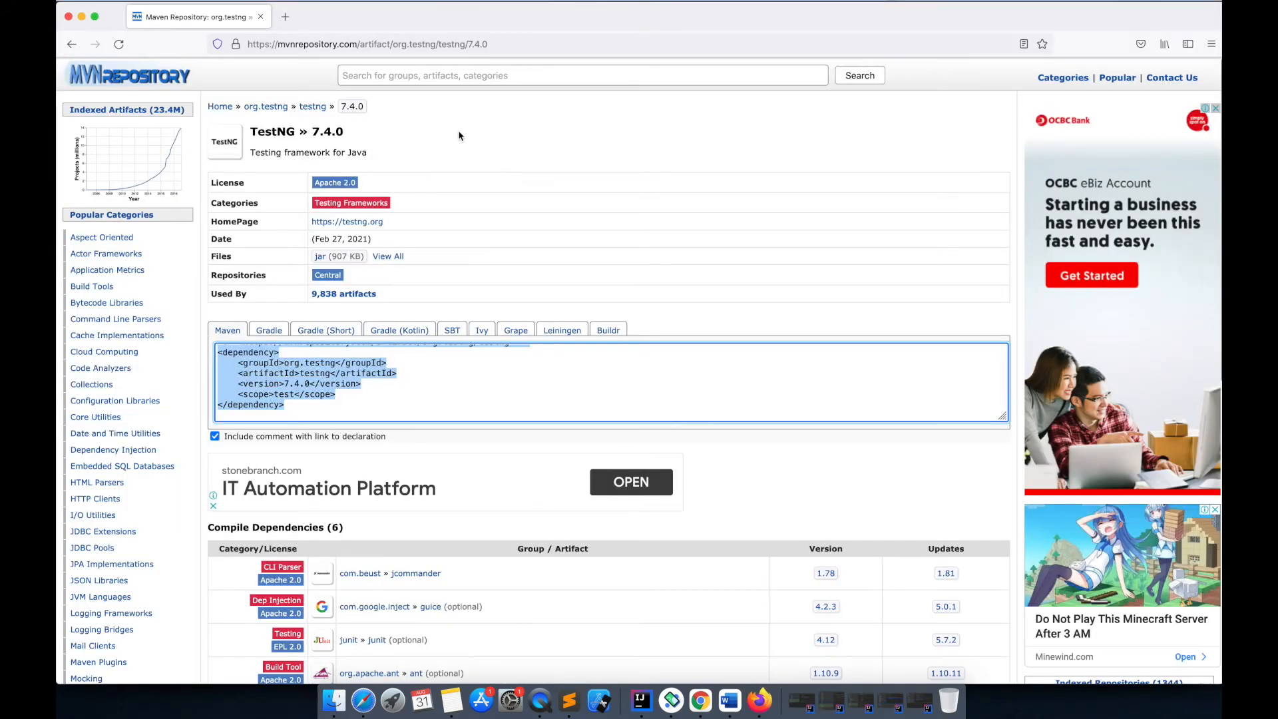
Search MVNRepository for selenium and open the Selenium Java artifact page
left_click(581, 75)
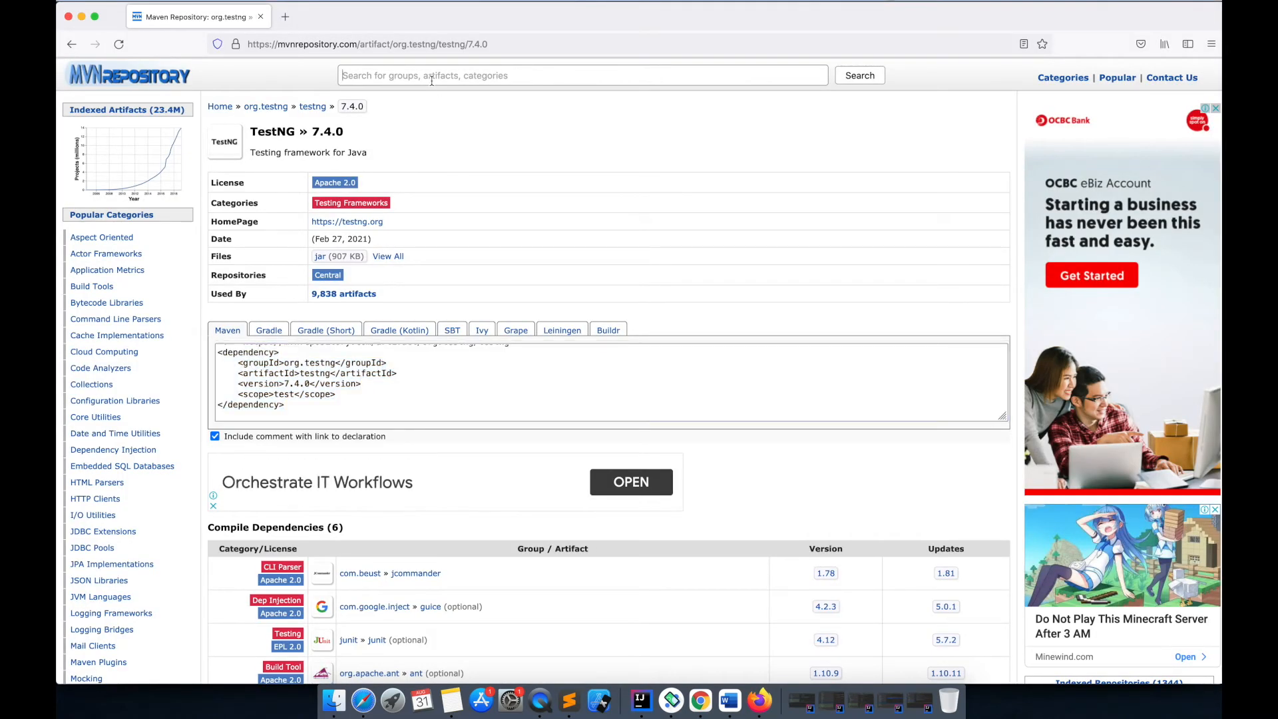
type("selenium")
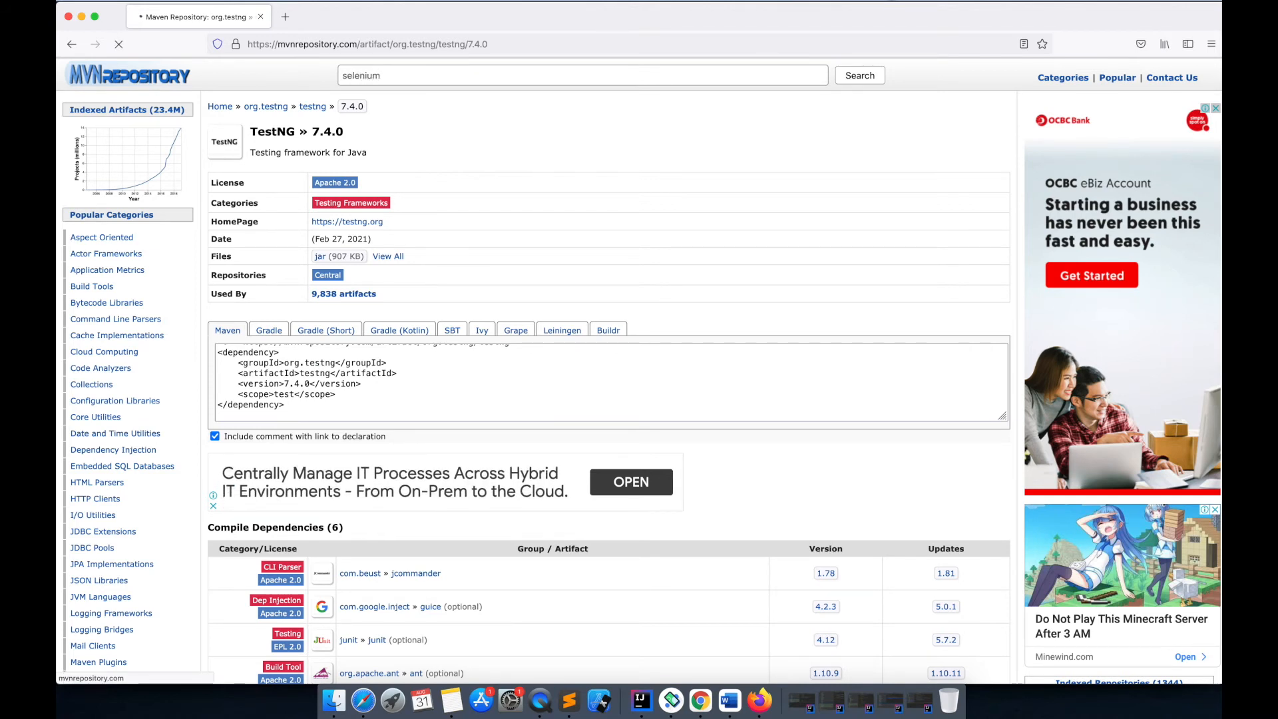
left_click(859, 75)
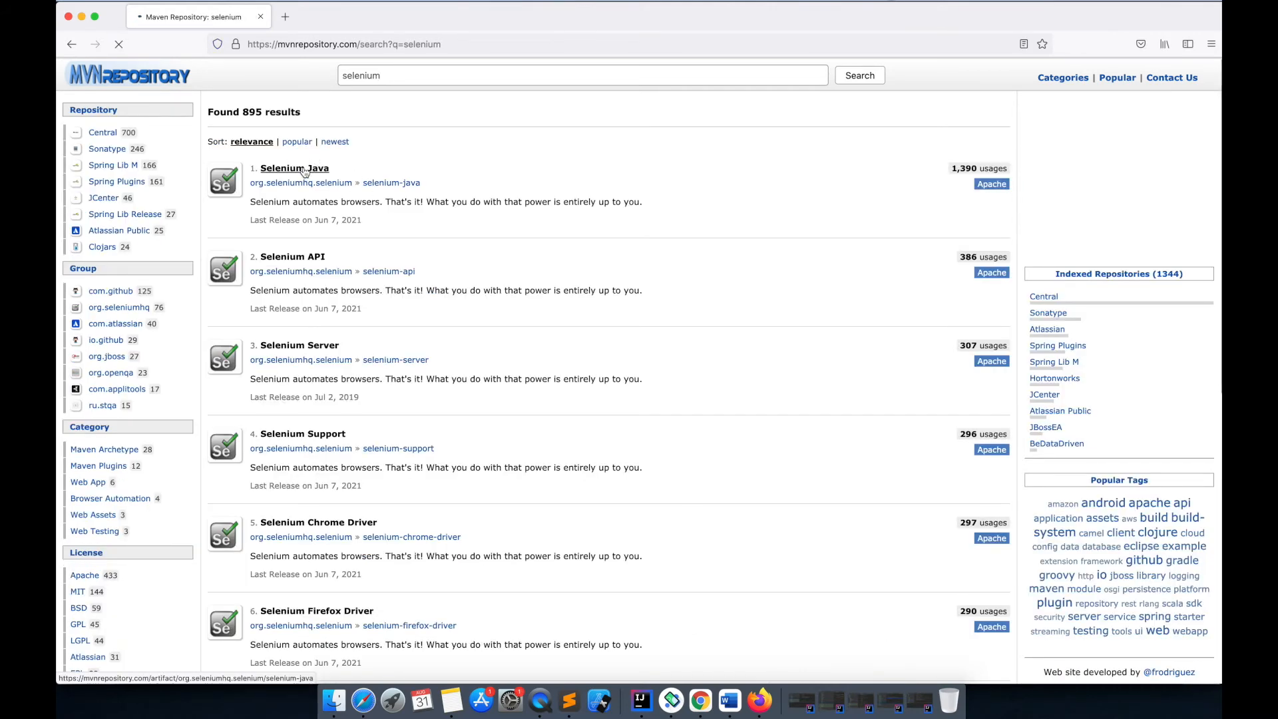
left_click(294, 168)
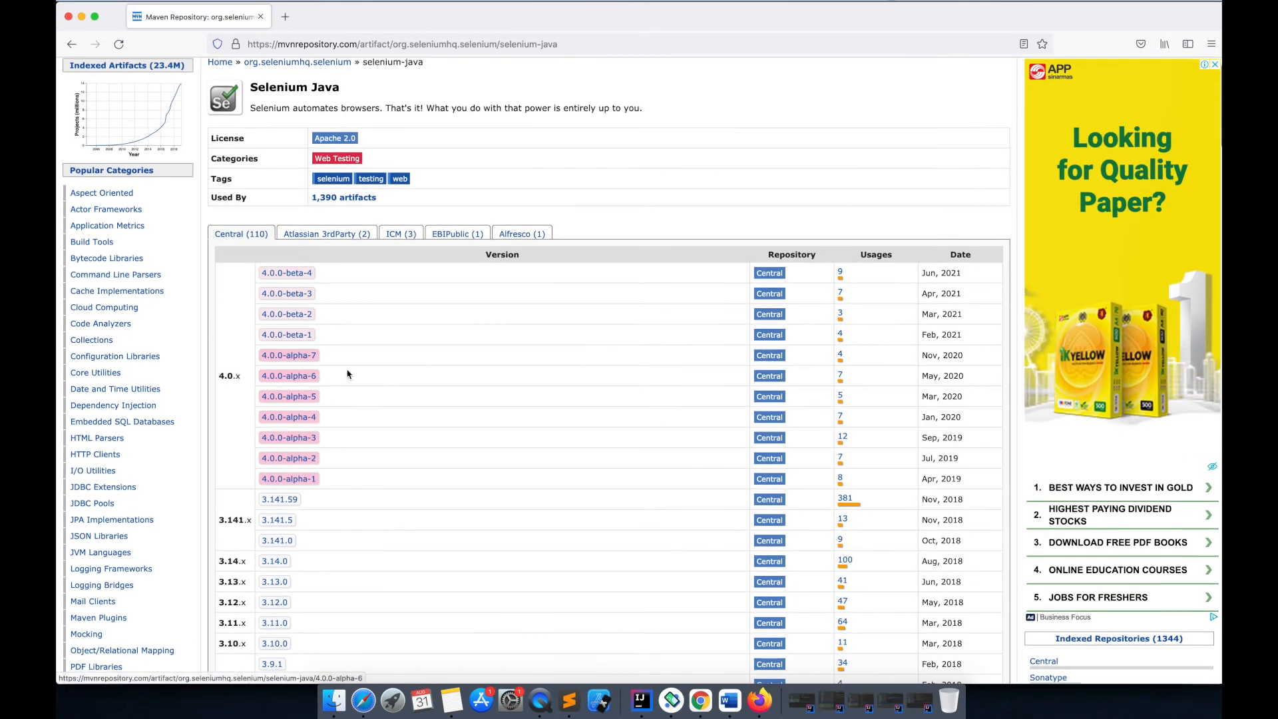
Copy the Selenium Java 3.141.59 Maven dependency and return to the IDE
scroll("down", 3)
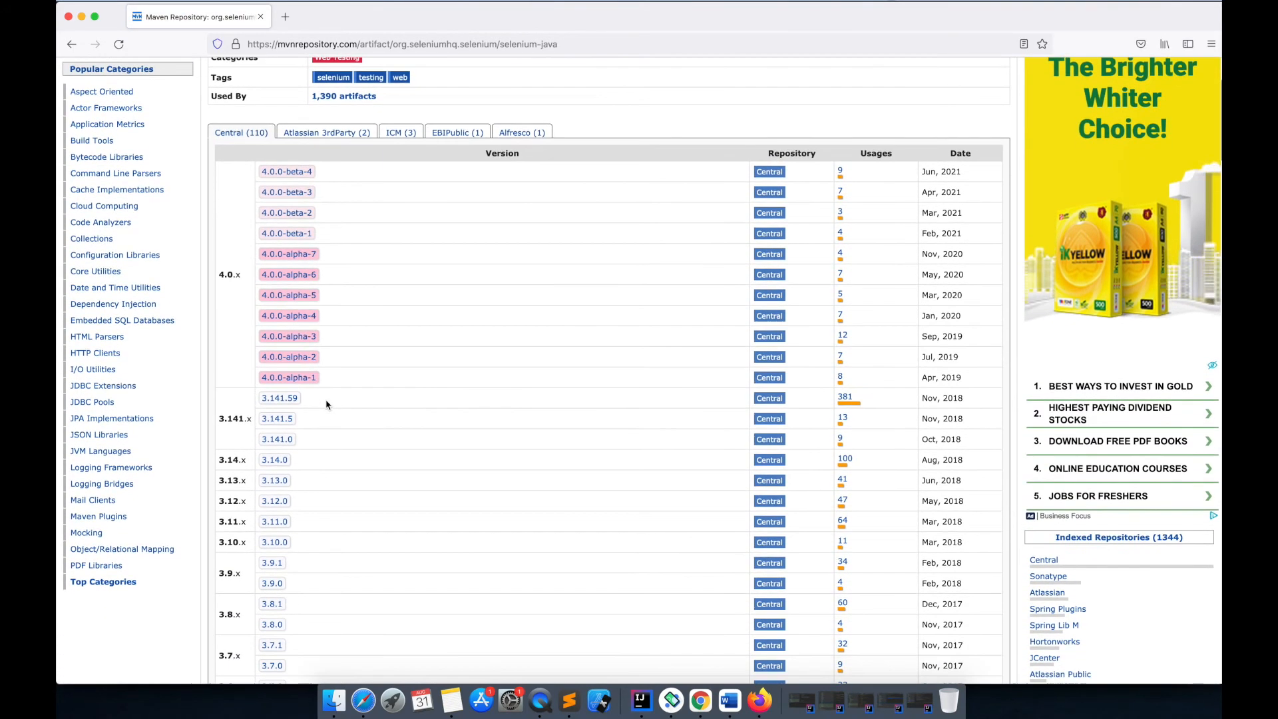
left_click(279, 398)
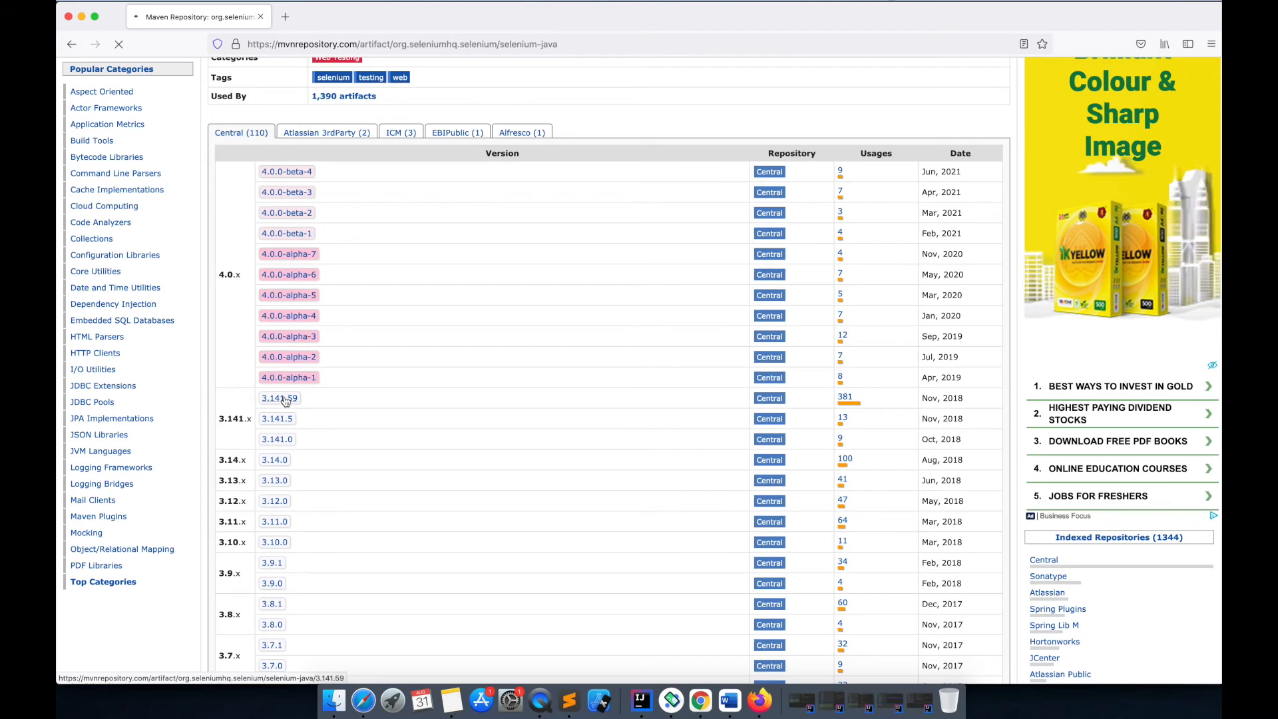
left_click(279, 398)
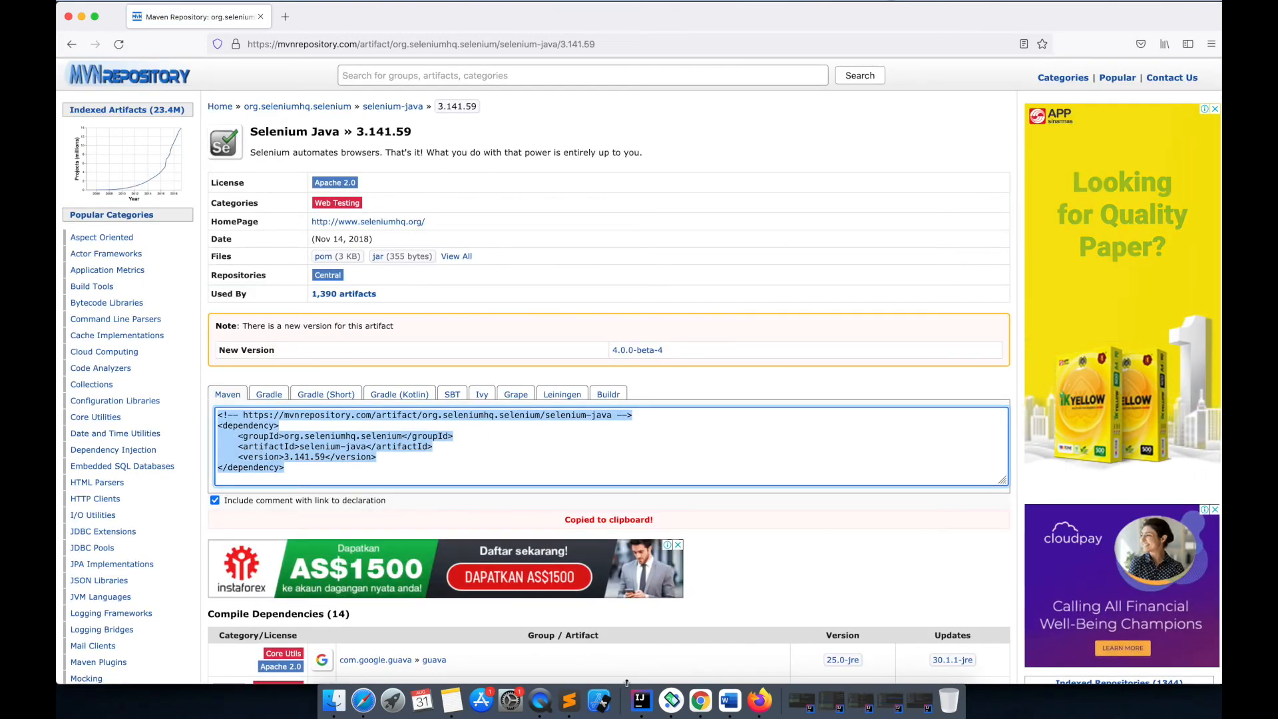
left_click(640, 699)
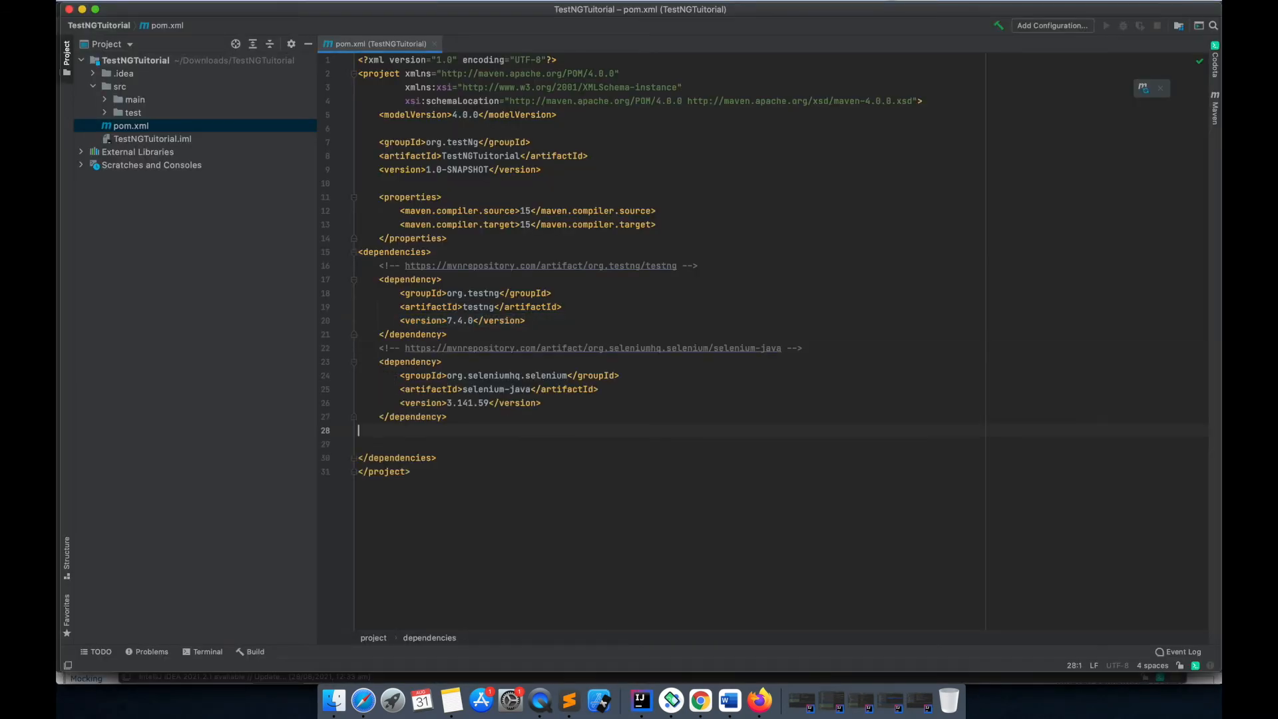
mouse_move(729, 700)
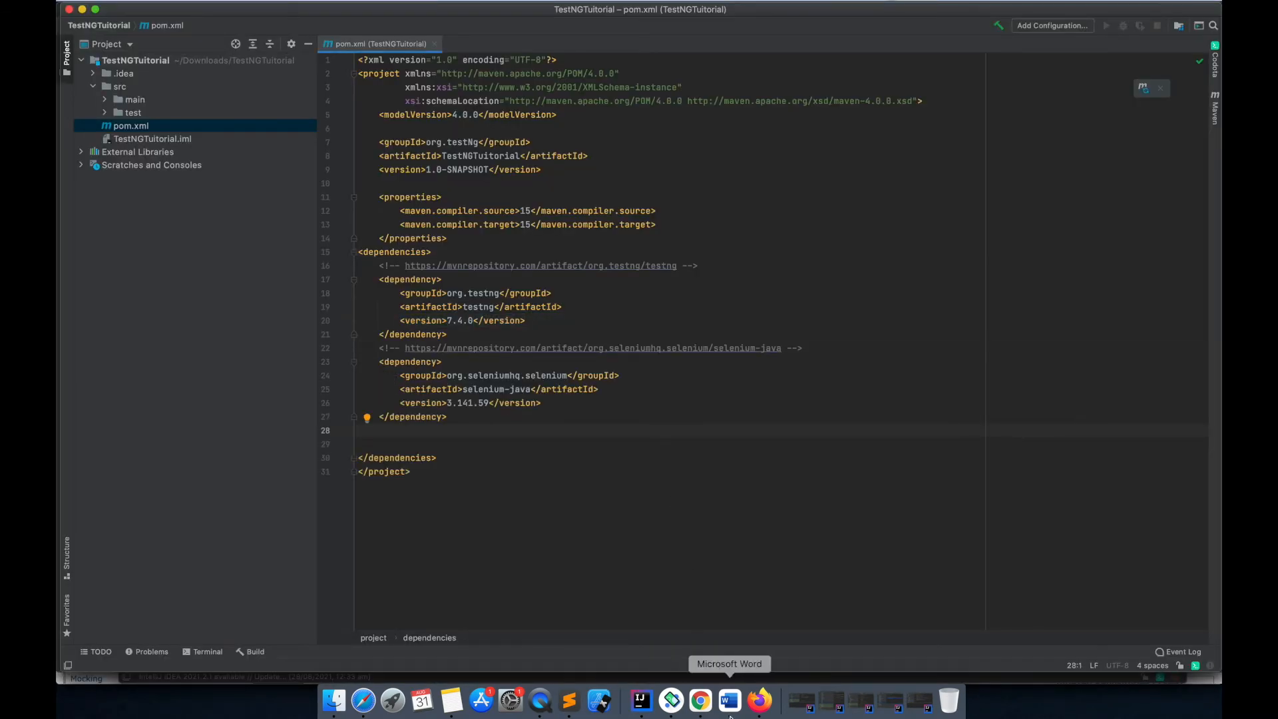
Bring up the Testng tutorial notes document in Microsoft Word
left_click(727, 700)
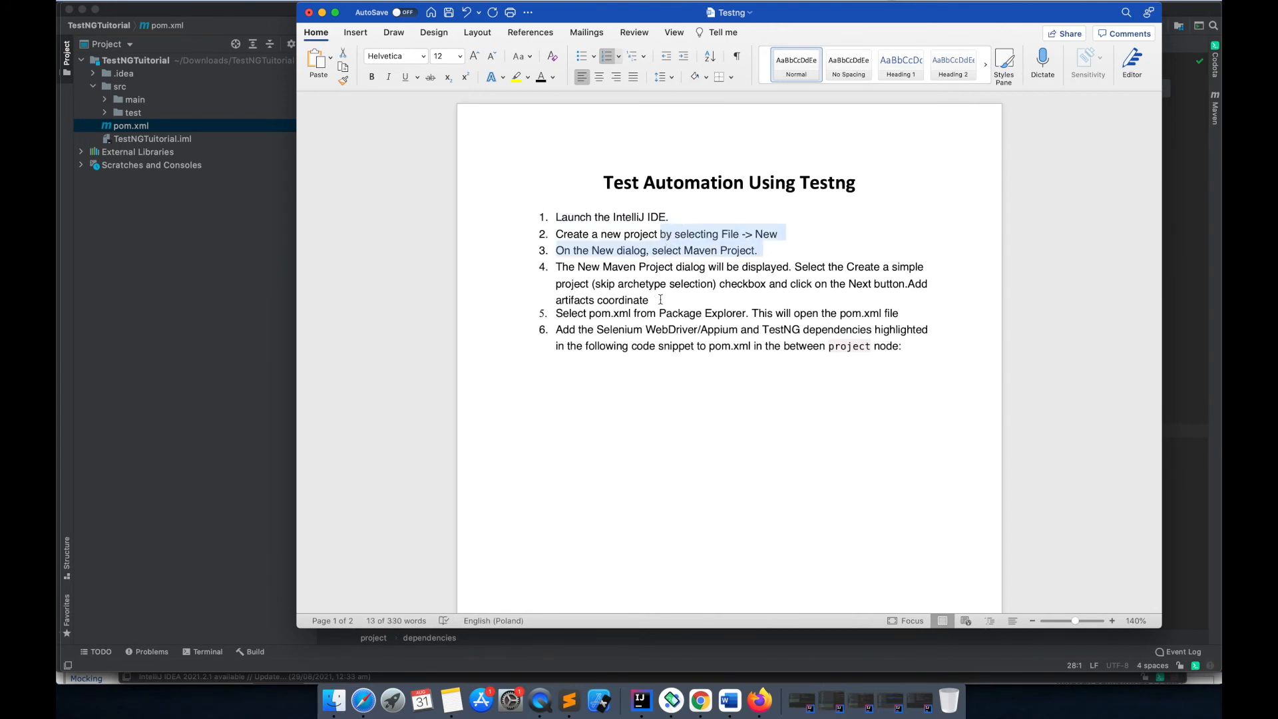
Review the pom.xml and dependencies steps in the Word notes, then return to Firefox
left_click(647, 300)
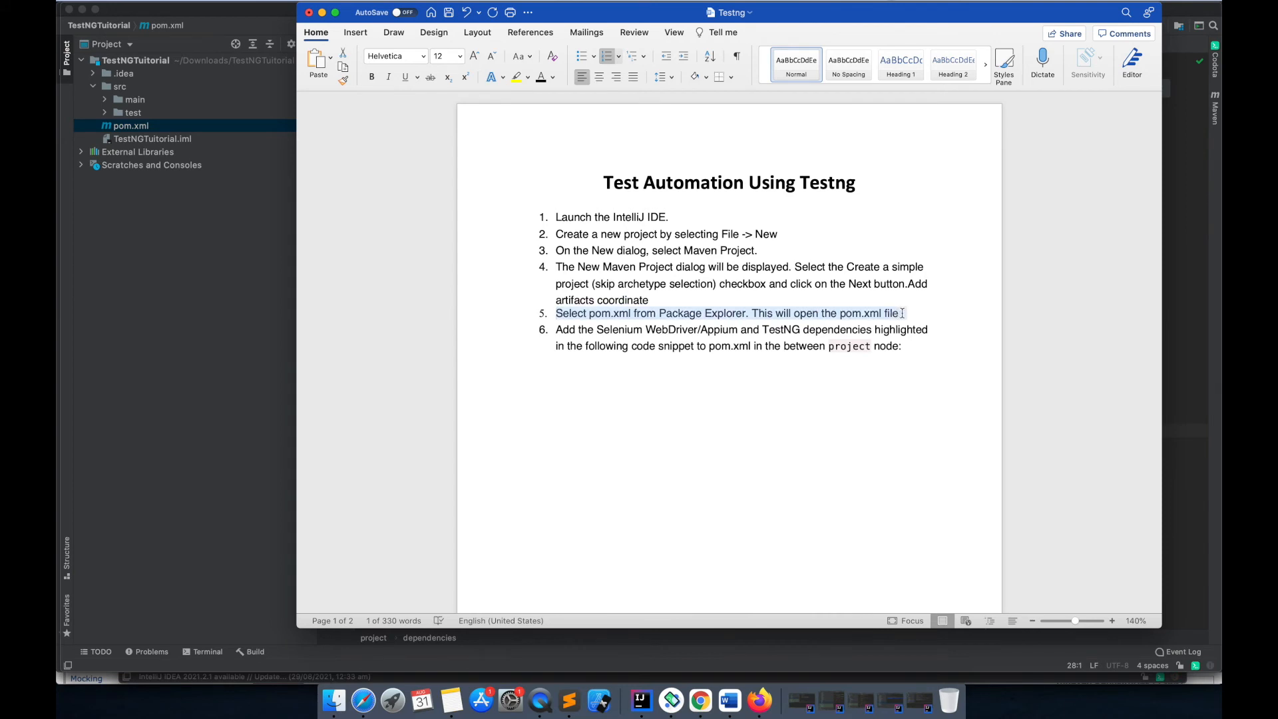
left_click(522, 364)
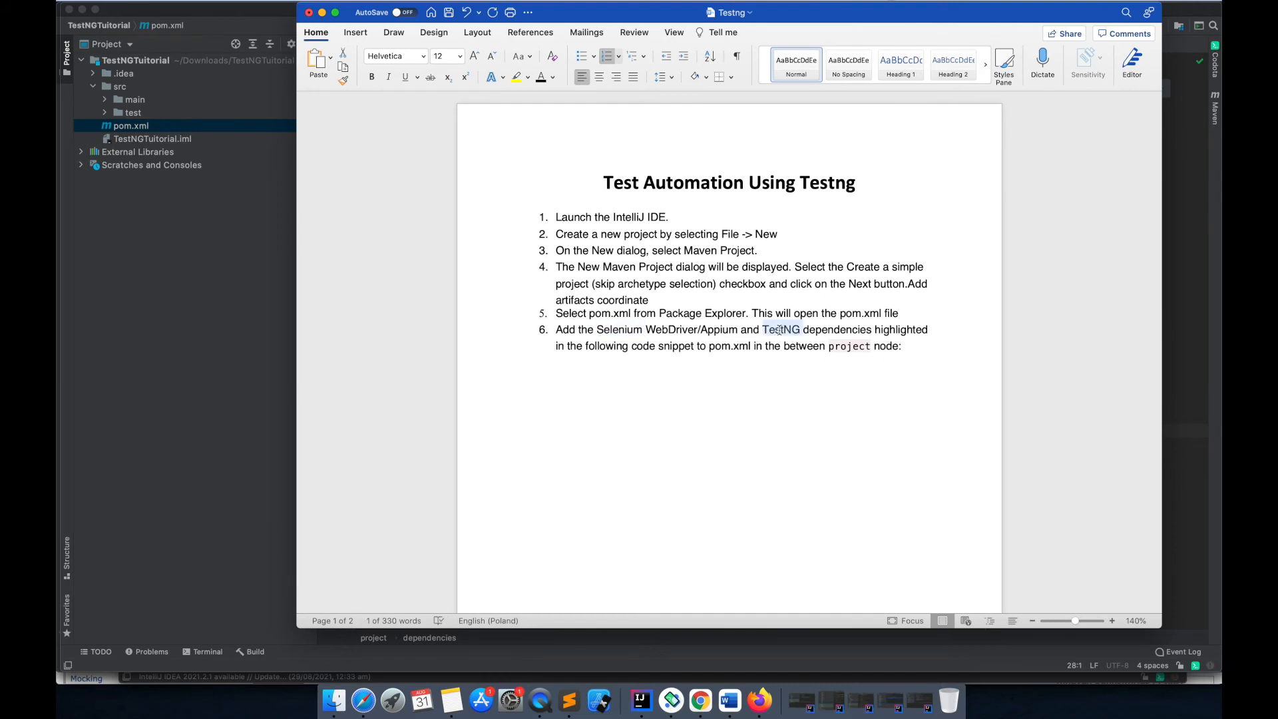
mouse_move(699, 701)
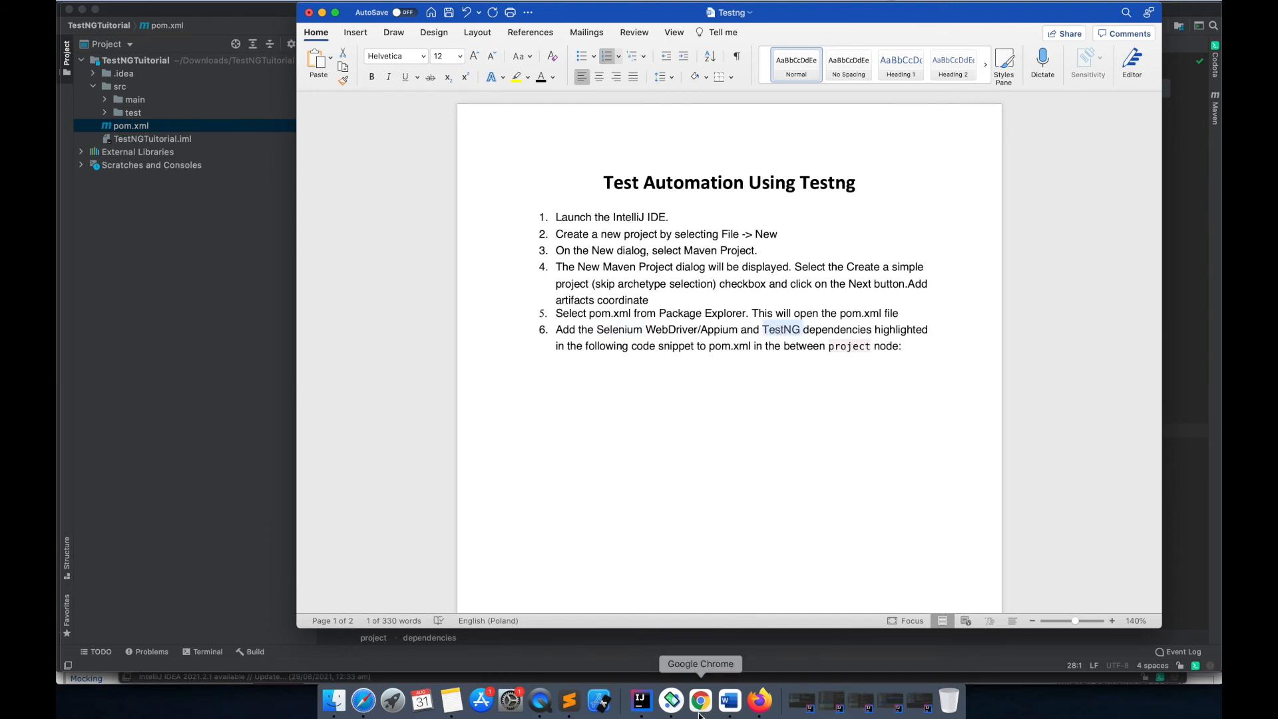
mouse_move(758, 699)
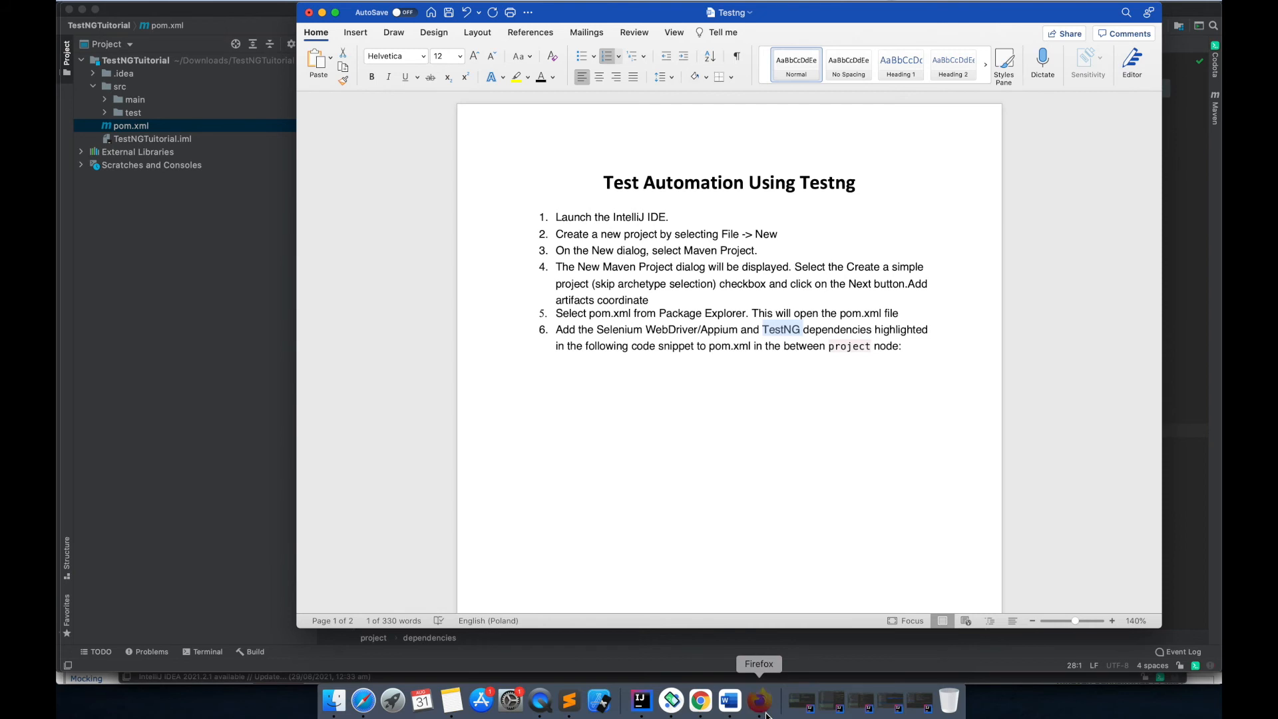
left_click(759, 700)
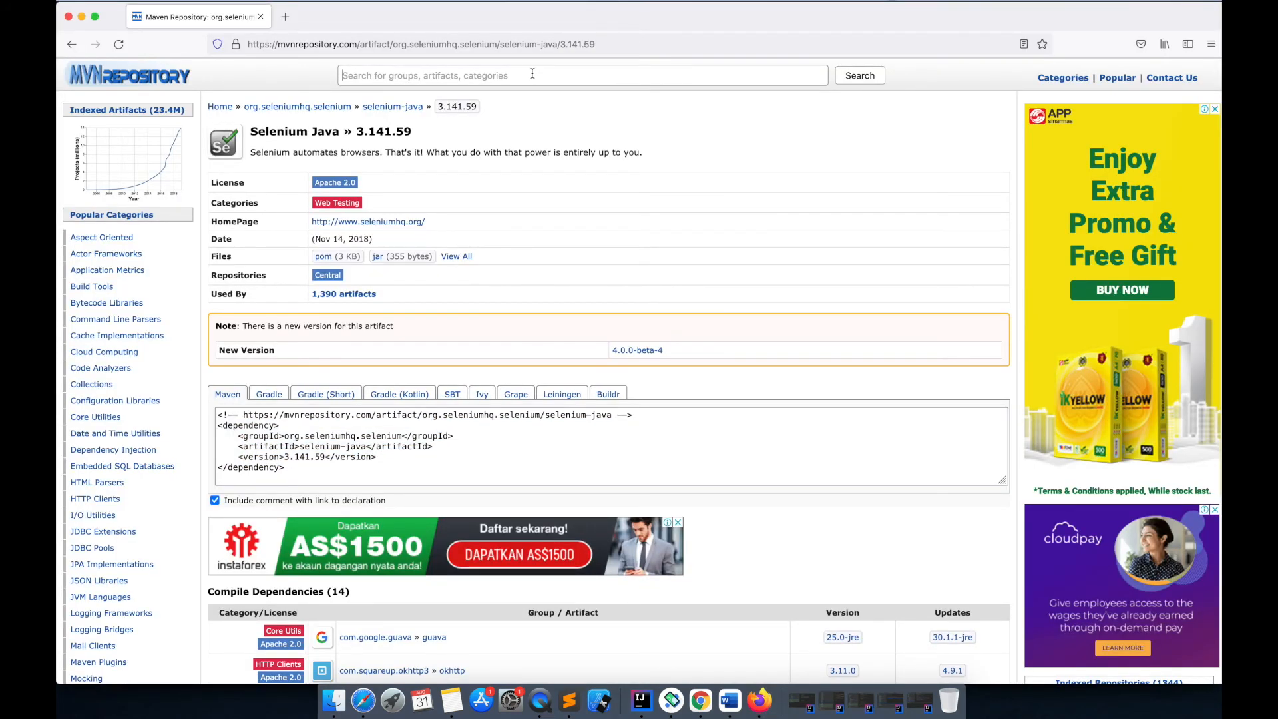
Copy the Appium Java Client 7.5.1 Maven dependency from MVNRepository and return to the IDE
type("A")
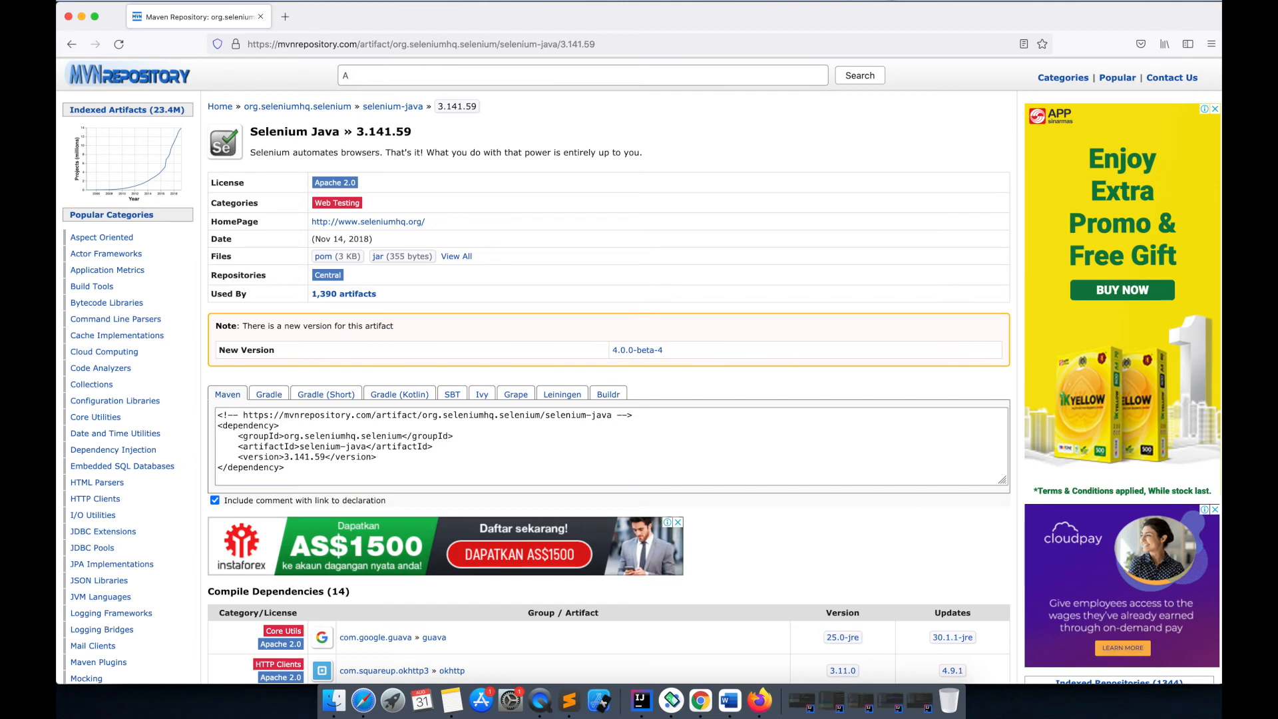
type("ppiu")
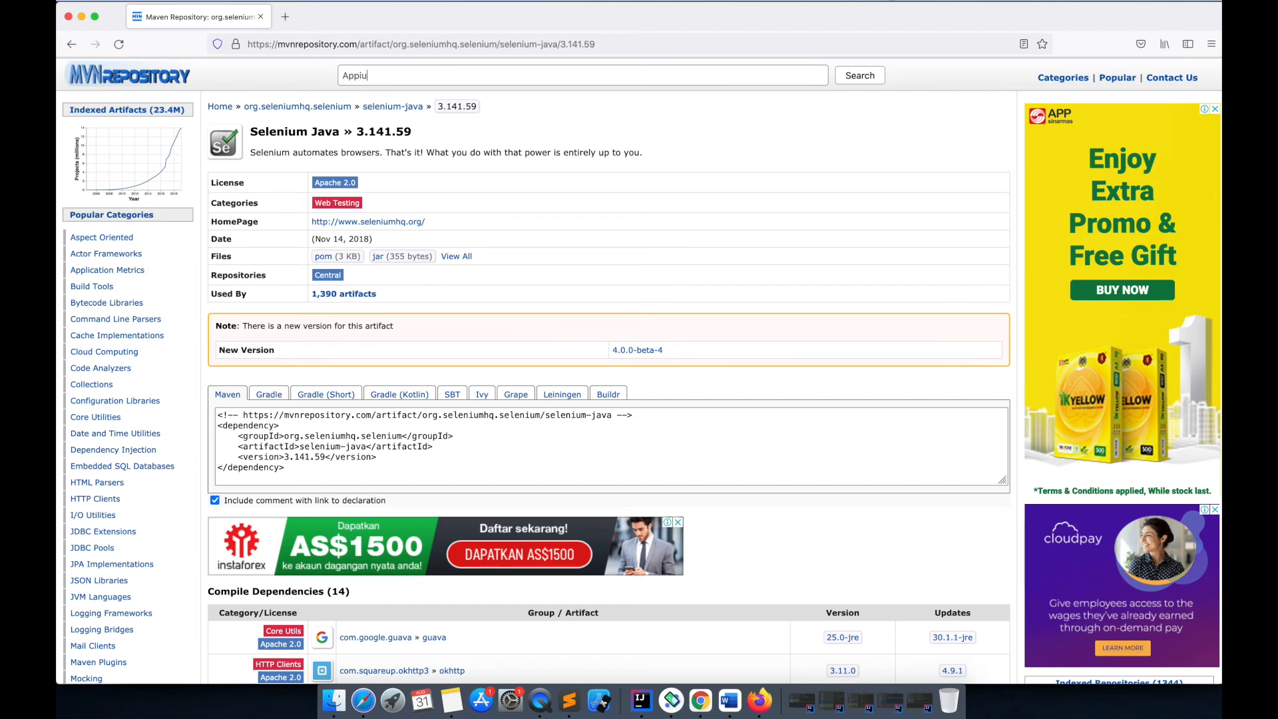
left_click(859, 75)
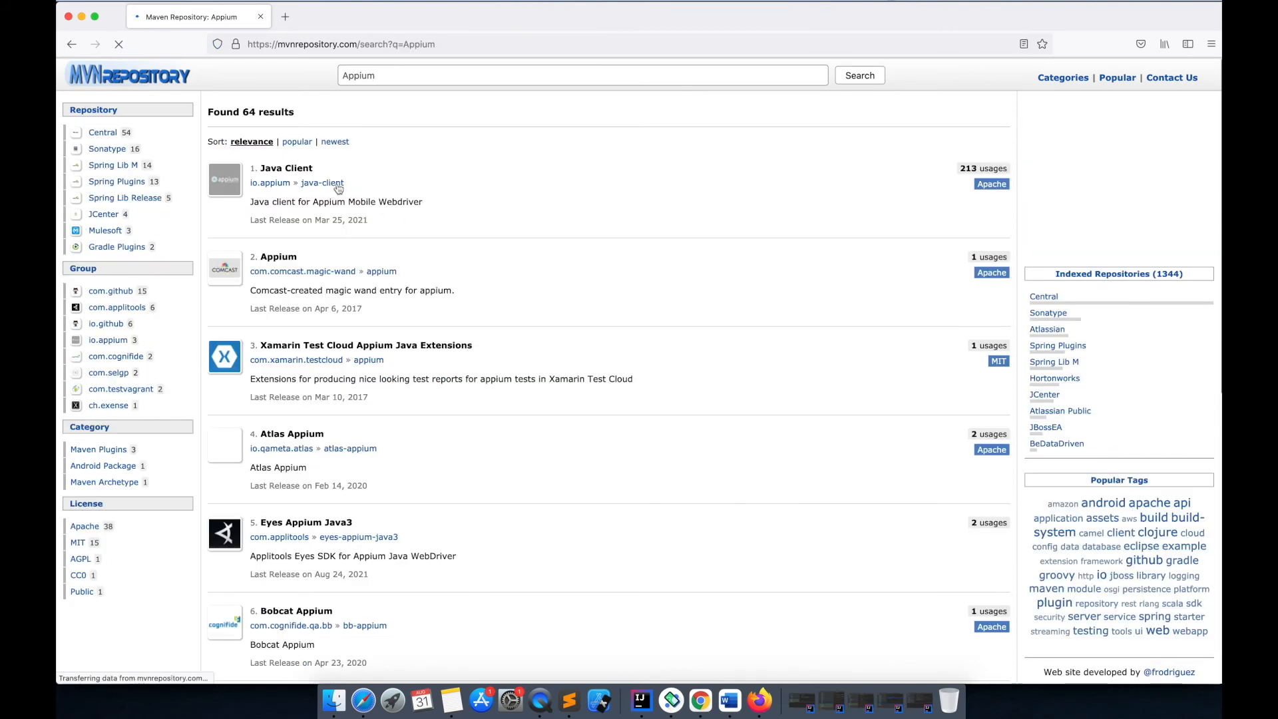
left_click(286, 168)
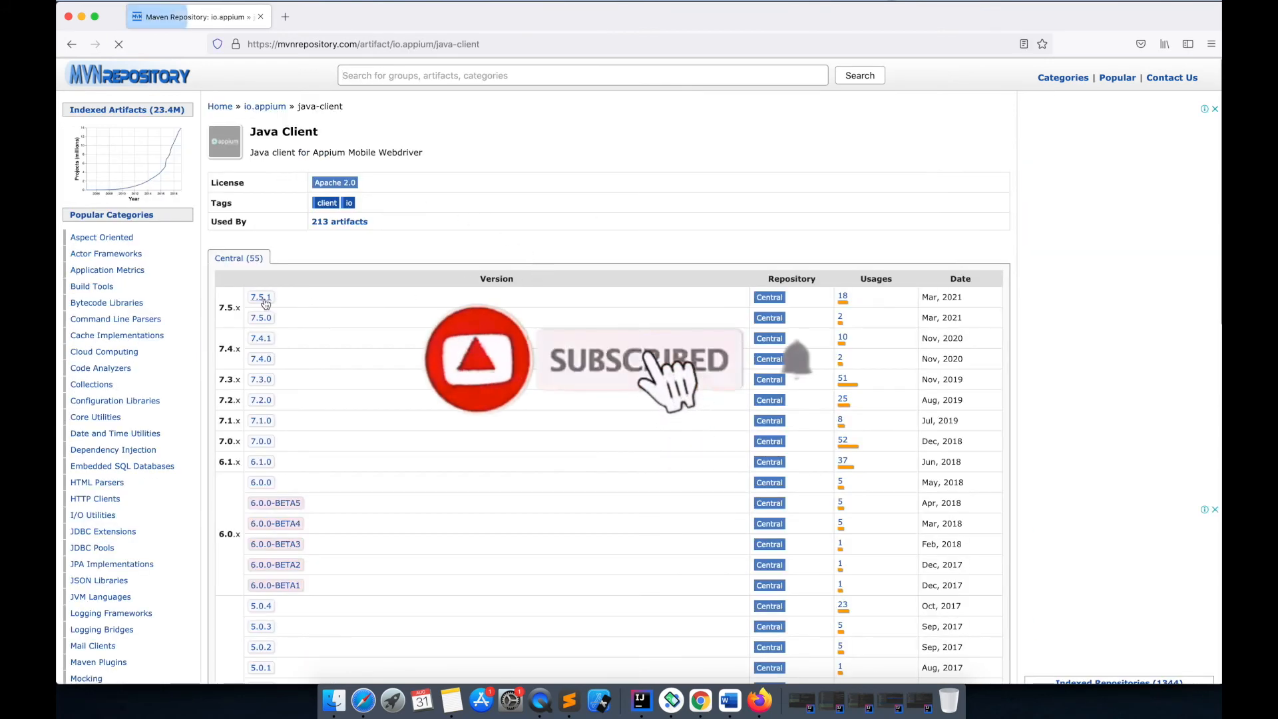
left_click(260, 297)
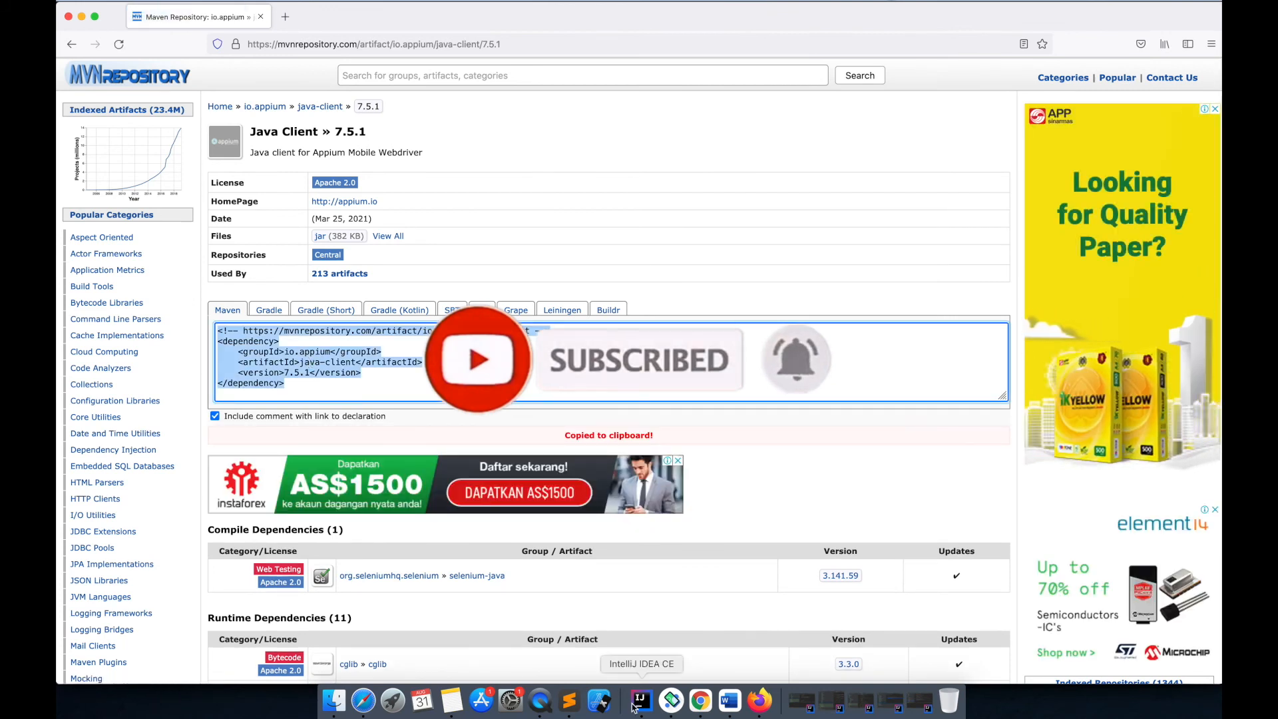
left_click(639, 699)
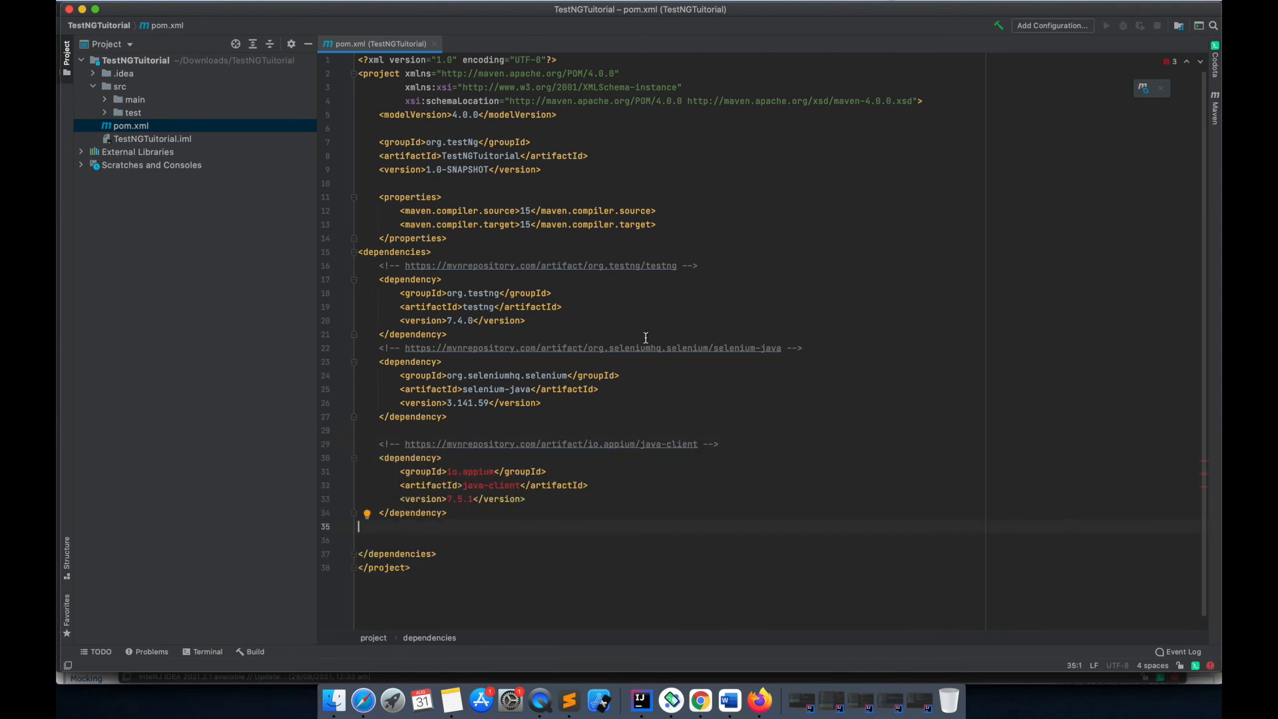
mouse_move(610, 422)
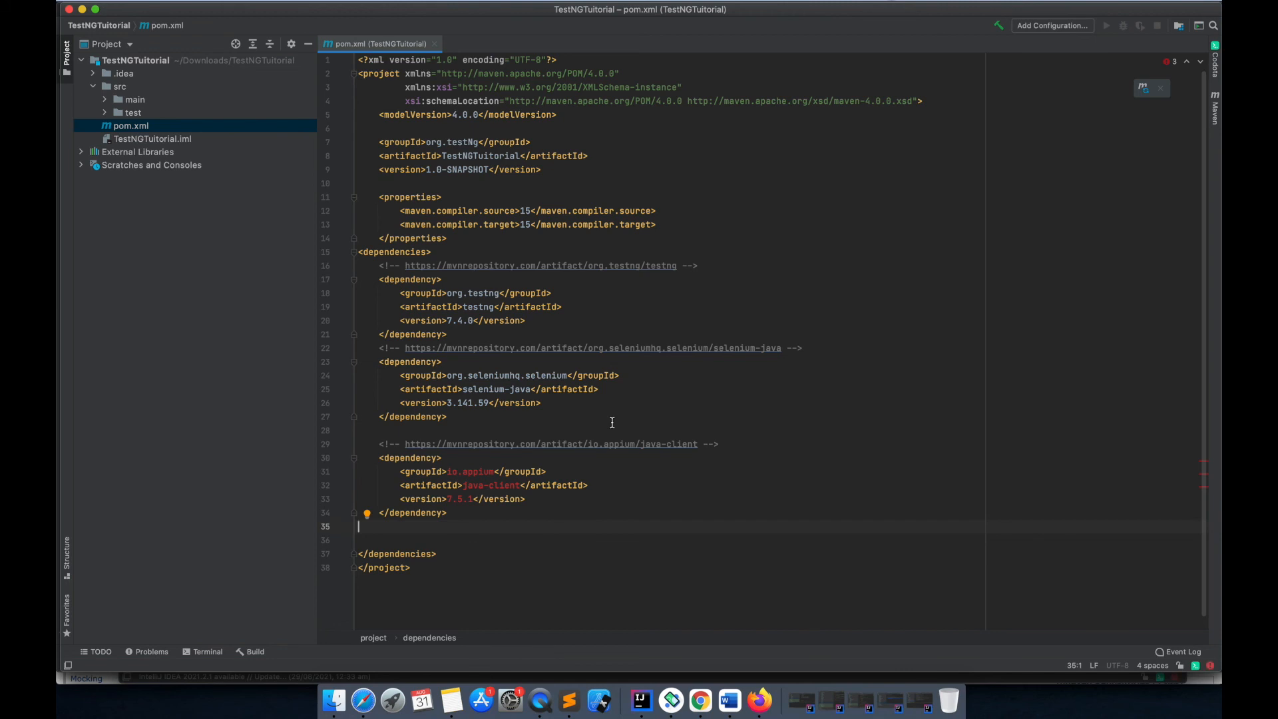
mouse_move(1082, 149)
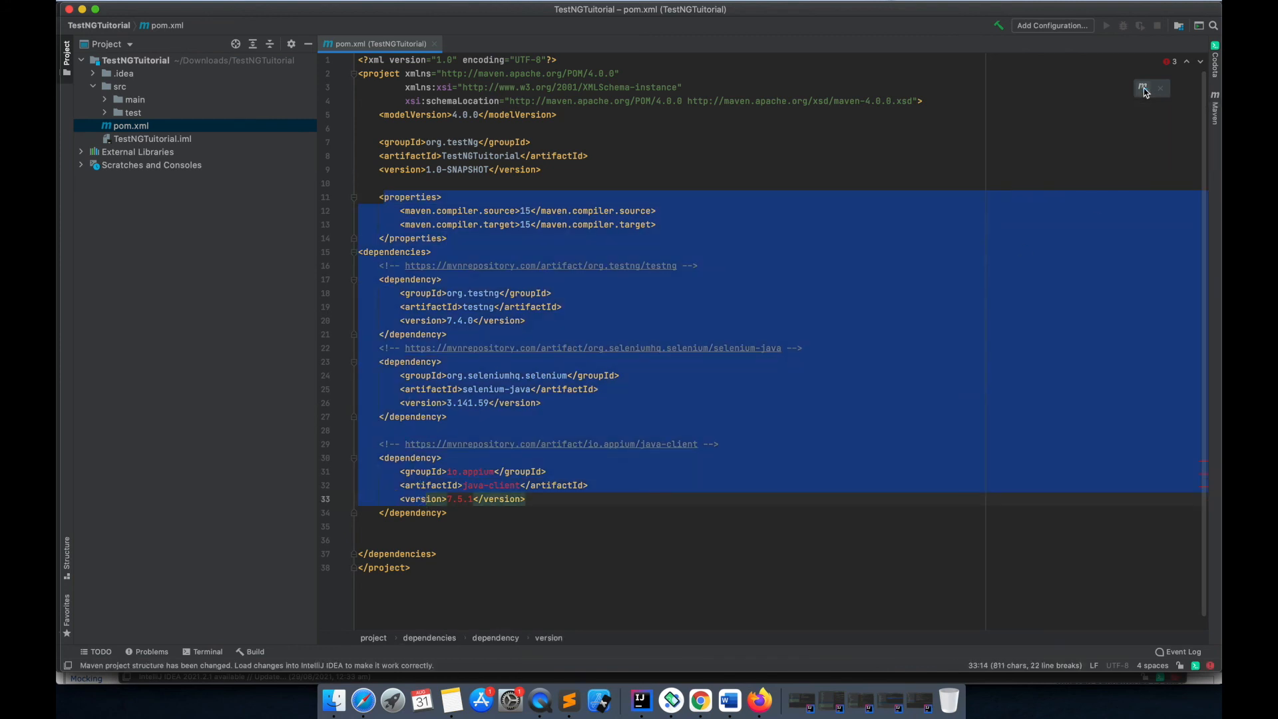
Load the Maven changes so the project resolves the new java-client 7.5.1 dependency
left_click(1143, 88)
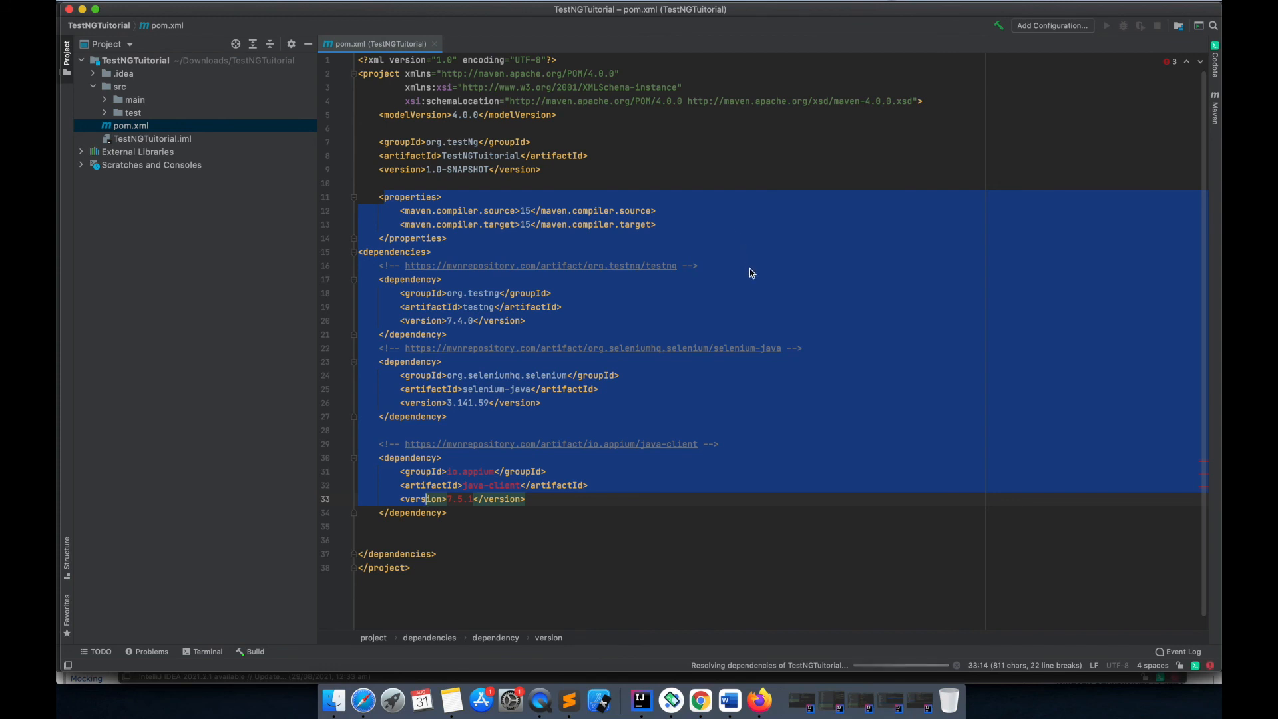
mouse_move(754, 273)
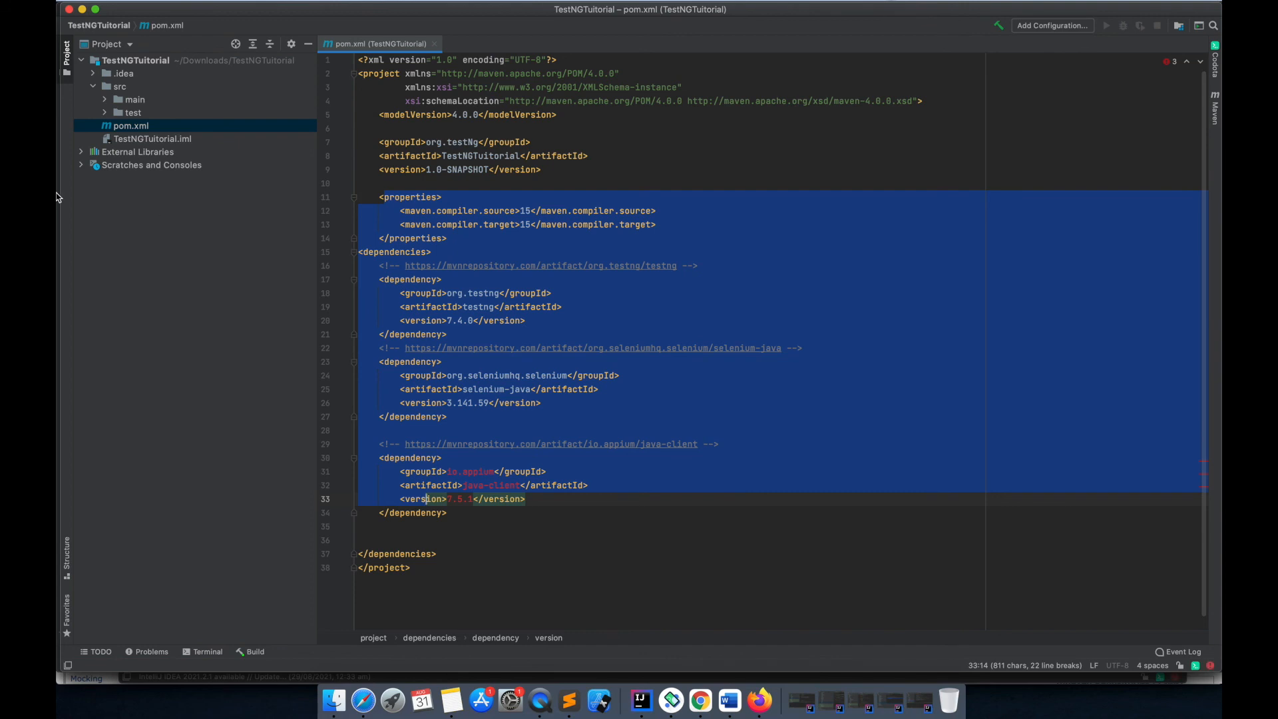
Browse External Libraries to verify selenium-api, commons-lang3 and the other resolved Maven libraries are listed
left_click(81, 151)
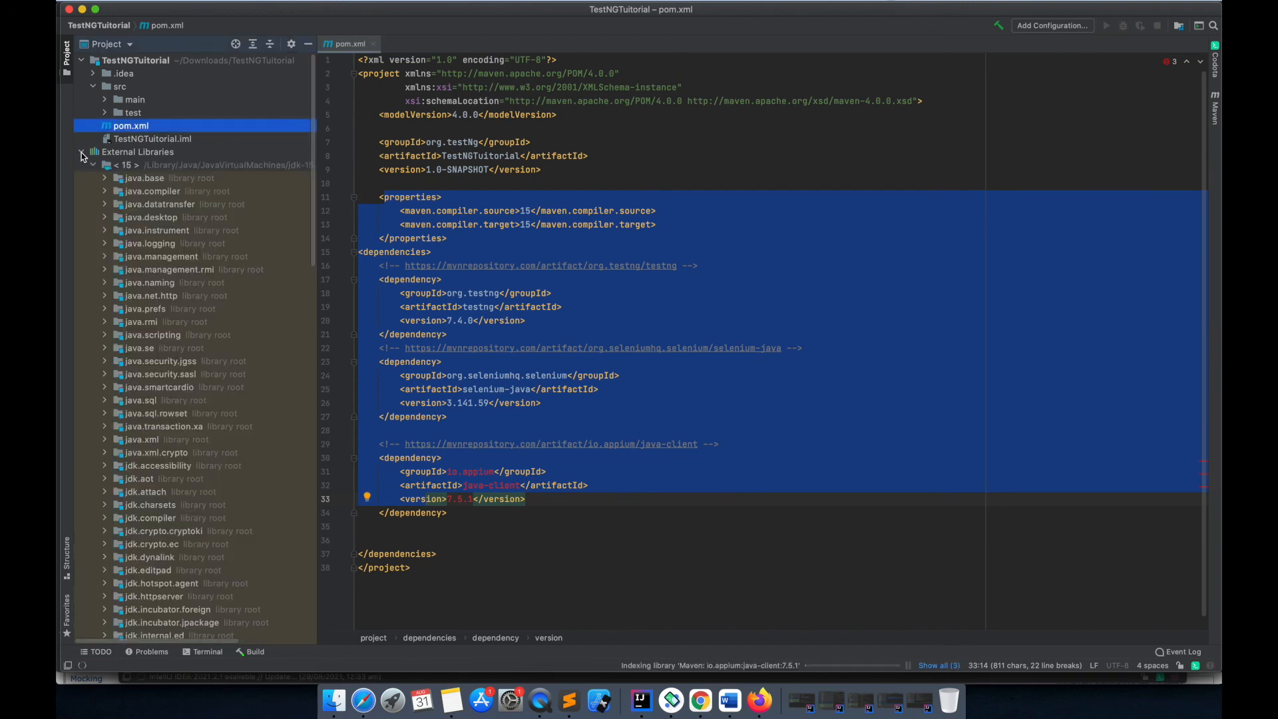
scroll("down", 3)
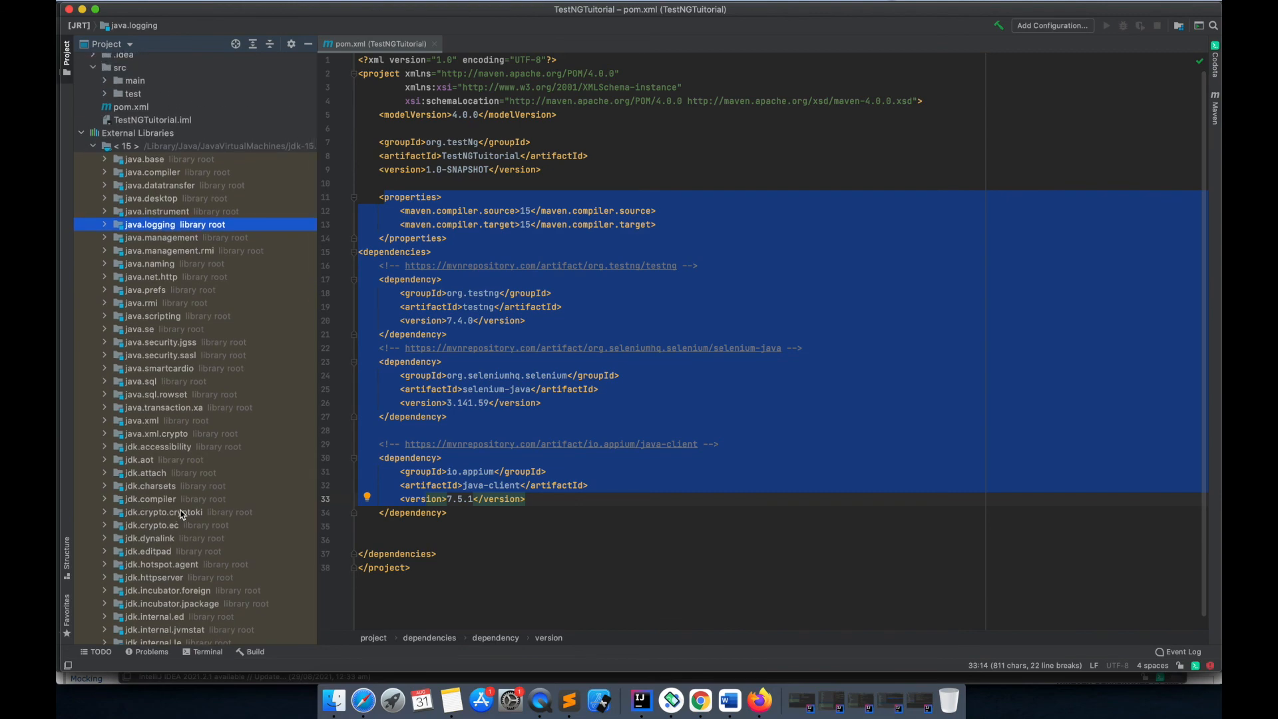
scroll("down", 3)
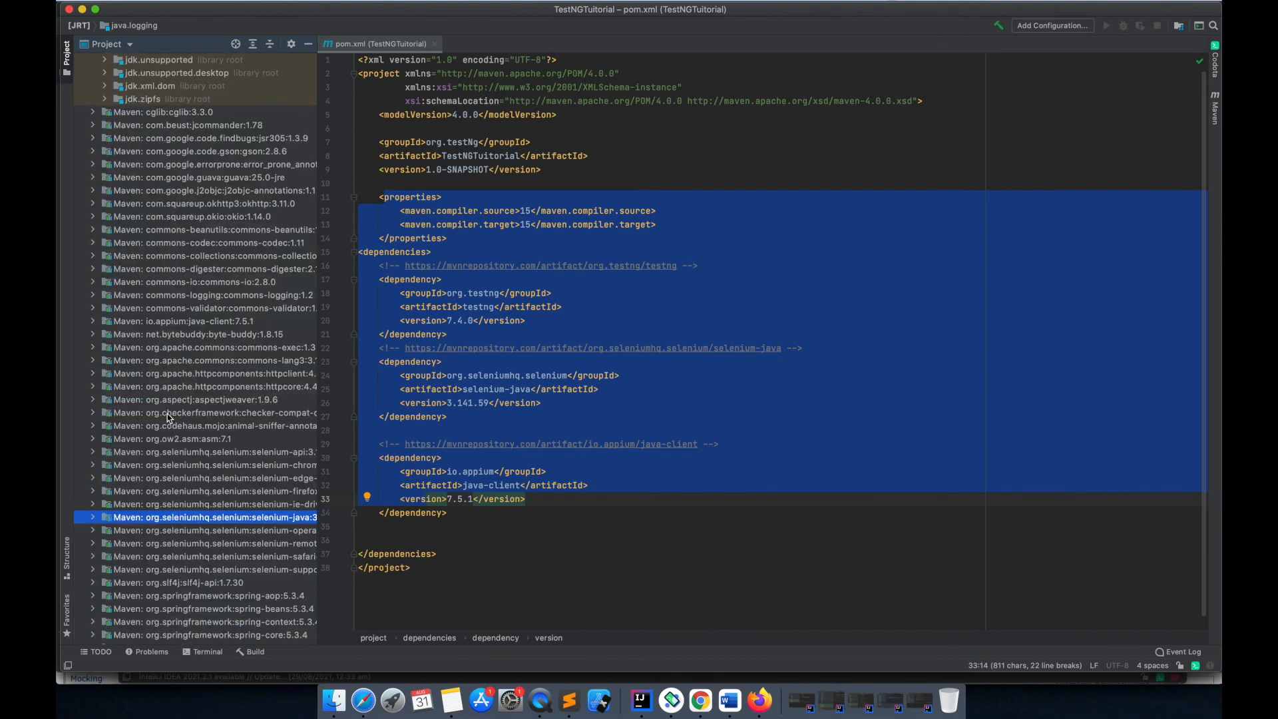
left_click(208, 452)
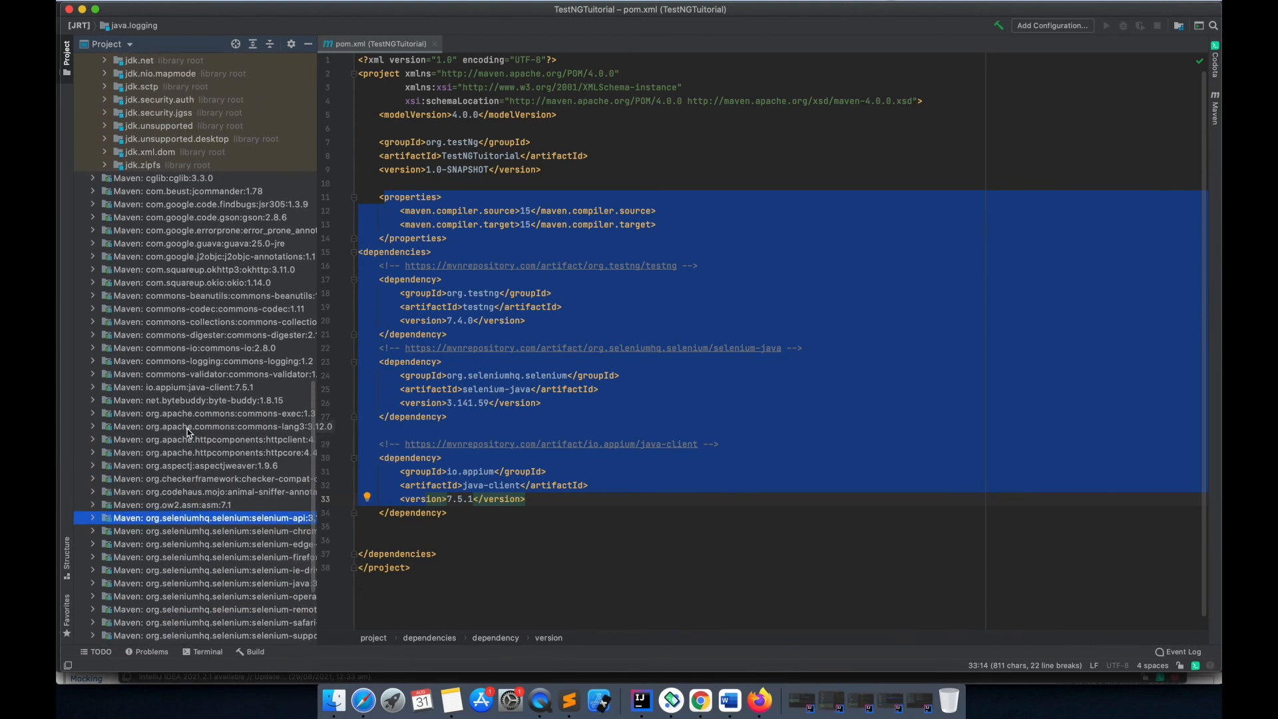
left_click(211, 426)
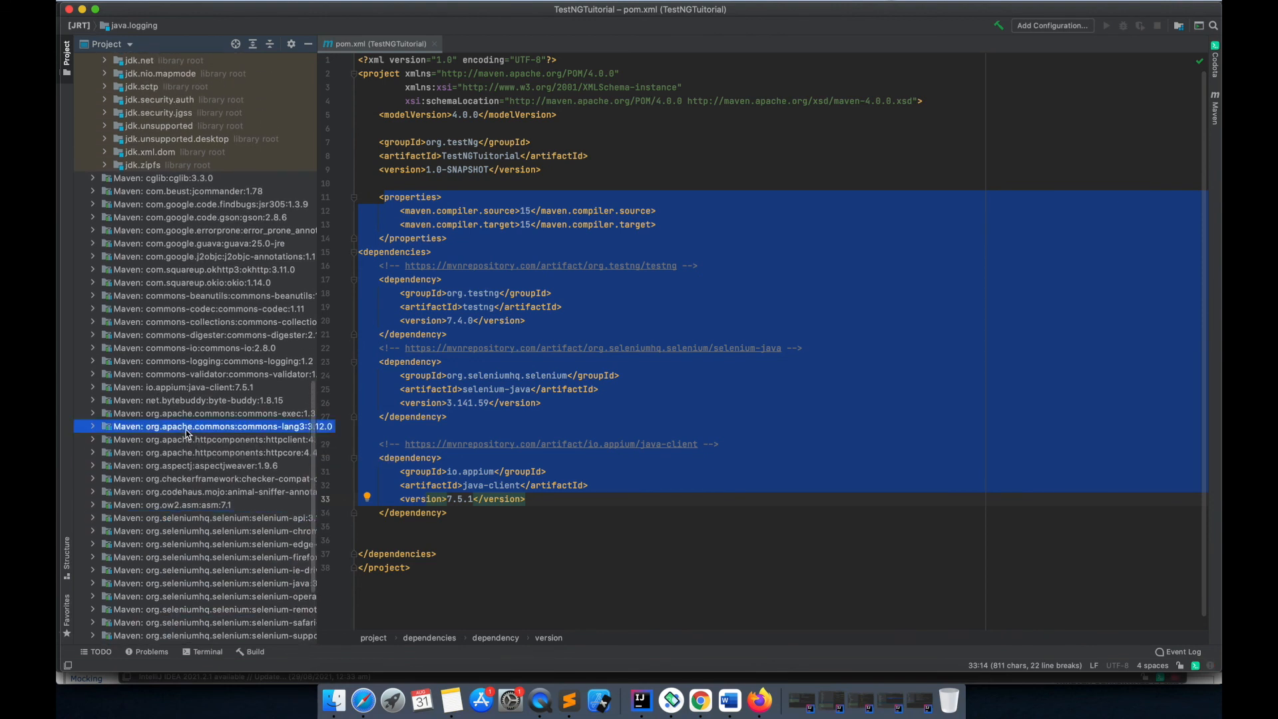
scroll("up", 3)
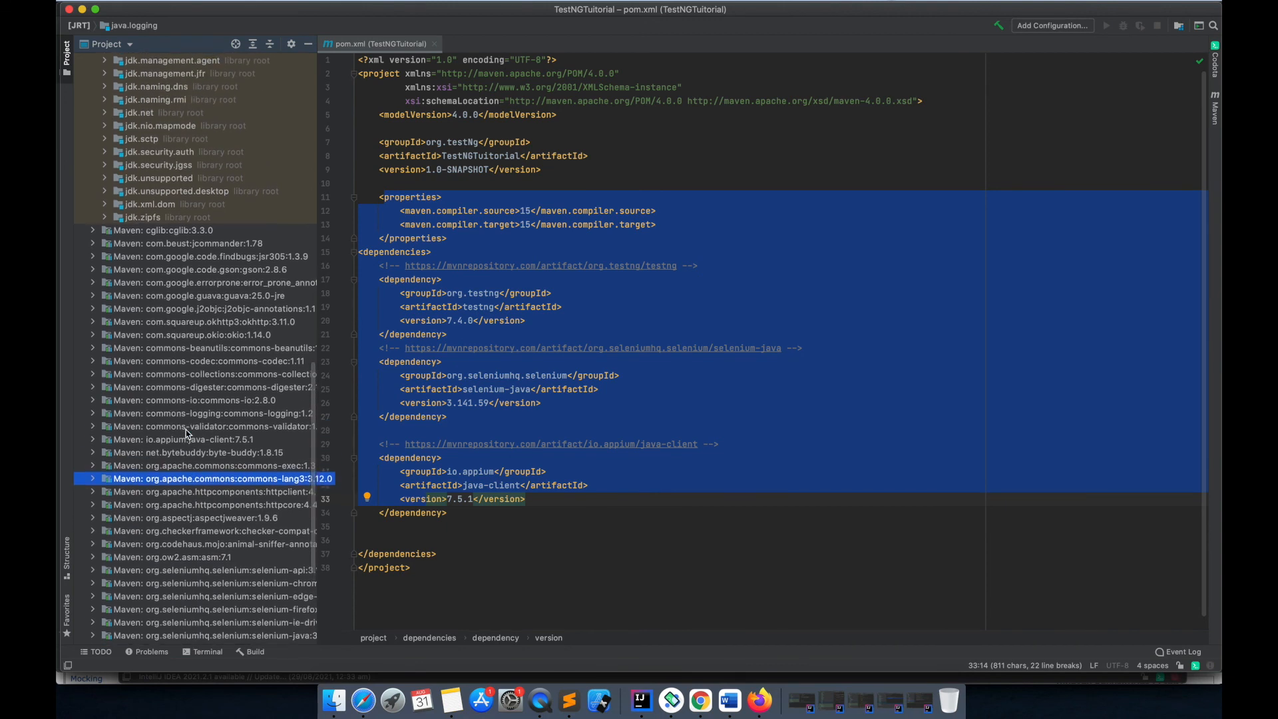
scroll("down", 3)
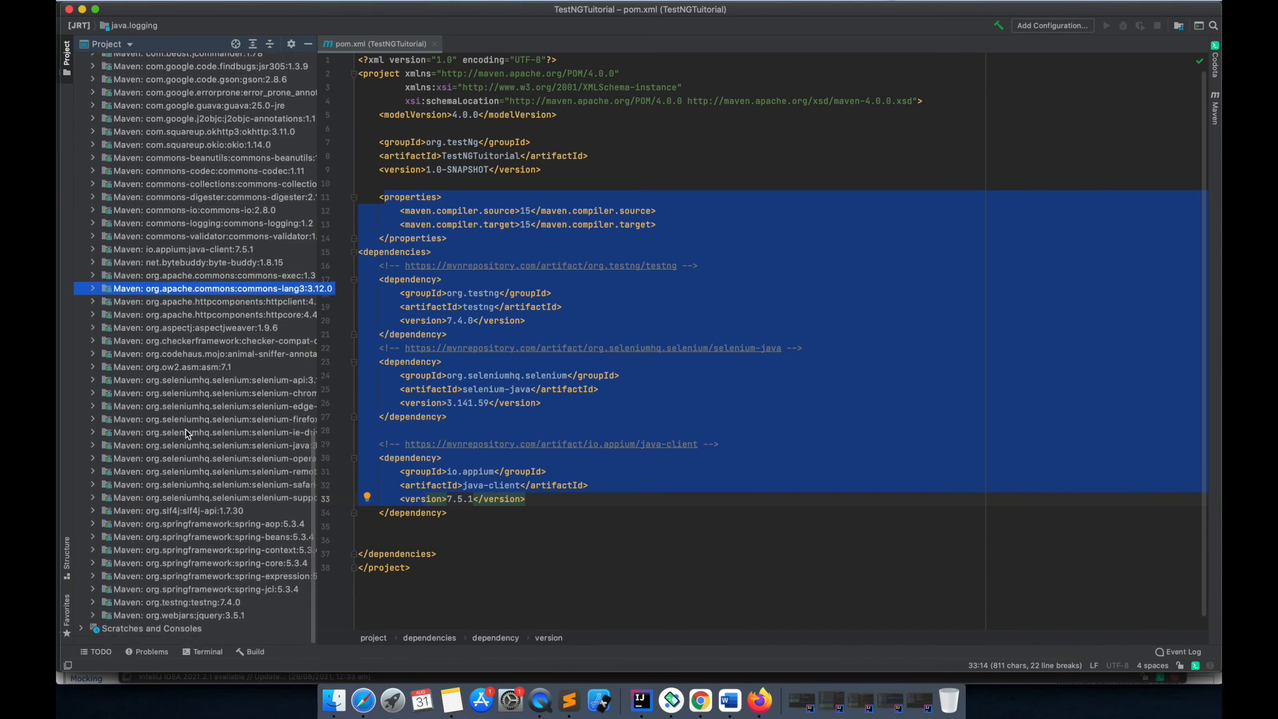